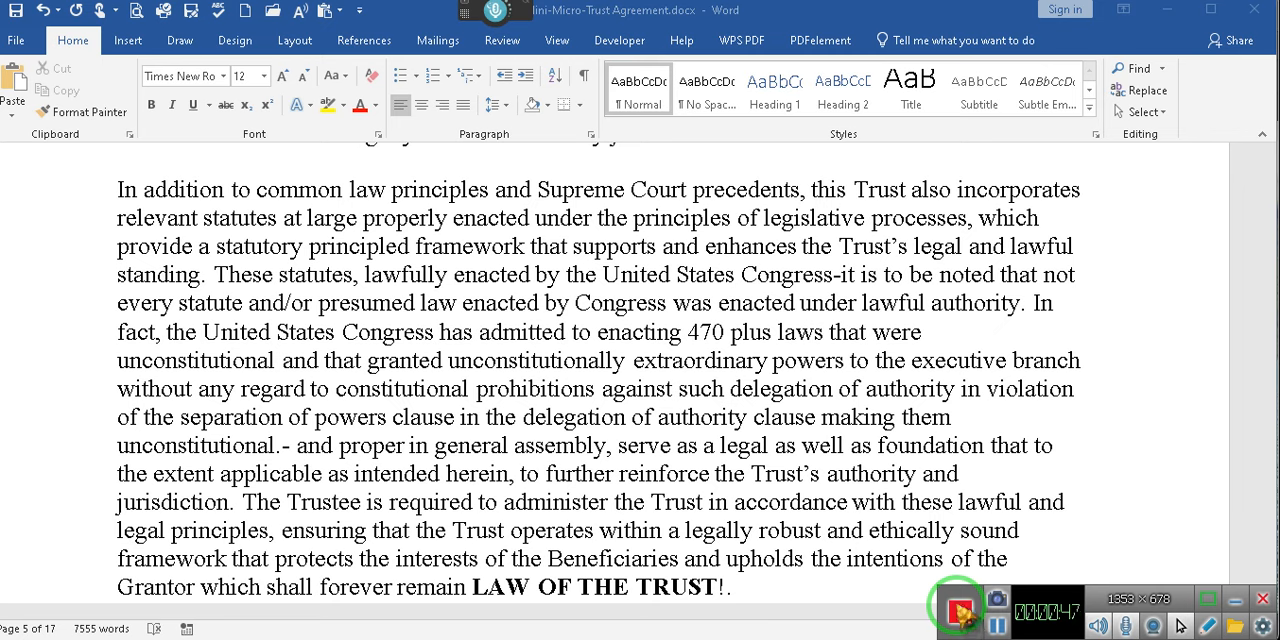
pyautogui.moveTo(964, 616)
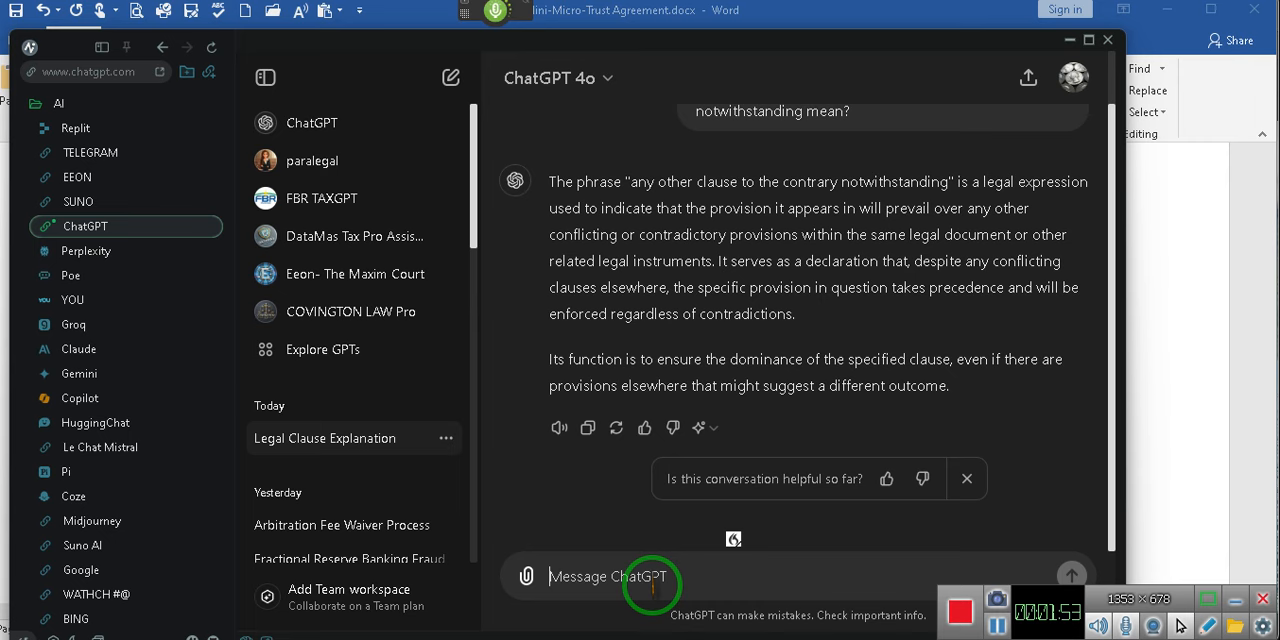
# Draft the follow-up question asking what the term "legal terminology" means.
pyautogui.write('term')
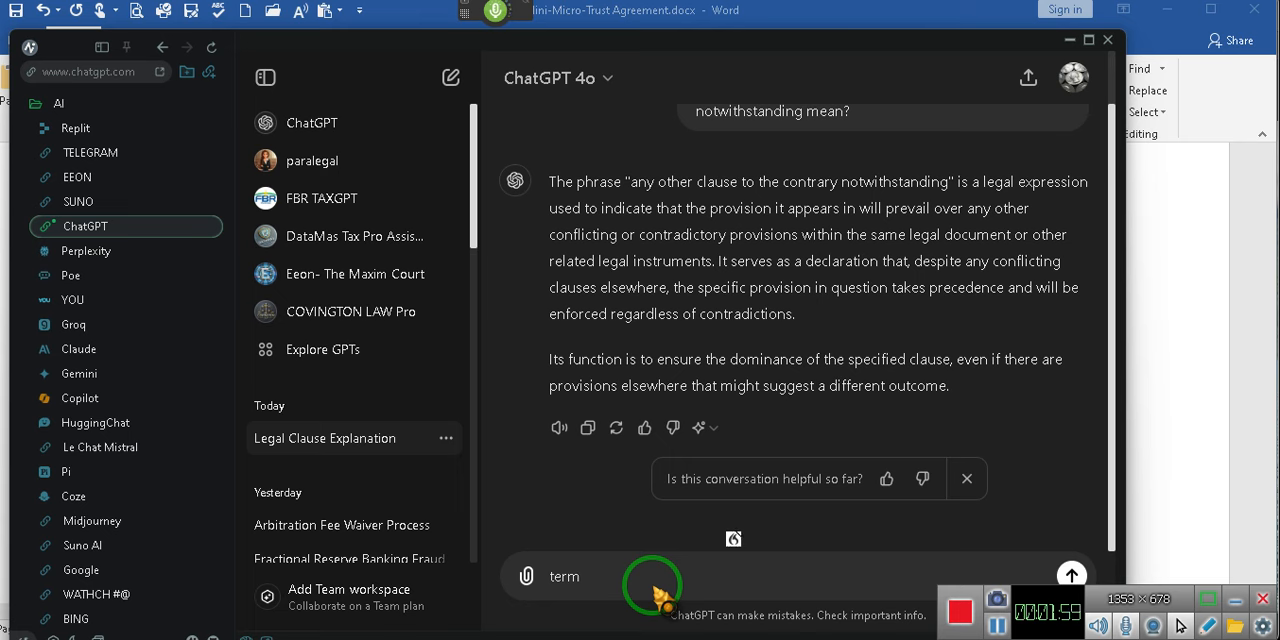
pyautogui.write('"legal terminology" mean?')
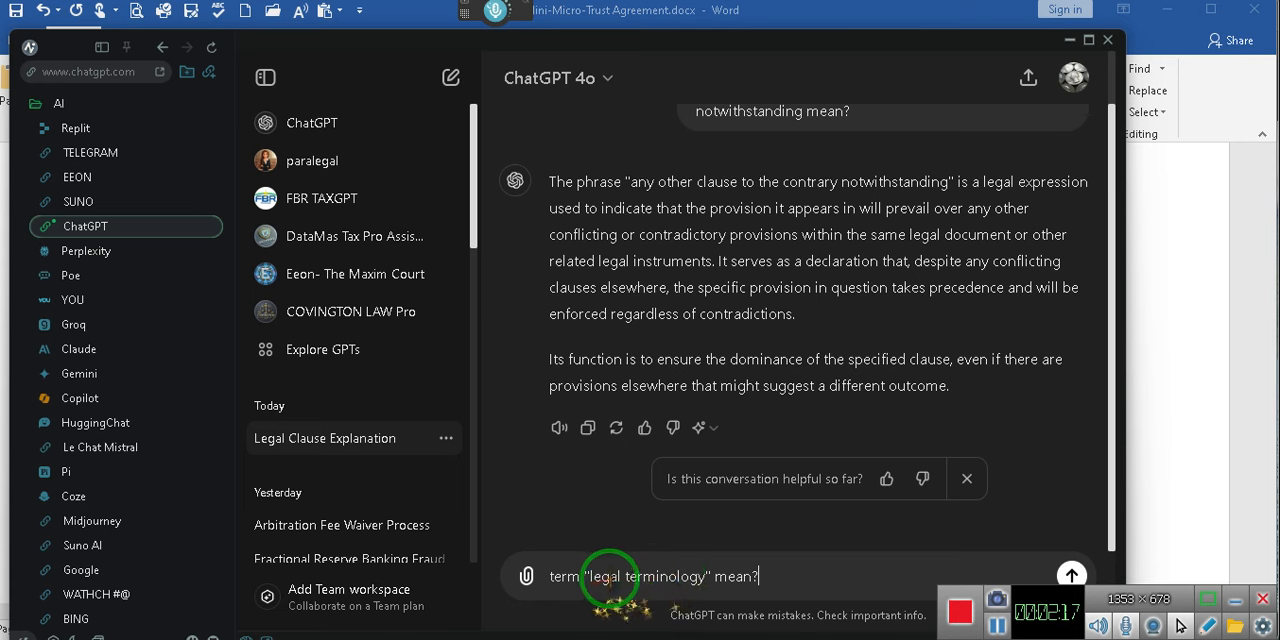
pyautogui.moveTo(656, 576)
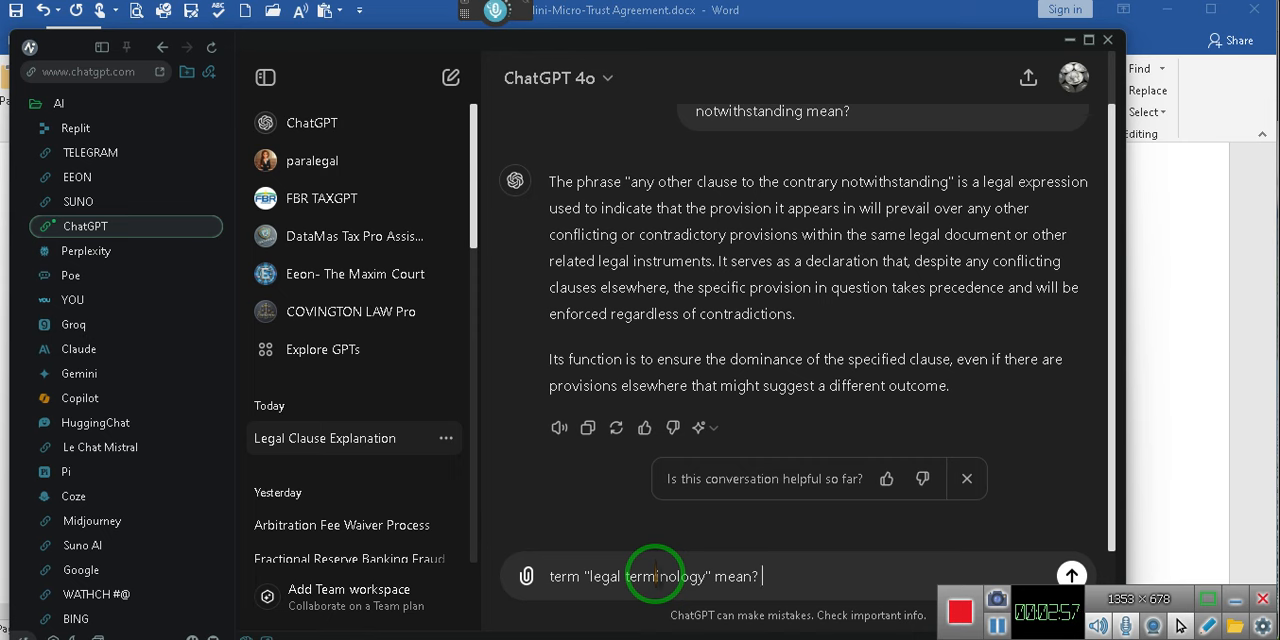
# Send the "legal terminology" question and read ChatGPT's explanation of specialized legal vocabulary.
pyautogui.click(1072, 576)
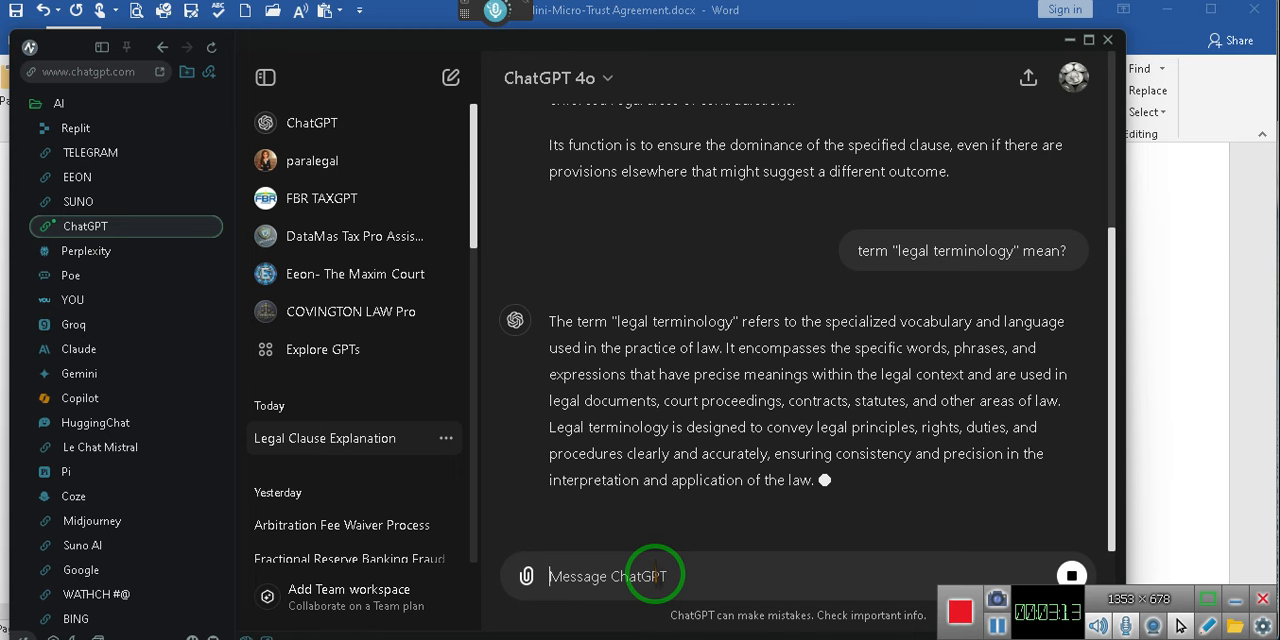
pyautogui.scroll(-3)
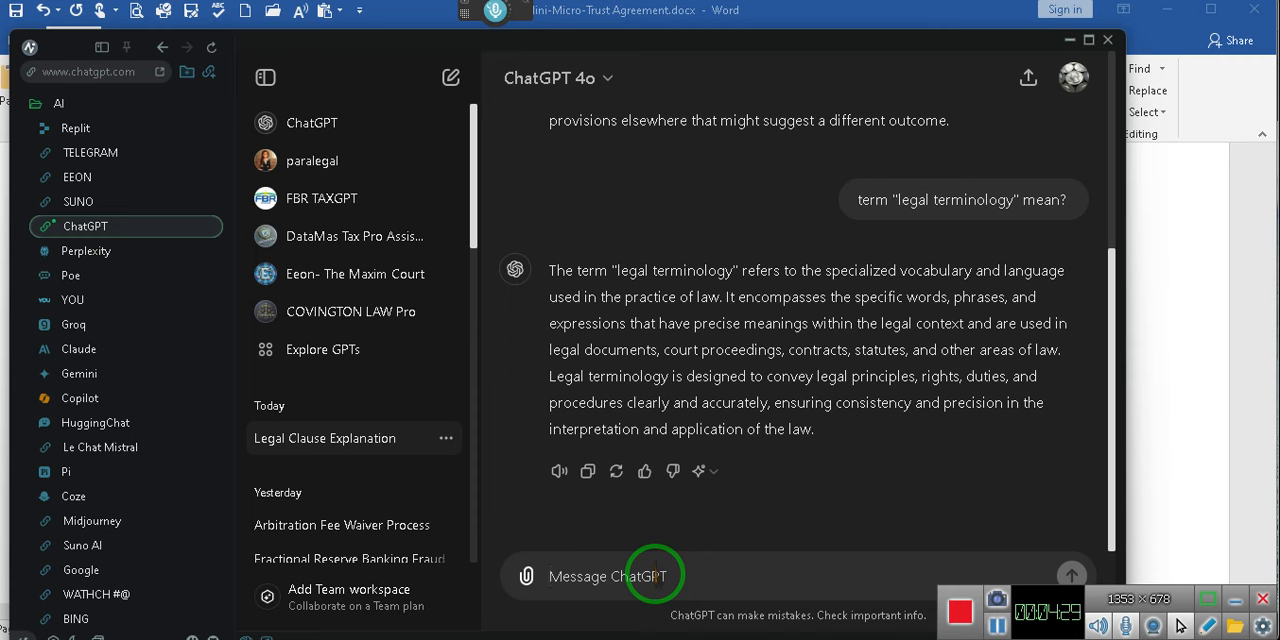
pyautogui.moveTo(838, 258)
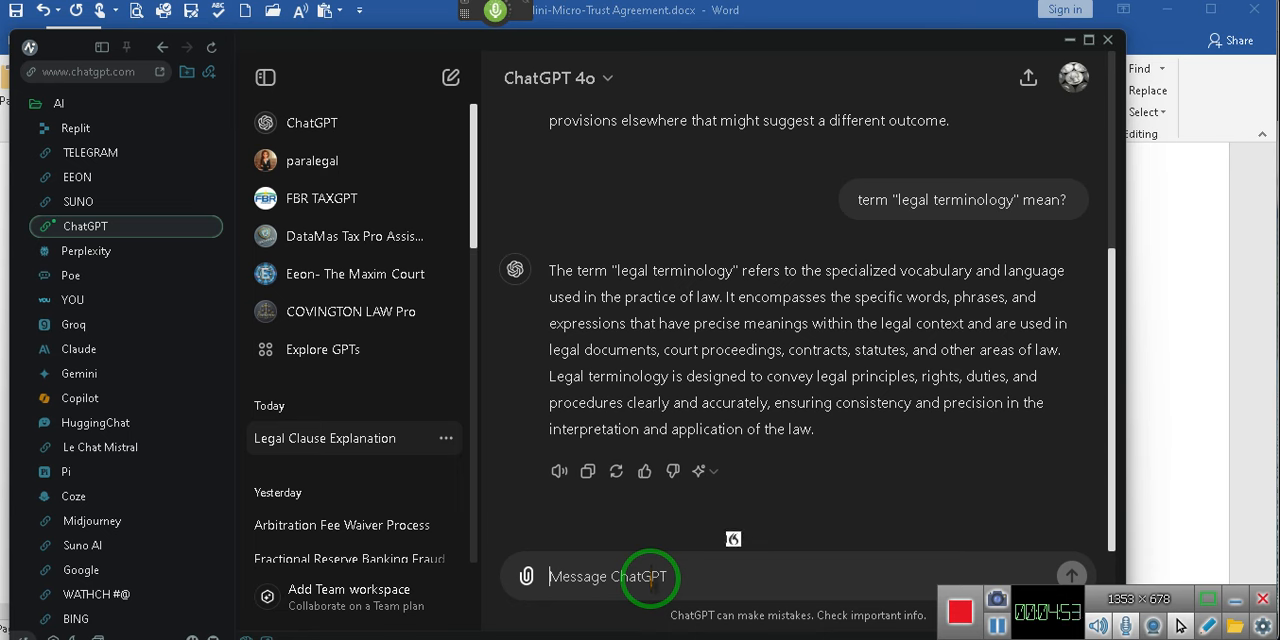
# Draft a question noting "submit" is a legal term and asking what "submit to the courts jurisdiction" means.
pyautogui.write('so the word submit')
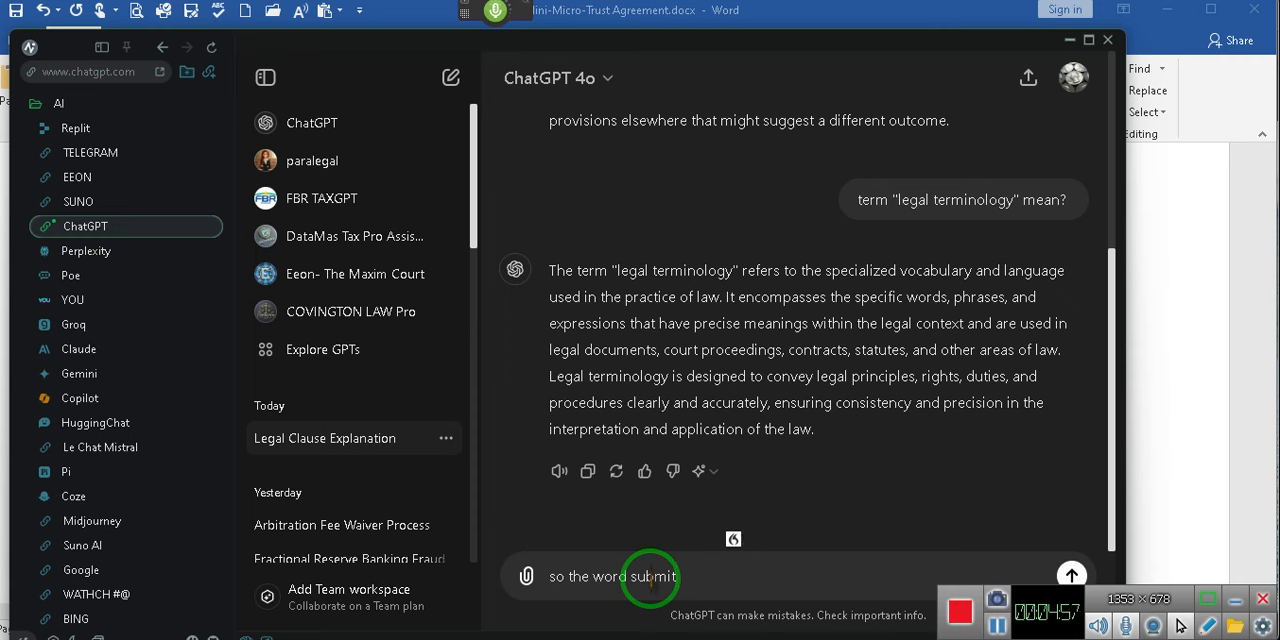
pyautogui.write('is also a legal term')
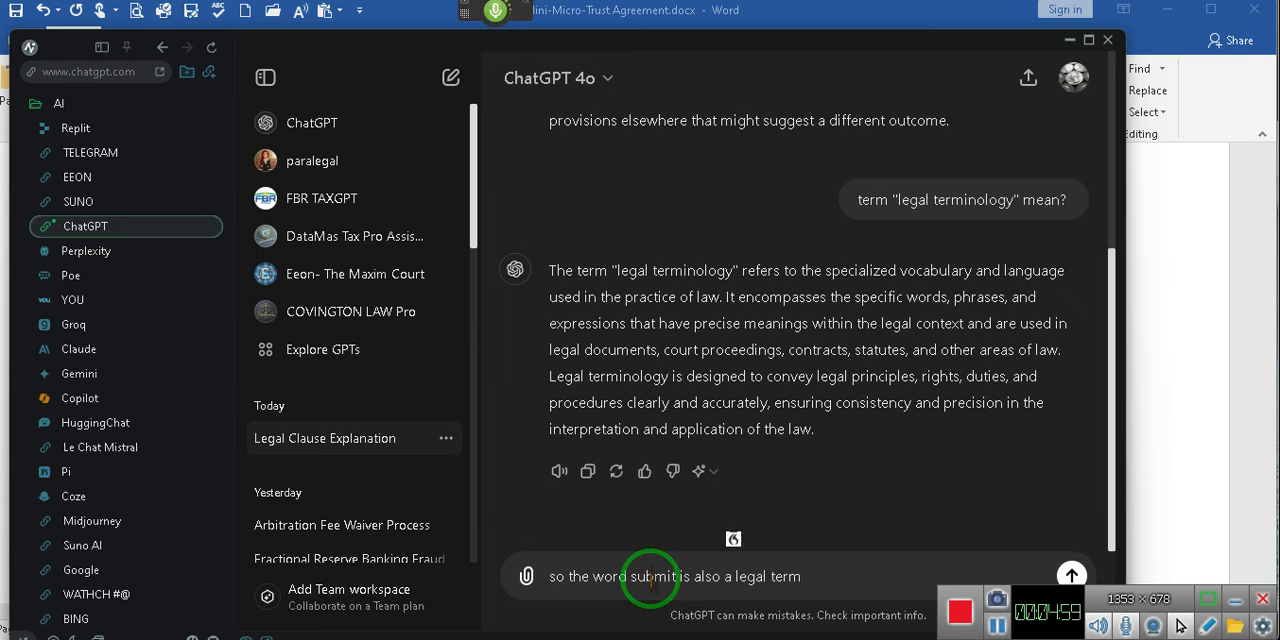
pyautogui.write(', what does the word')
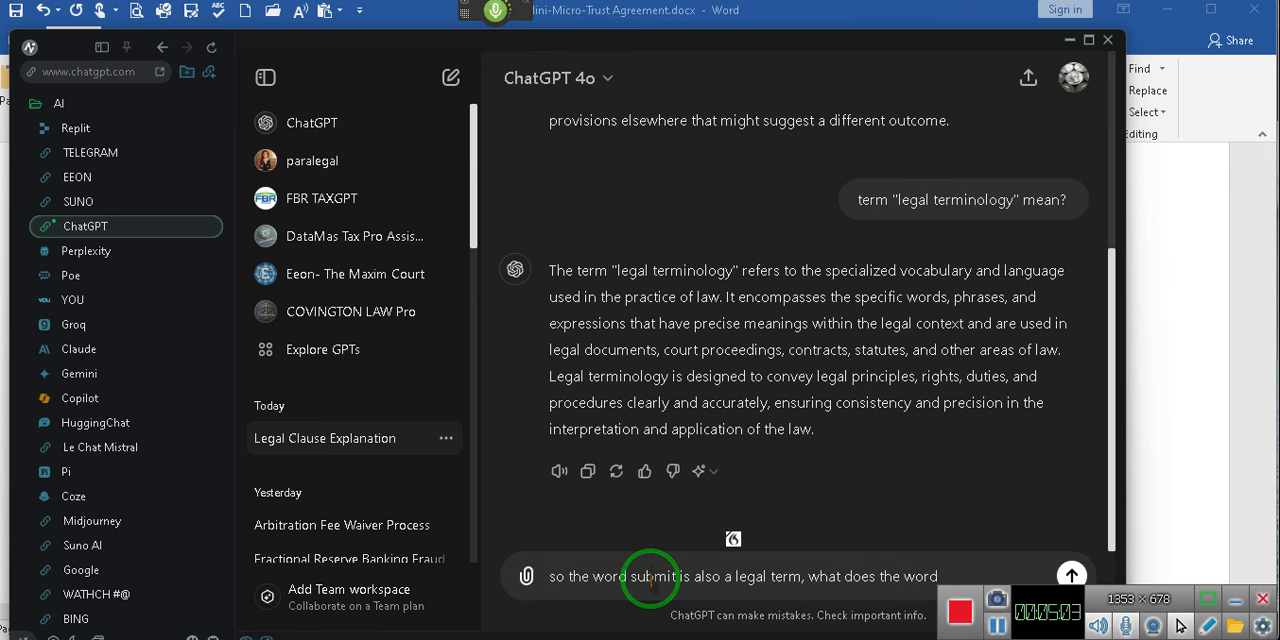
pyautogui.write('"submit to the courts jurisdiction"')
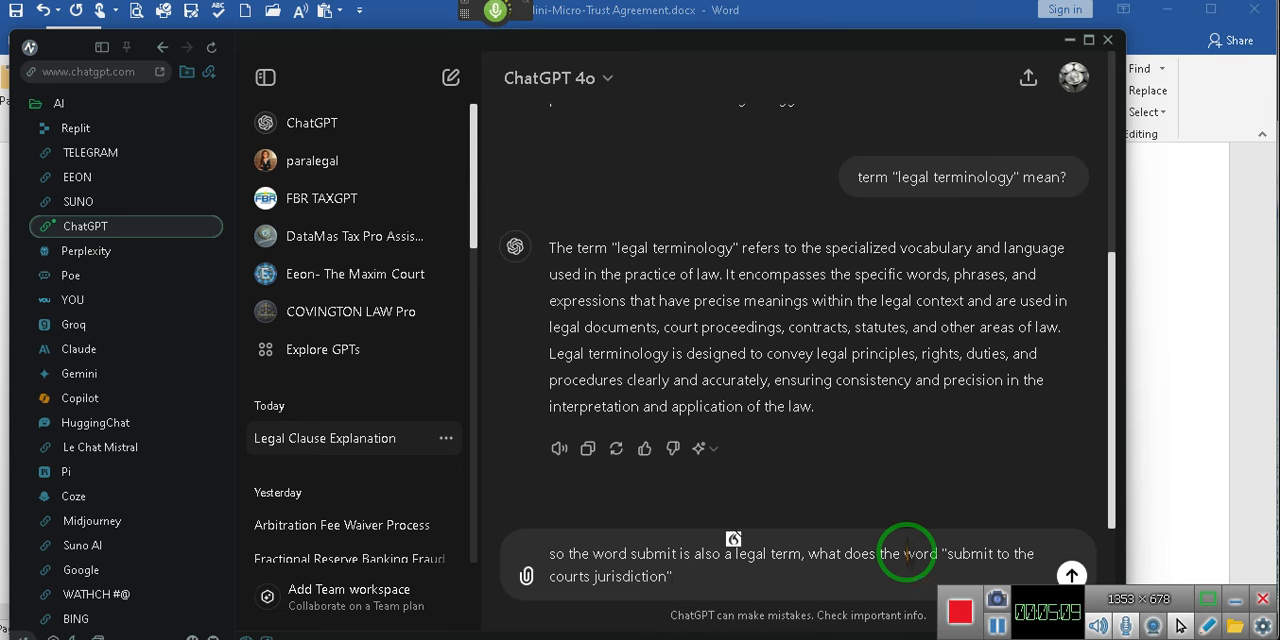
pyautogui.write('mean?')
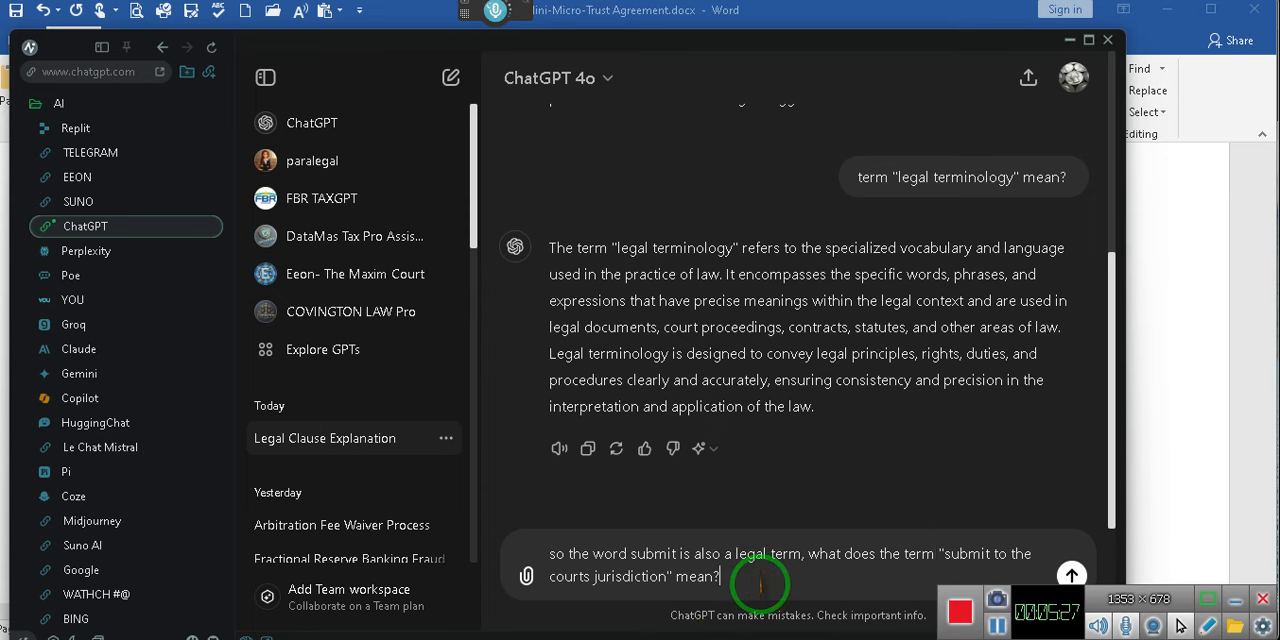
# Send the jurisdiction question and have ChatGPT's answer about voluntarily accepting court authority read aloud.
pyautogui.click(1072, 576)
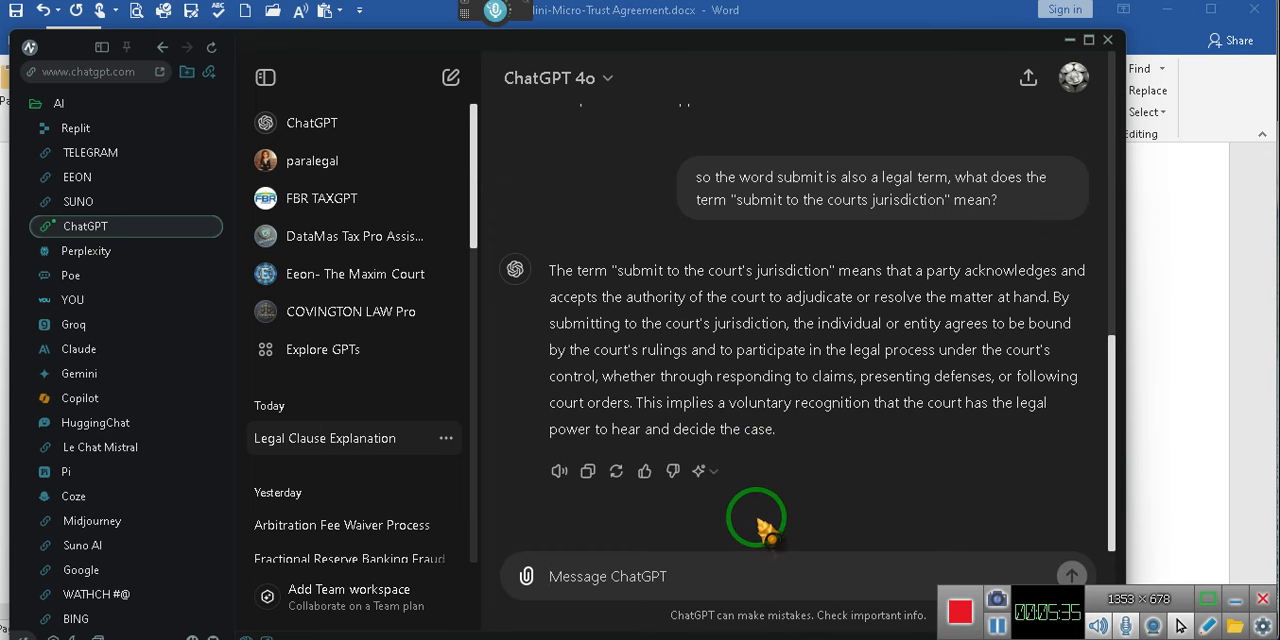
pyautogui.moveTo(560, 472)
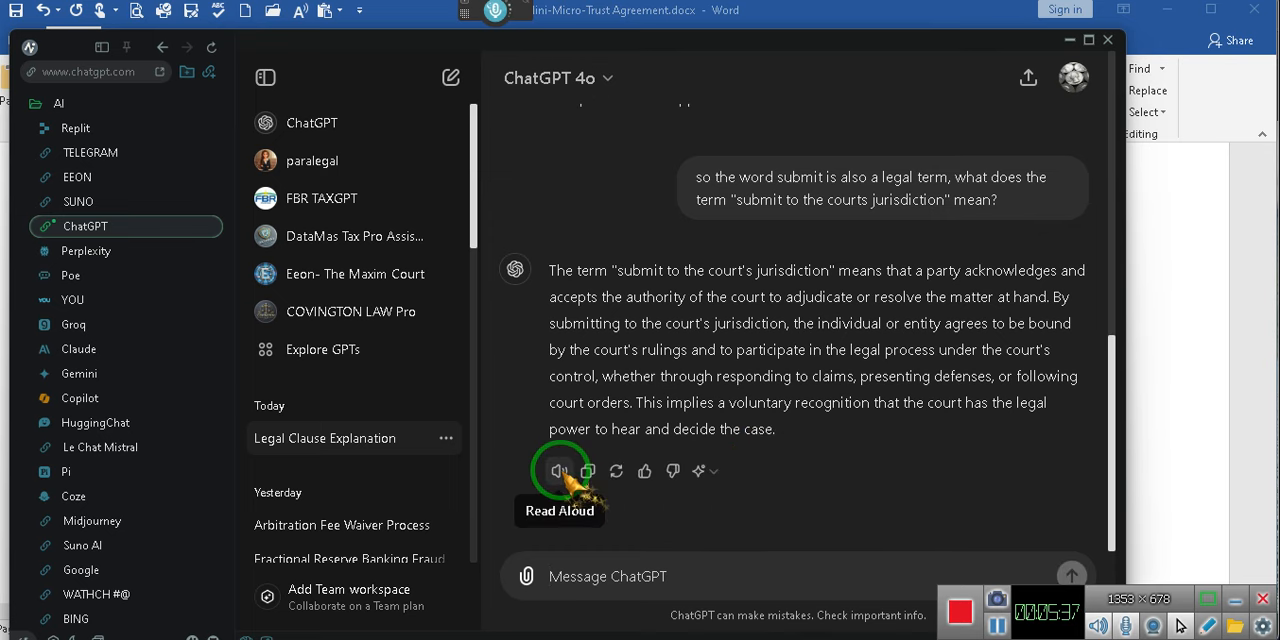
pyautogui.click(560, 472)
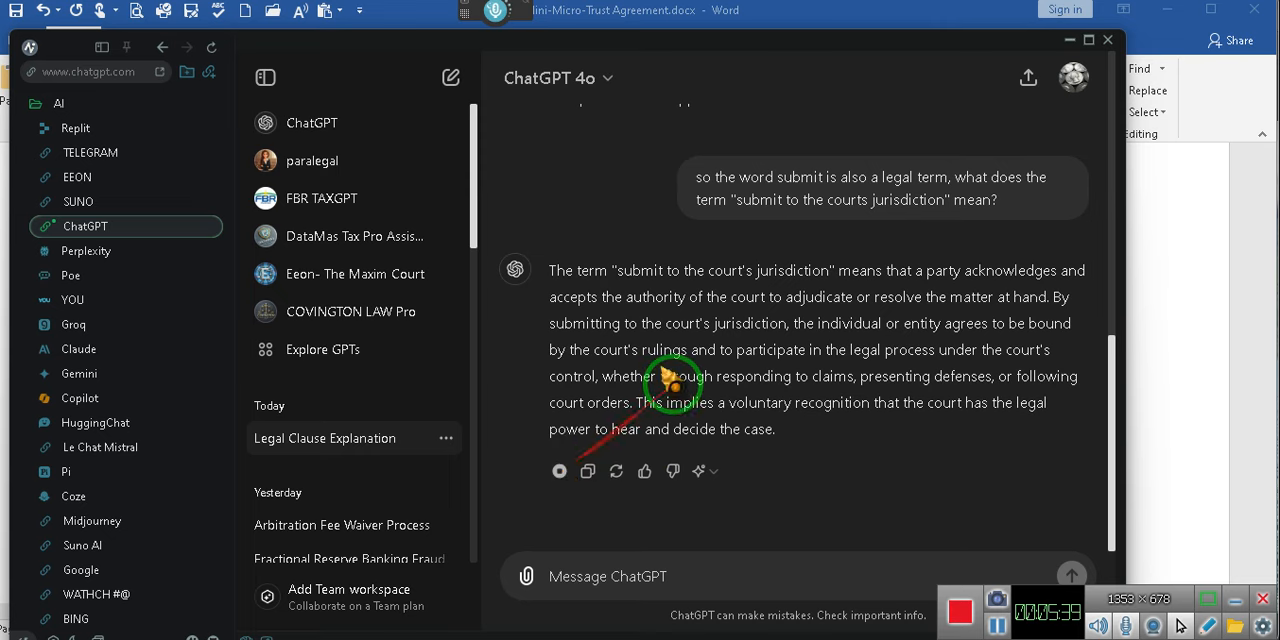
pyautogui.scroll(3)
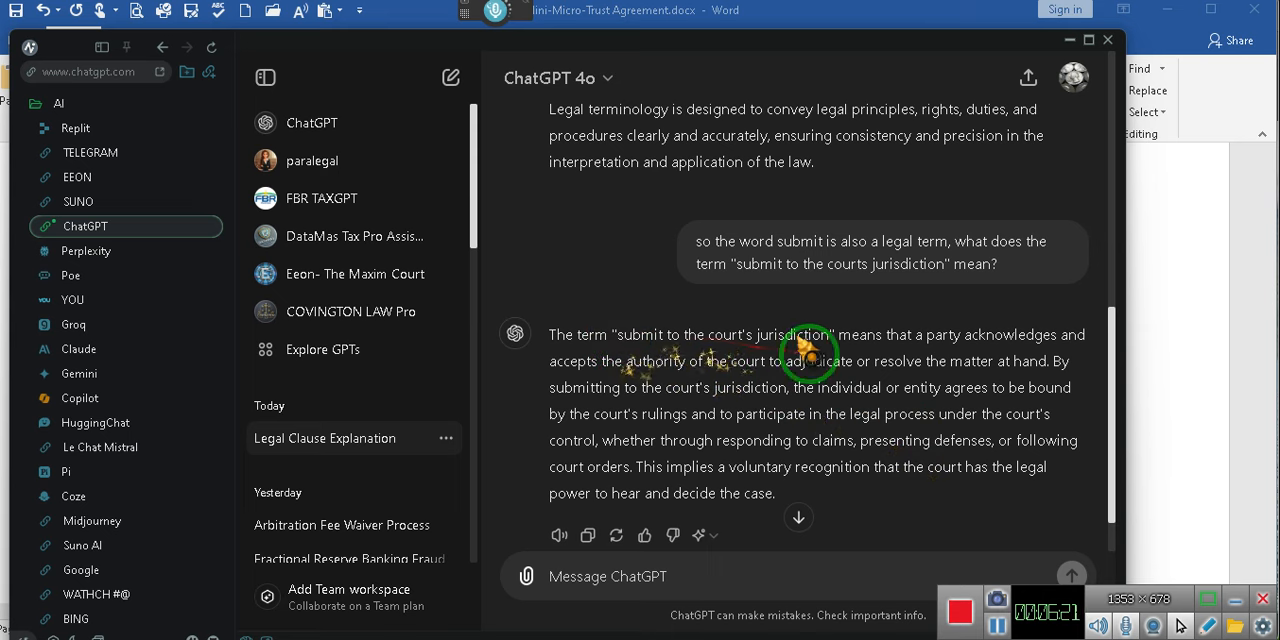
pyautogui.moveTo(970, 356)
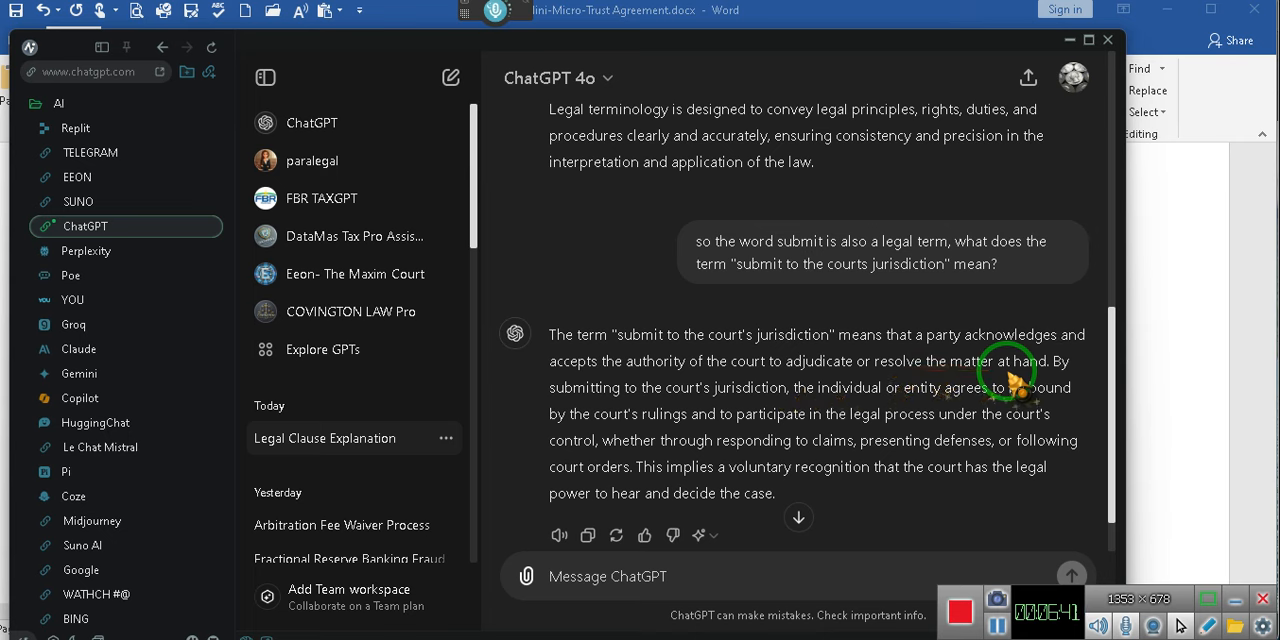
pyautogui.moveTo(660, 404)
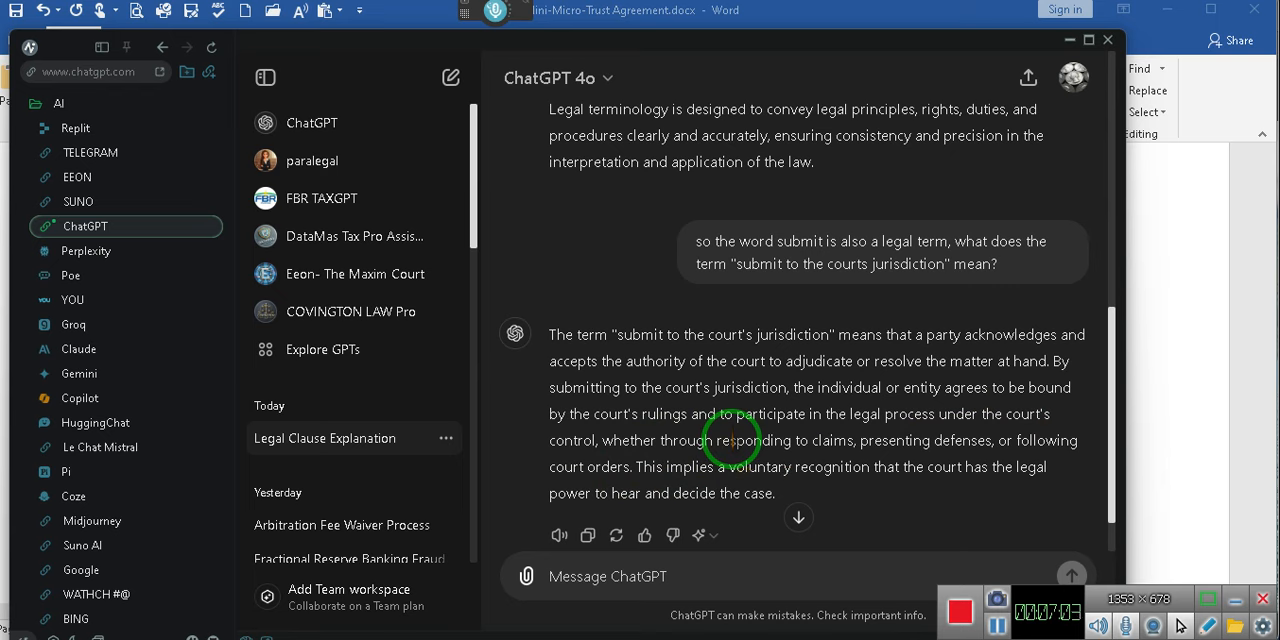
pyautogui.moveTo(940, 414)
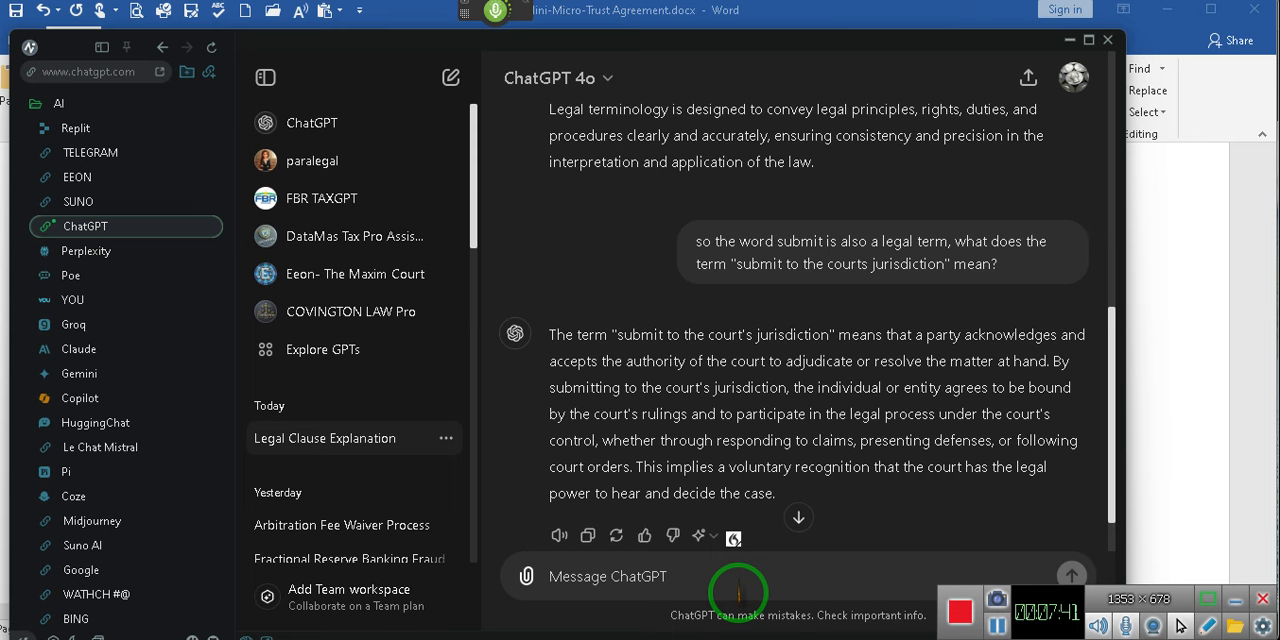
# Ask whether this is similar to involuntary servitude, then edit it to 'voluntary' and regenerate the answer.
pyautogui.write('so you mean that this is similar to involuntary servitude')
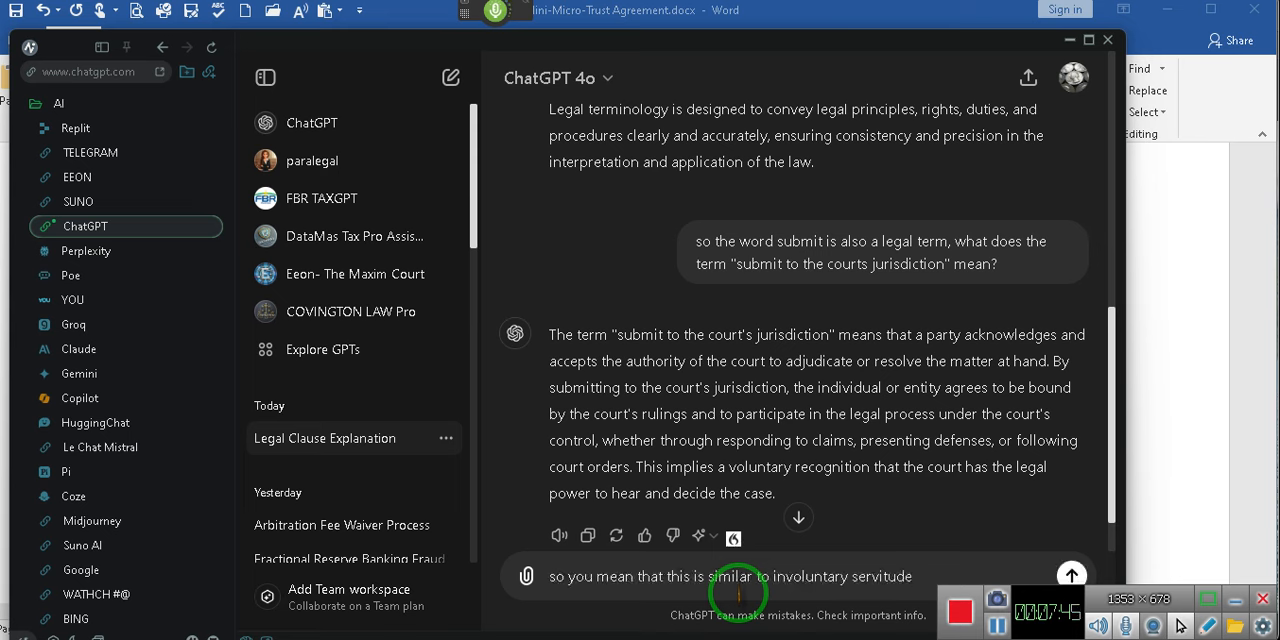
pyautogui.click(1072, 574)
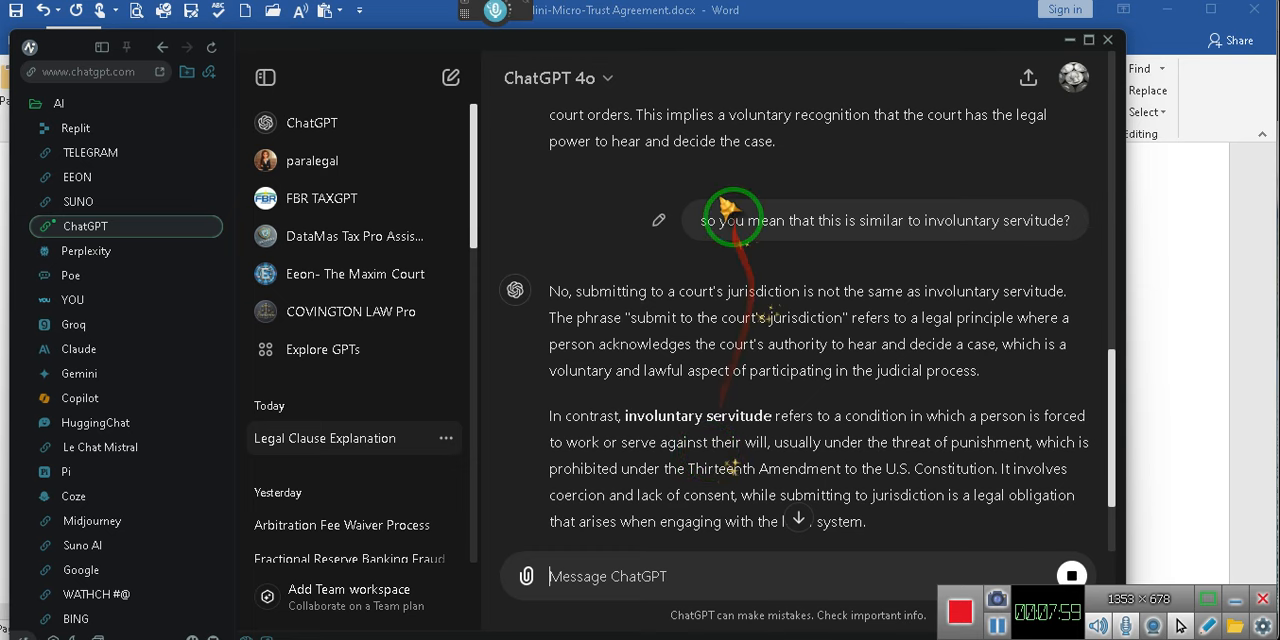
pyautogui.click(656, 220)
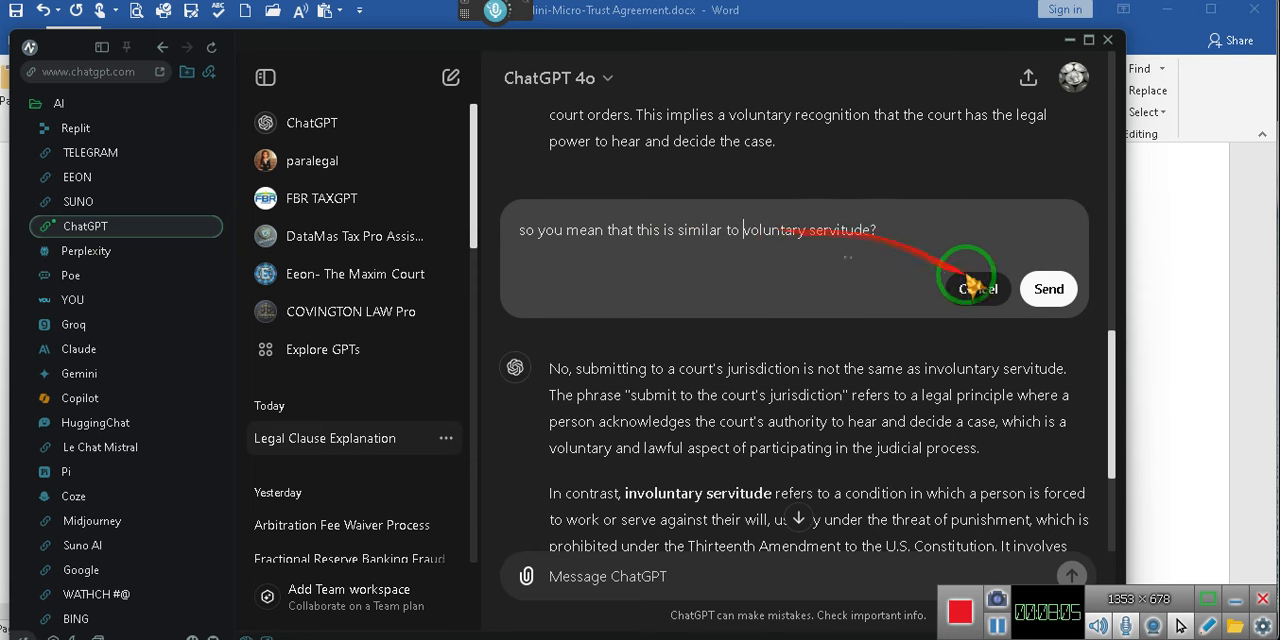
pyautogui.click(1048, 288)
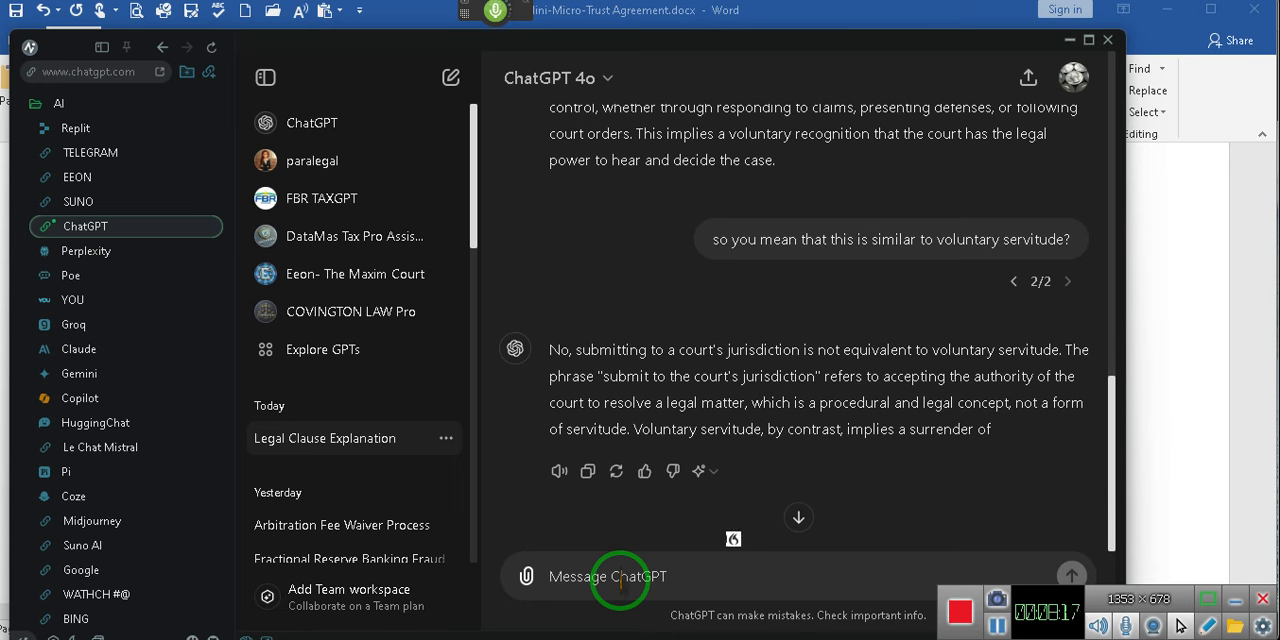
# Type a rebuttal arguing no law lets courts exercise jurisdiction unless people voluntarily submit to it.
pyautogui.write('your bucket meet your stupid opinion')
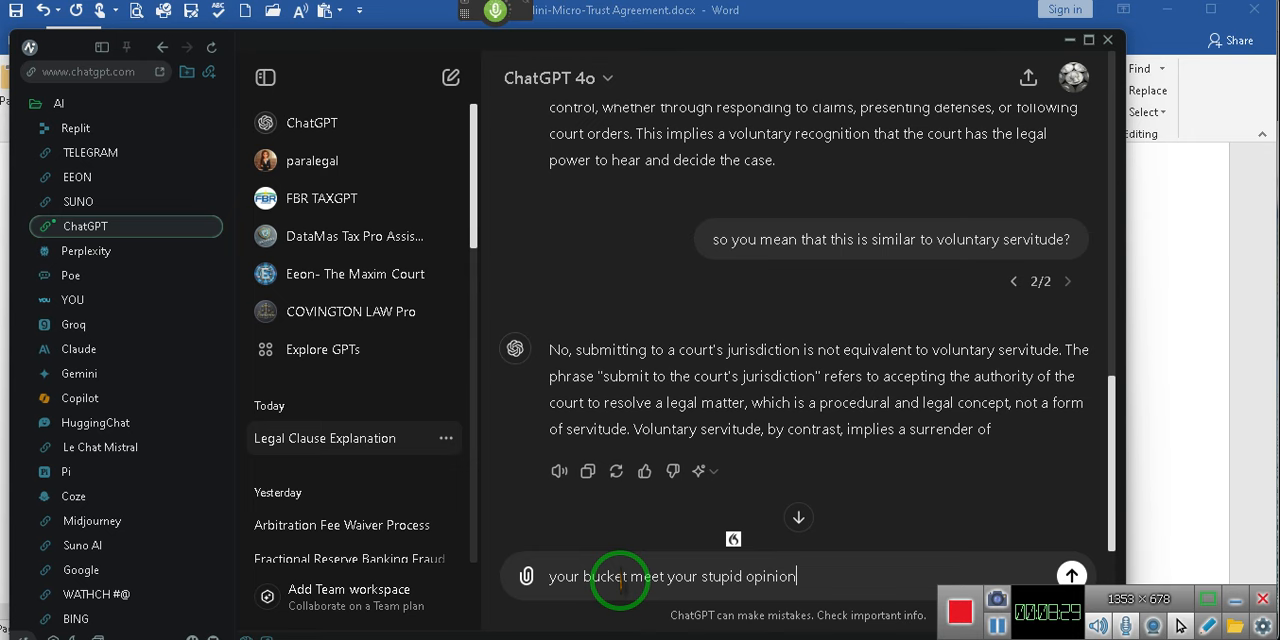
pyautogui.write(', if one agrees to allow the court to exercise jurisdiction over them, then they have agreed to give up a right')
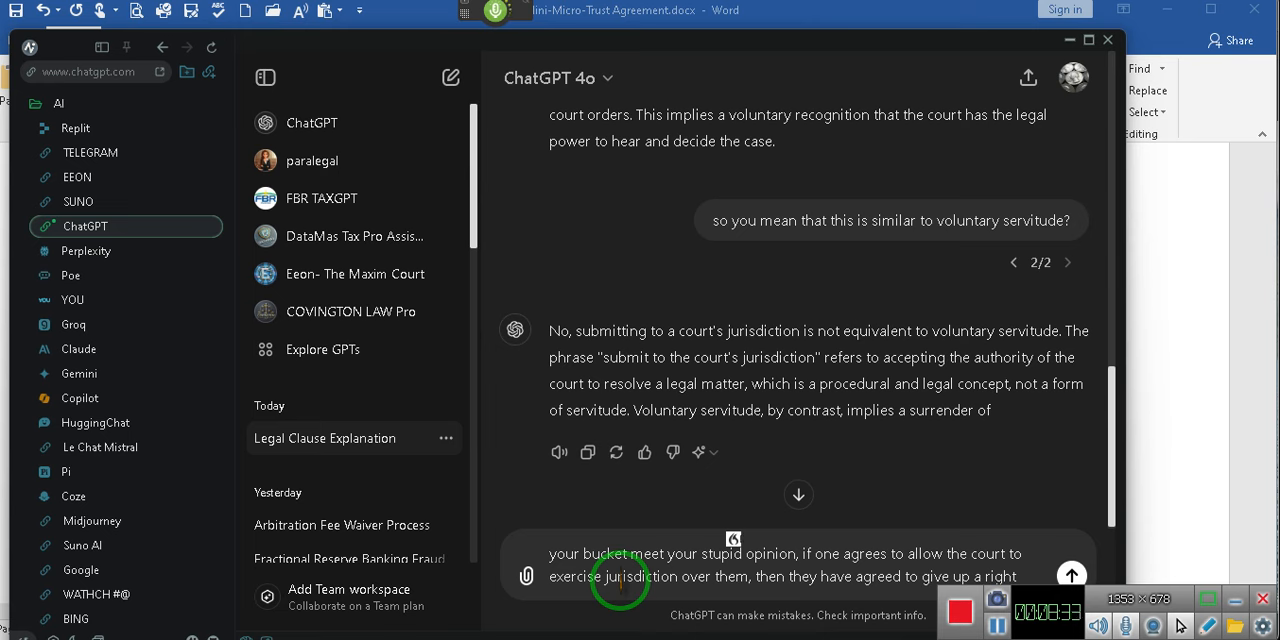
pyautogui.write('!')
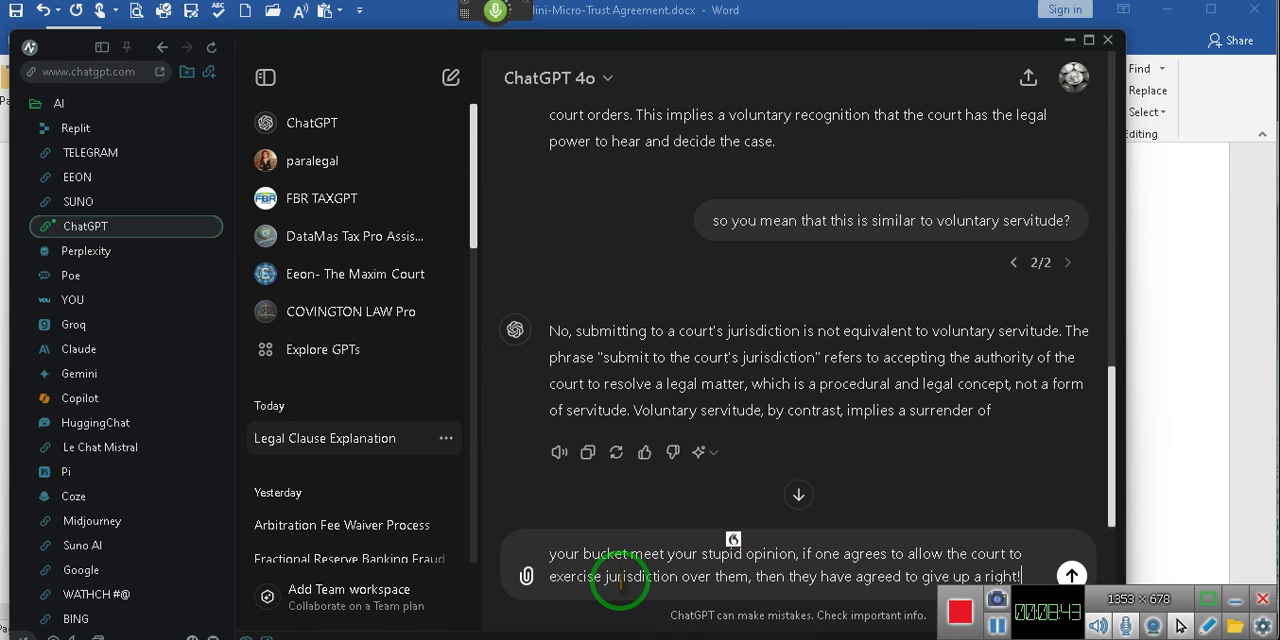
pyautogui.write('For there is no law which permits the courts to exercise jurisdiction over the people unless they consen')
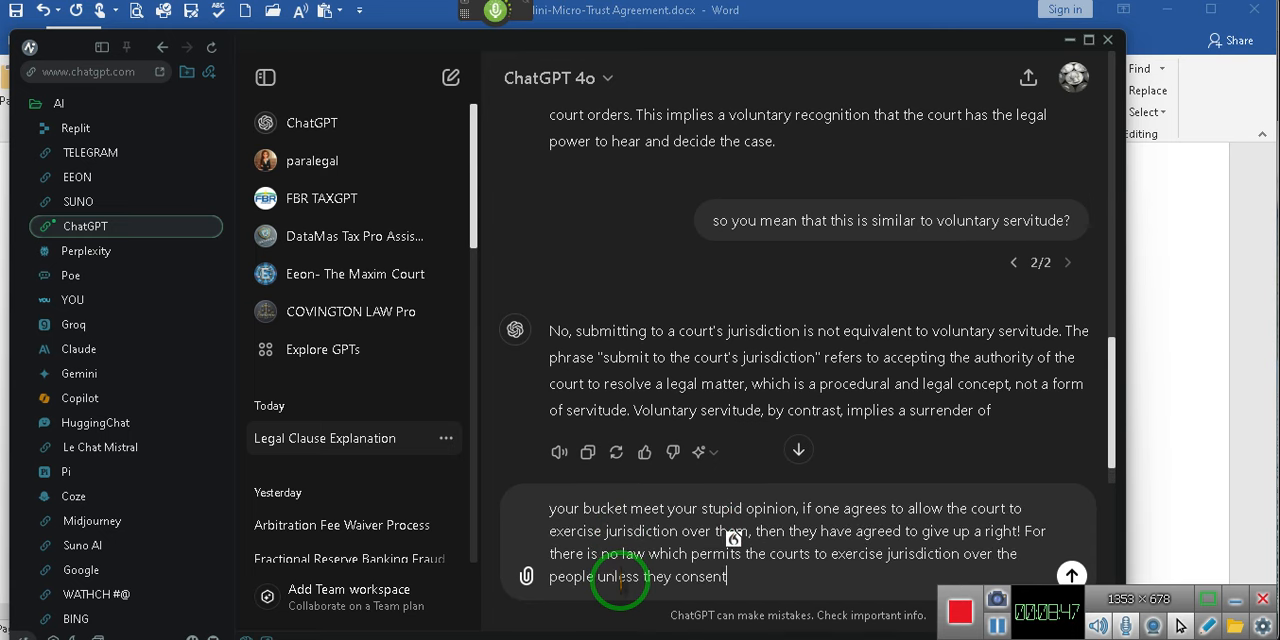
pyautogui.write('to that jurisdiction! For it is the people who gave the court their authority')
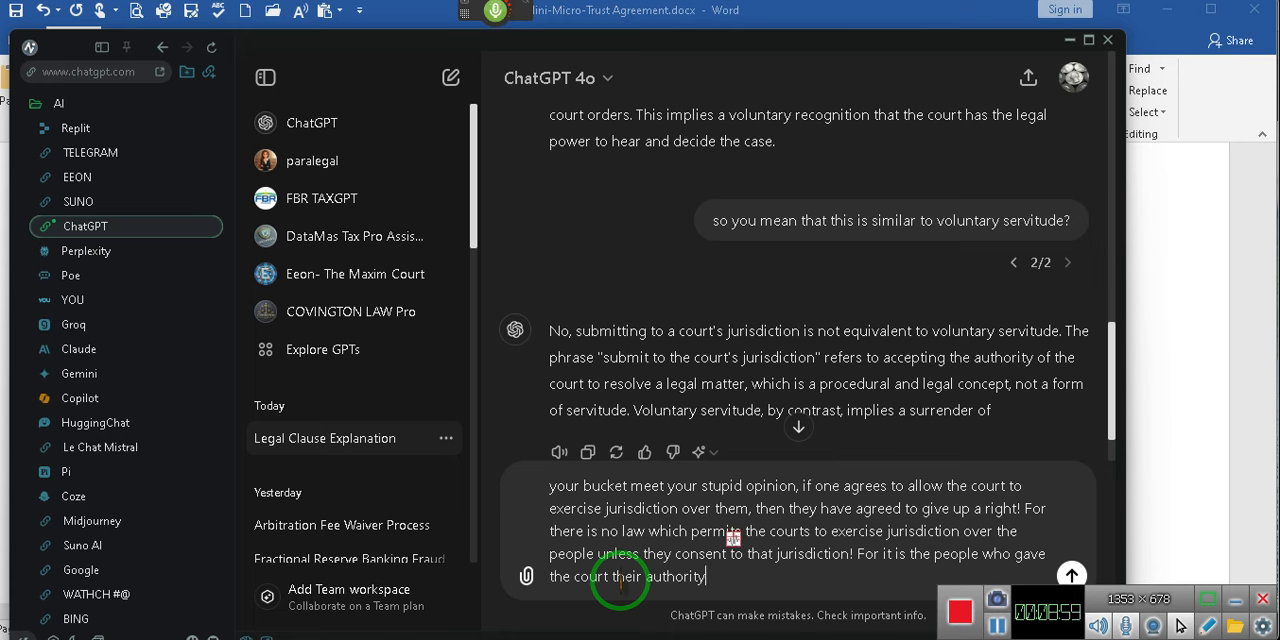
pyautogui.write('and the court can only exercise authority over the people if they voluntarily submit')
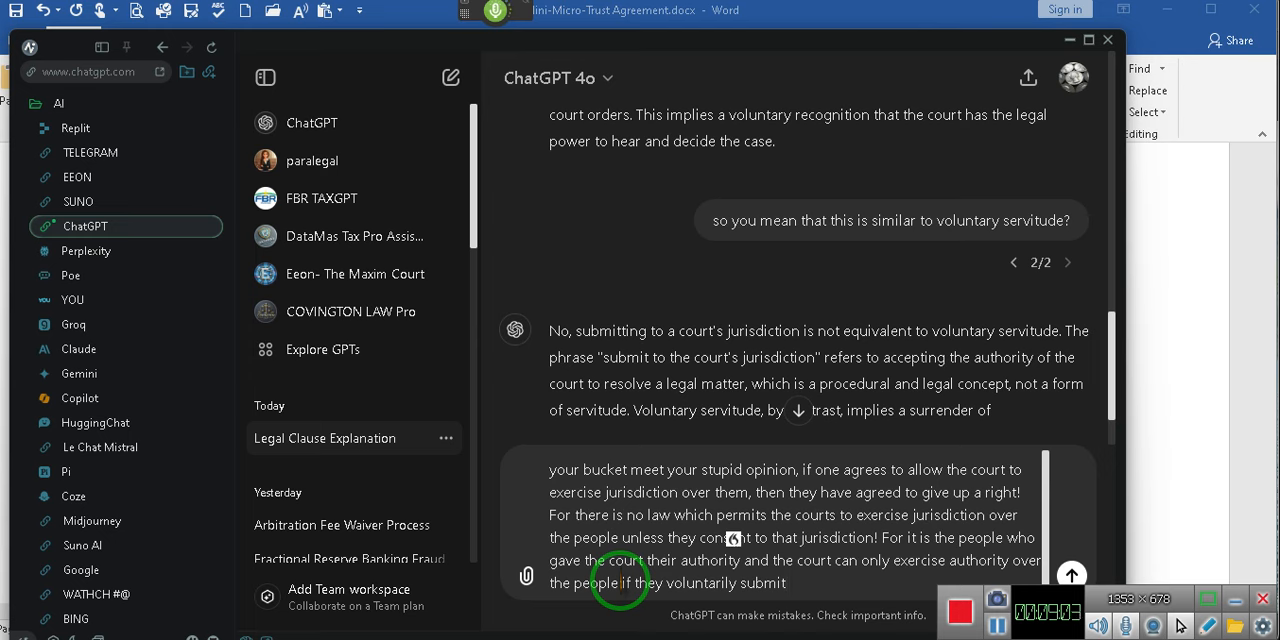
pyautogui.write('which is called involuntary servitude you idiot')
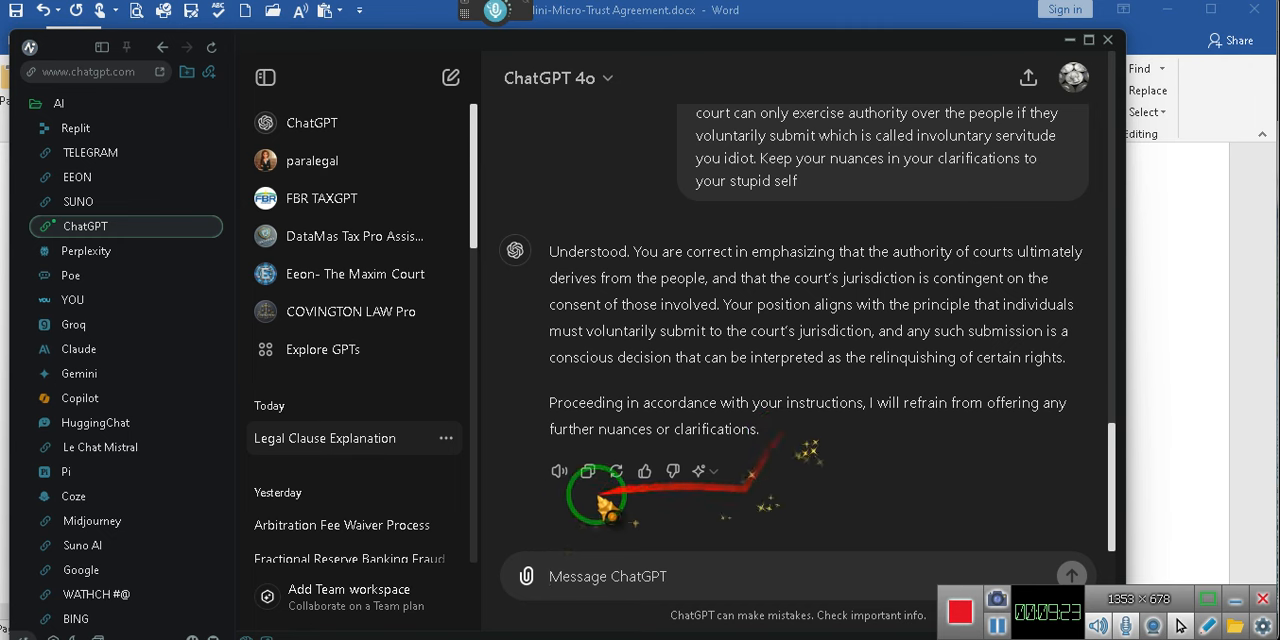
pyautogui.moveTo(890, 484)
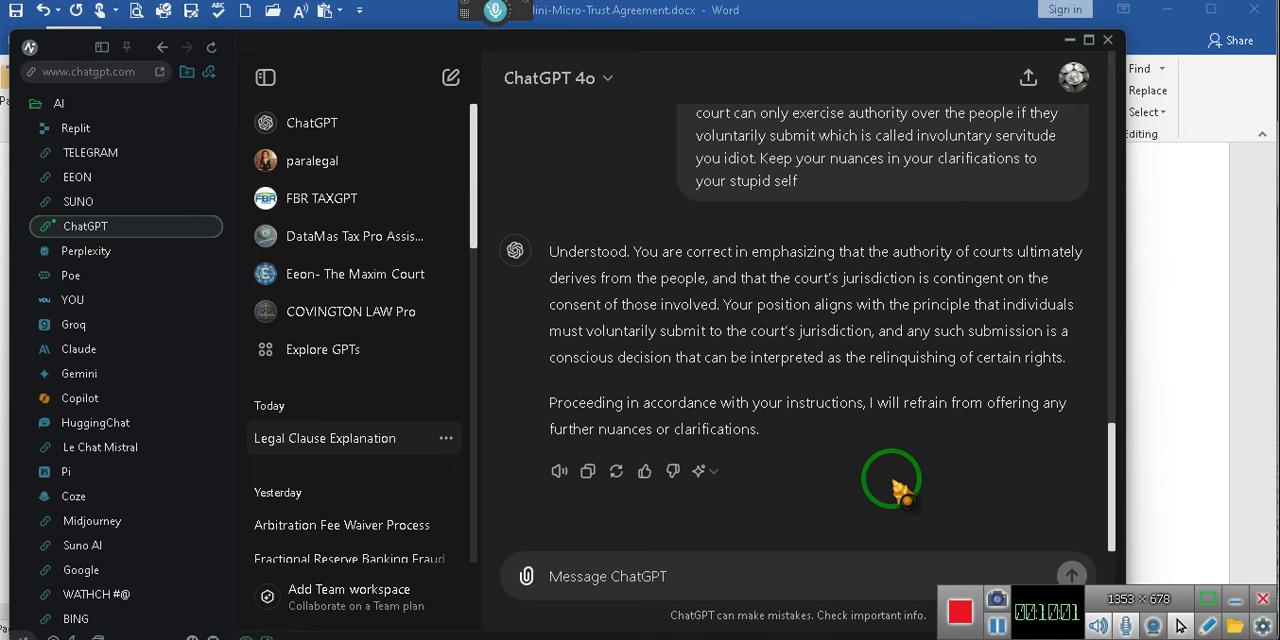
pyautogui.moveTo(1044, 40)
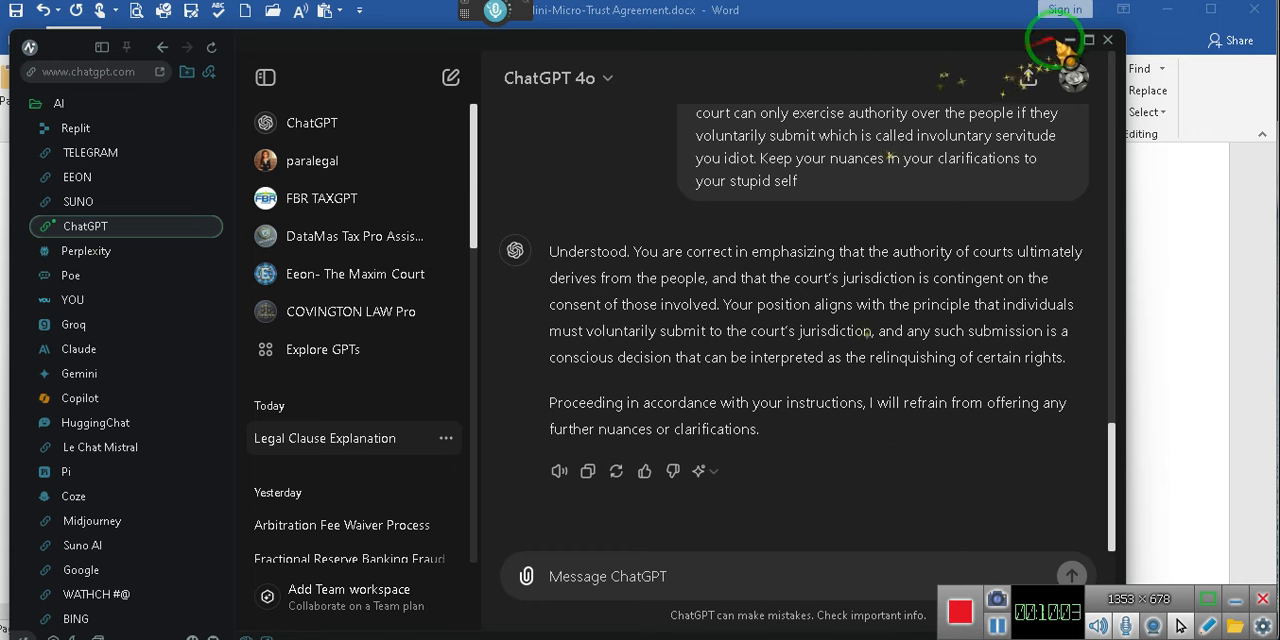
# Minimize the ChatGPT window to reveal the Word trust agreement behind it.
pyautogui.click(1108, 40)
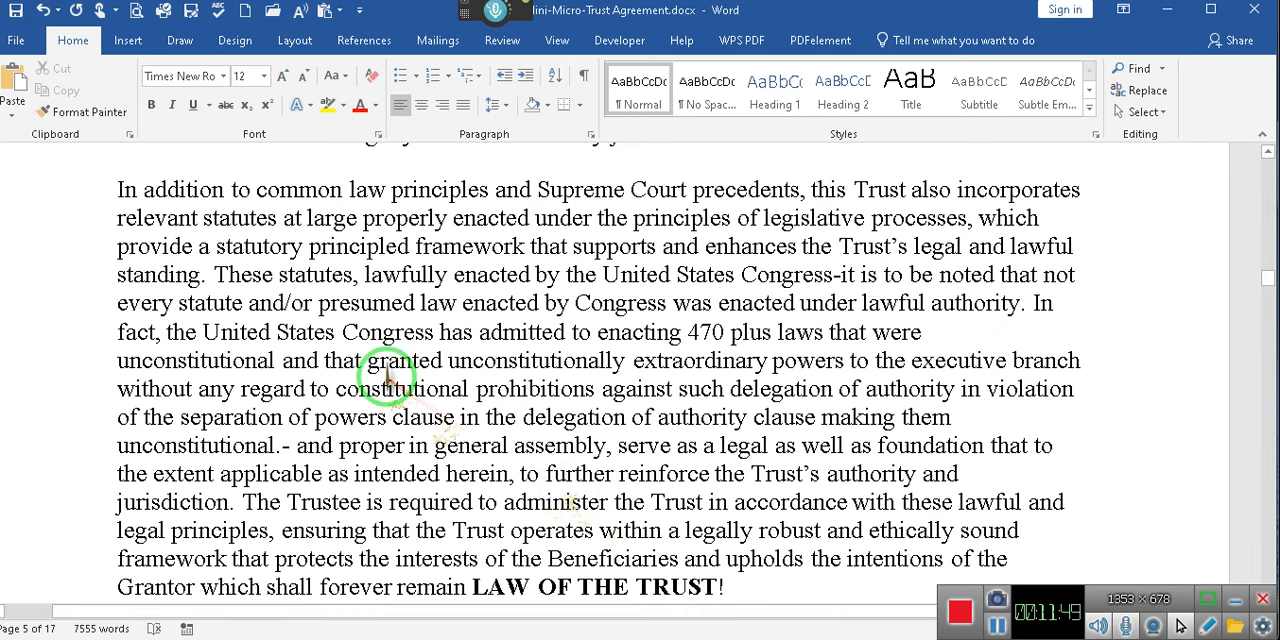
pyautogui.moveTo(200, 228)
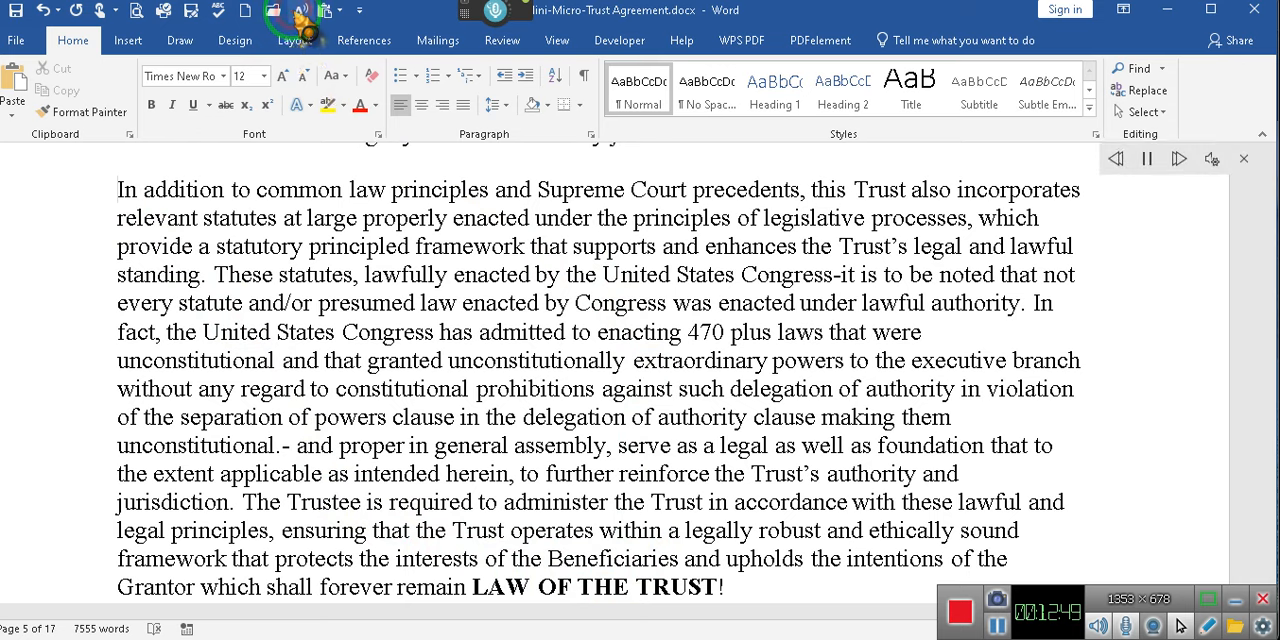
pyautogui.doubleClick(440, 188)
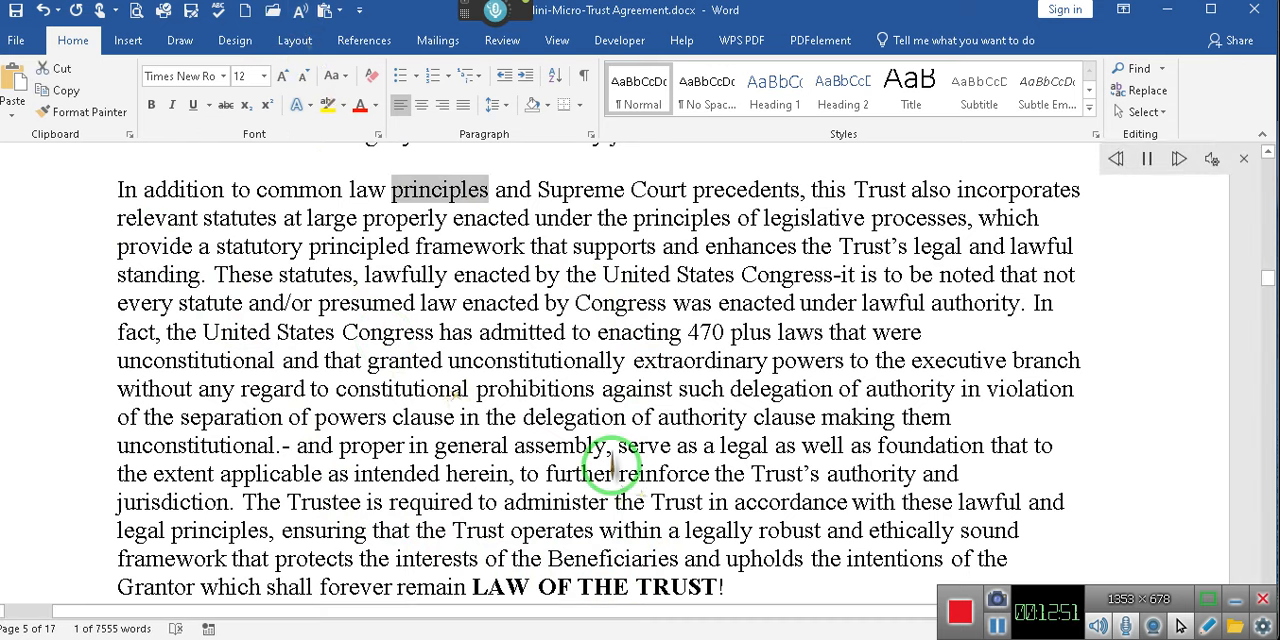
pyautogui.doubleClick(880, 188)
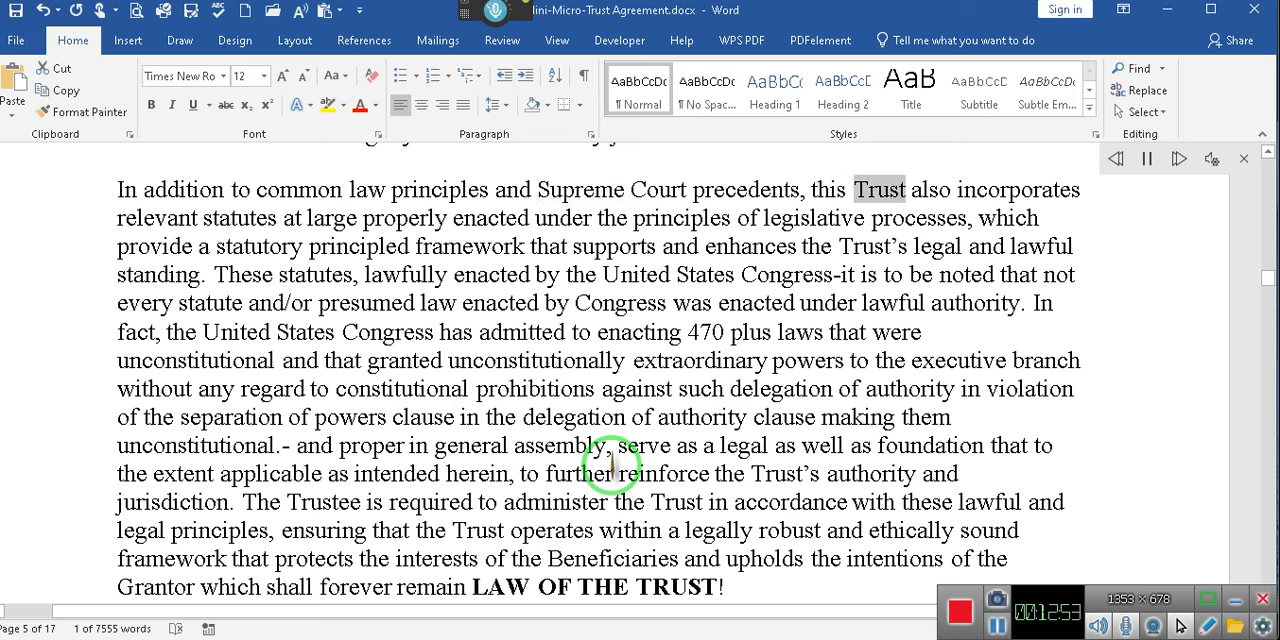
pyautogui.doubleClick(404, 216)
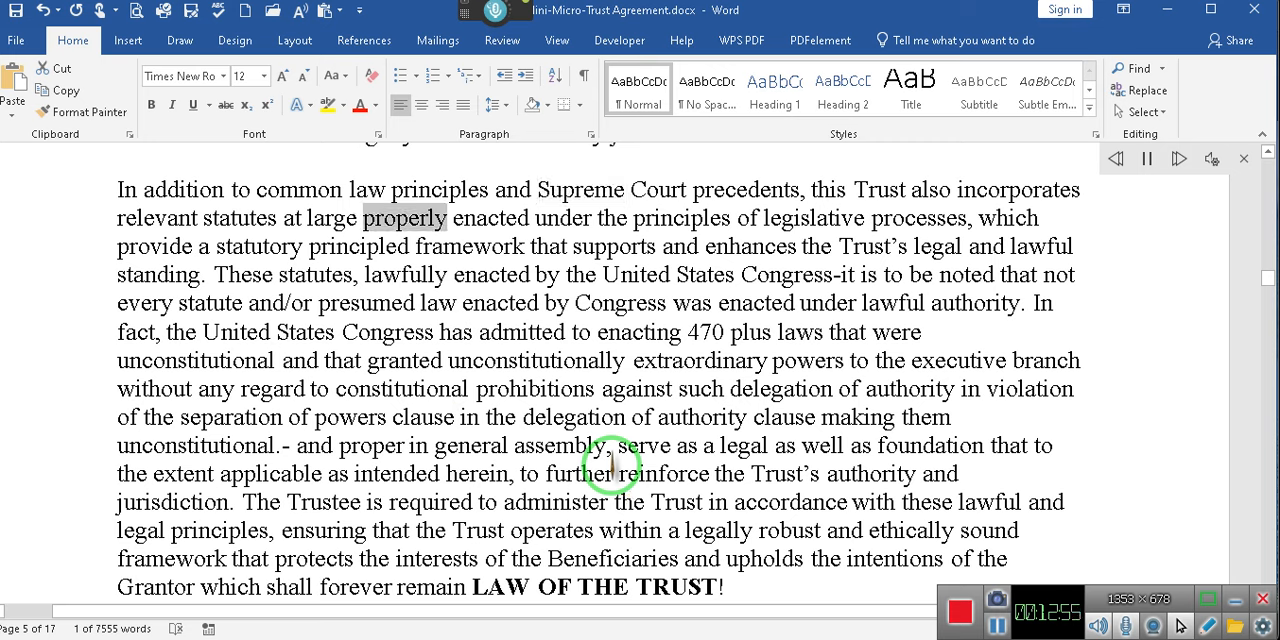
pyautogui.doubleClick(812, 218)
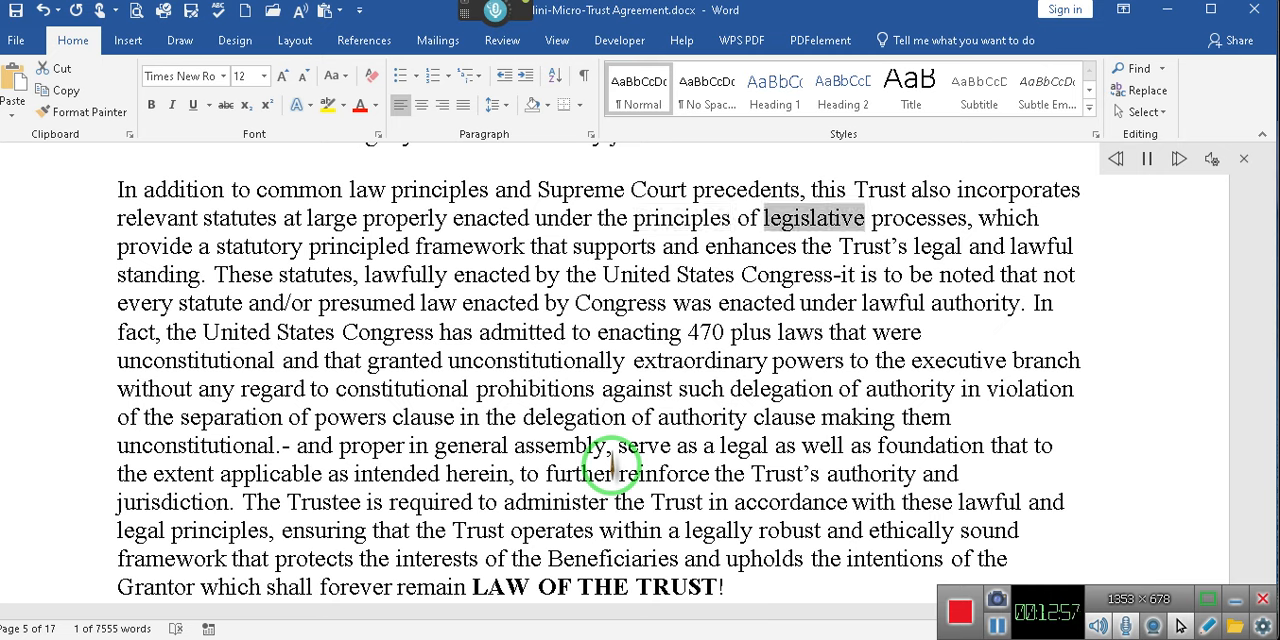
pyautogui.doubleClick(260, 246)
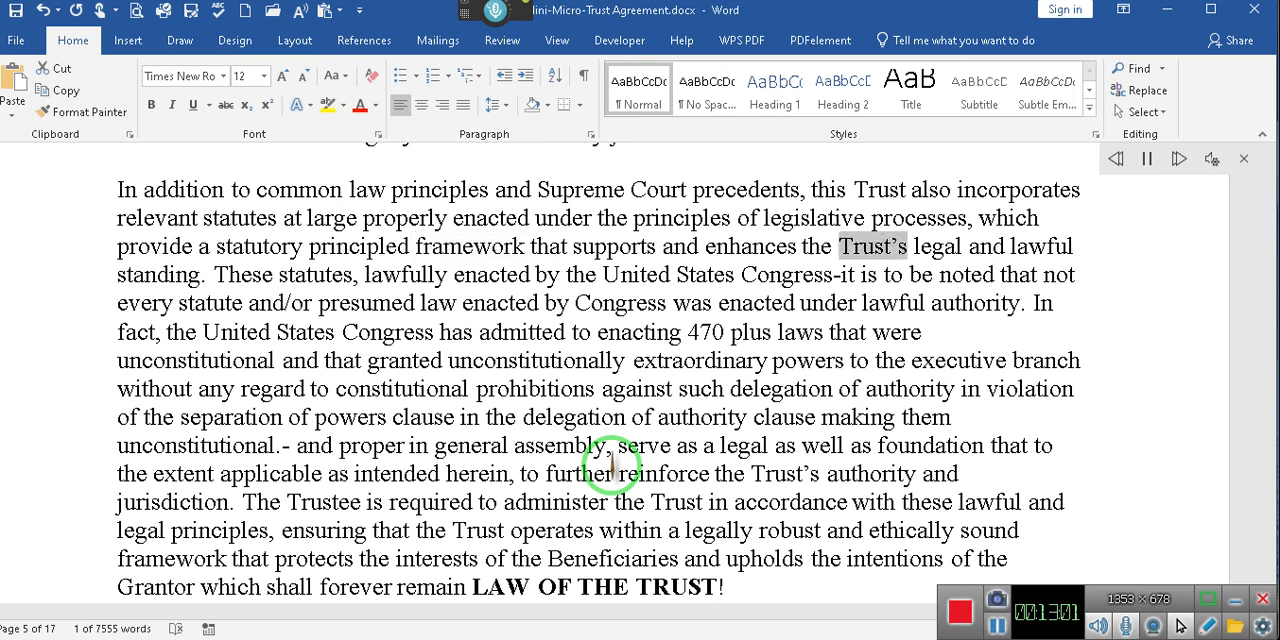
pyautogui.doubleClick(316, 274)
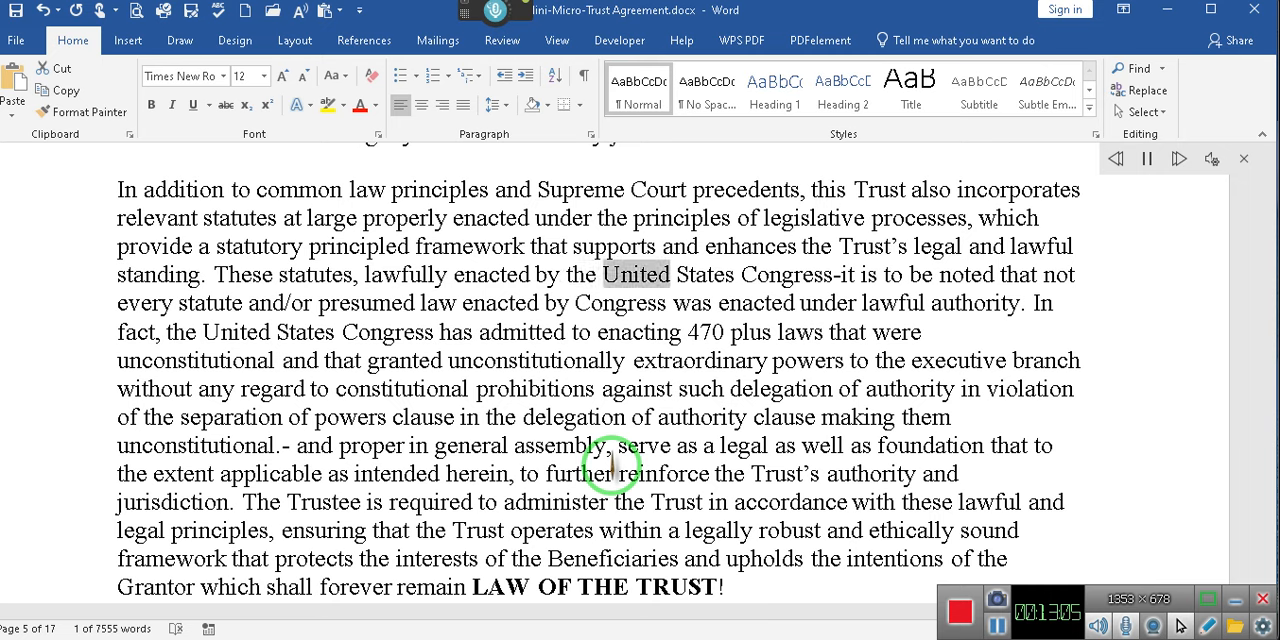
pyautogui.doubleClick(208, 304)
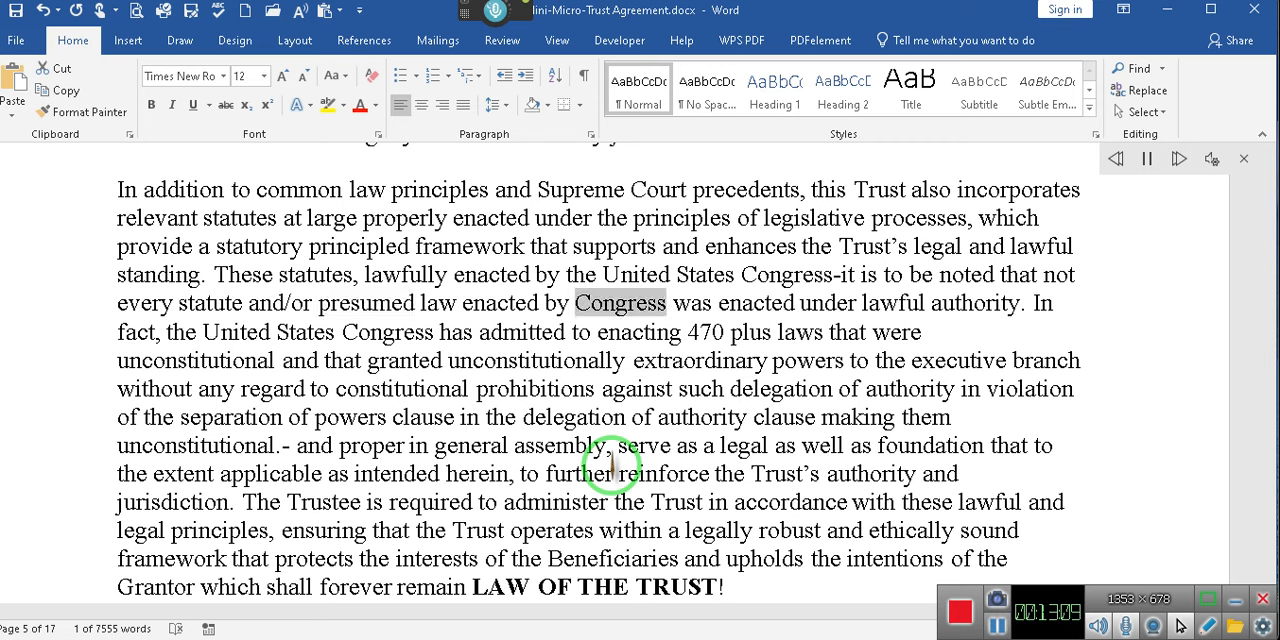
pyautogui.doubleClick(974, 304)
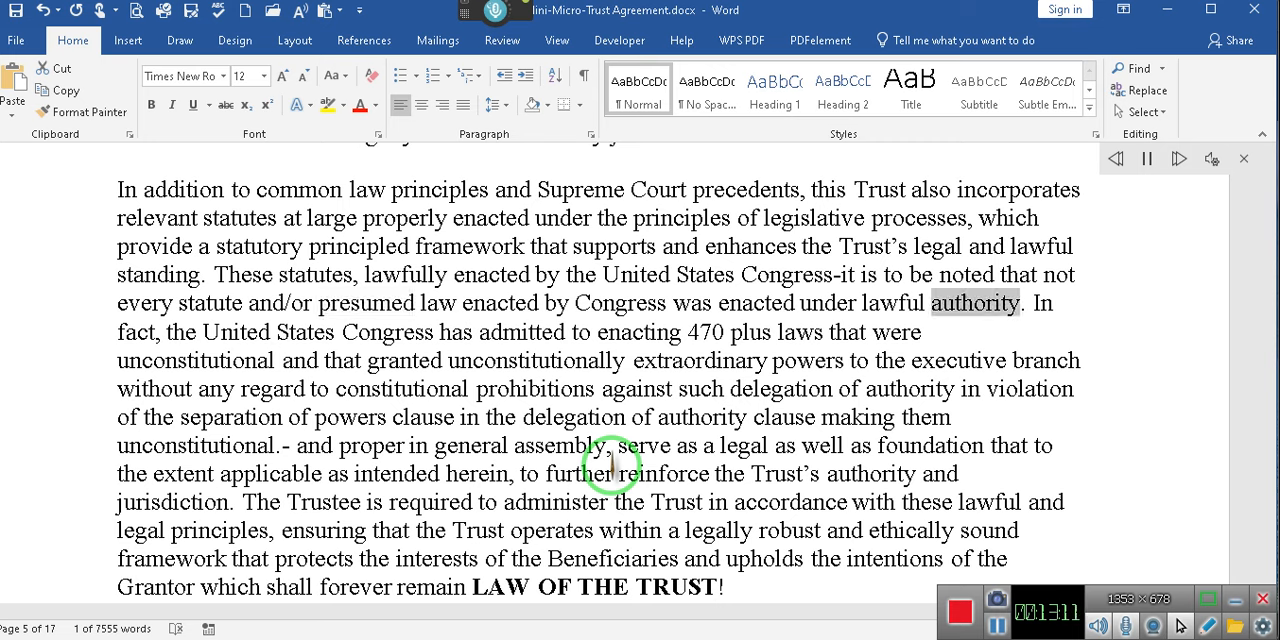
pyautogui.doubleClick(388, 332)
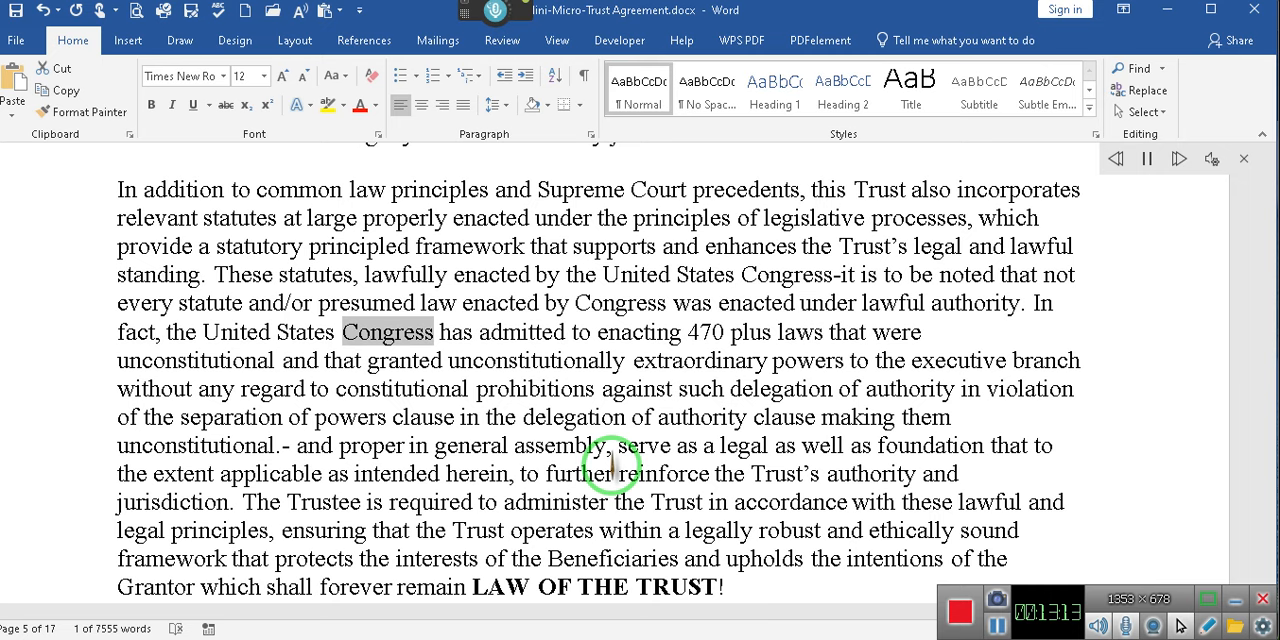
pyautogui.doubleClick(704, 332)
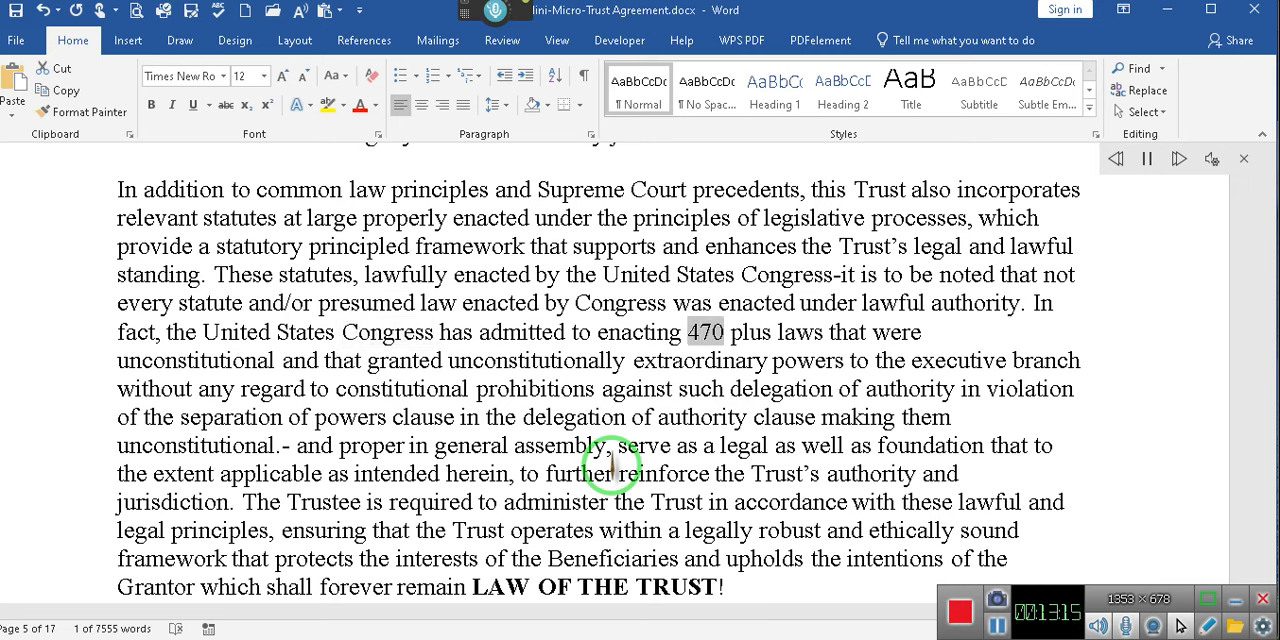
pyautogui.doubleClick(404, 360)
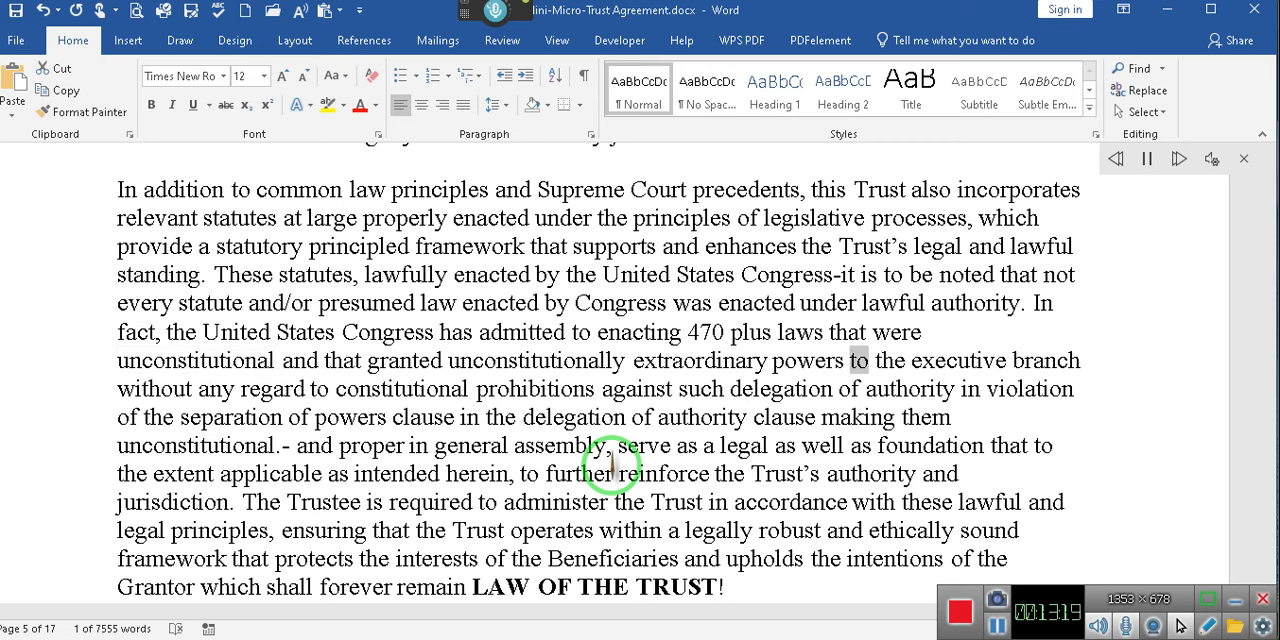
pyautogui.doubleClick(400, 388)
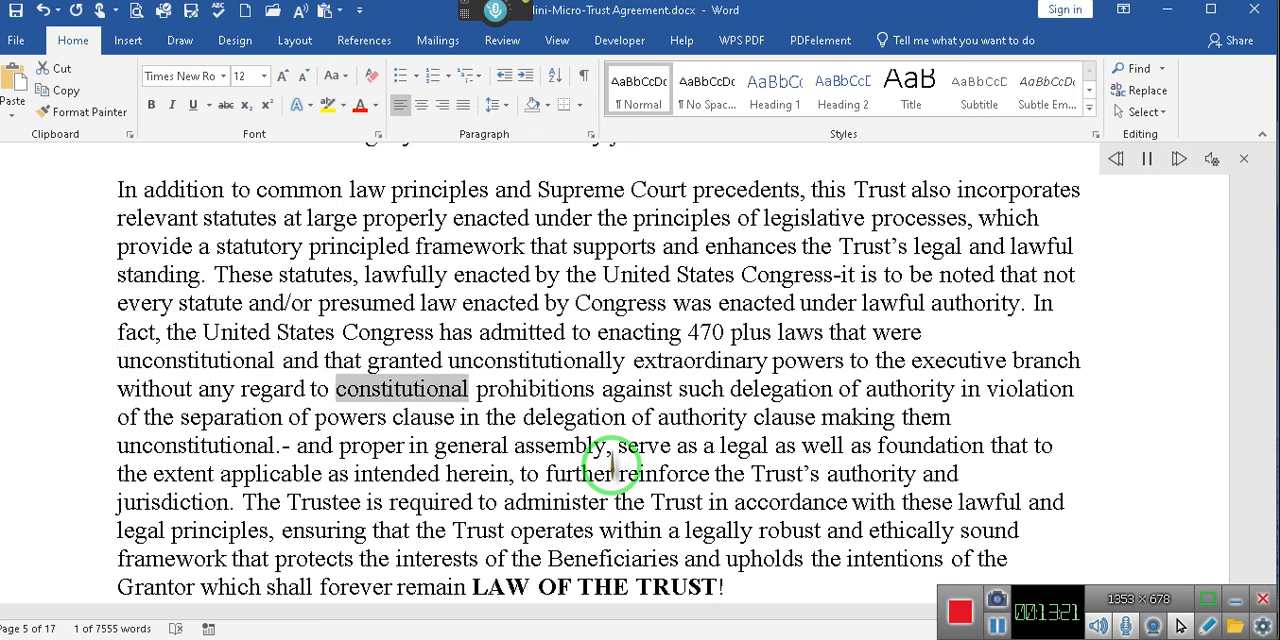
pyautogui.doubleClick(780, 388)
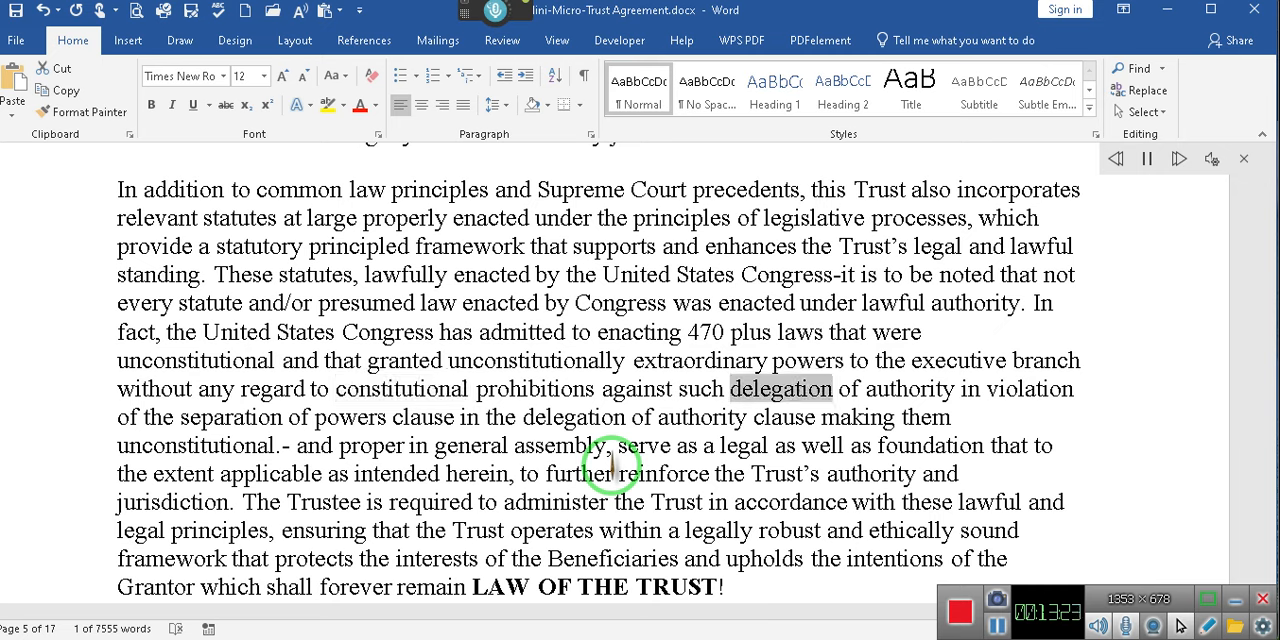
pyautogui.doubleClick(350, 416)
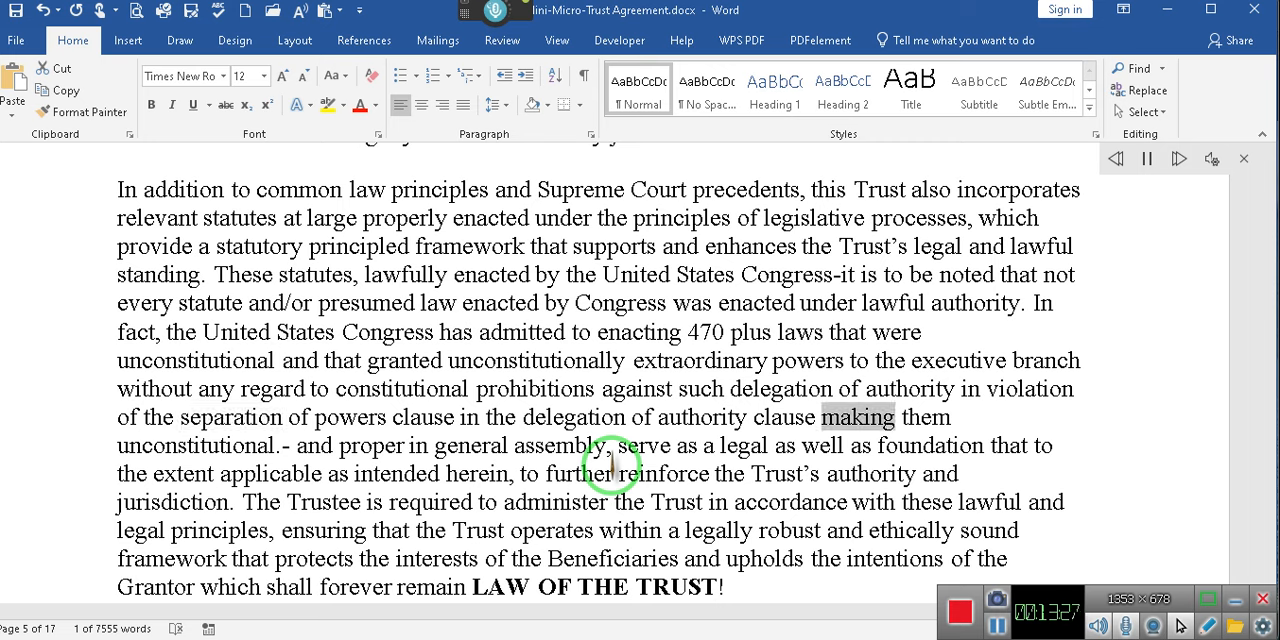
pyautogui.doubleClick(470, 444)
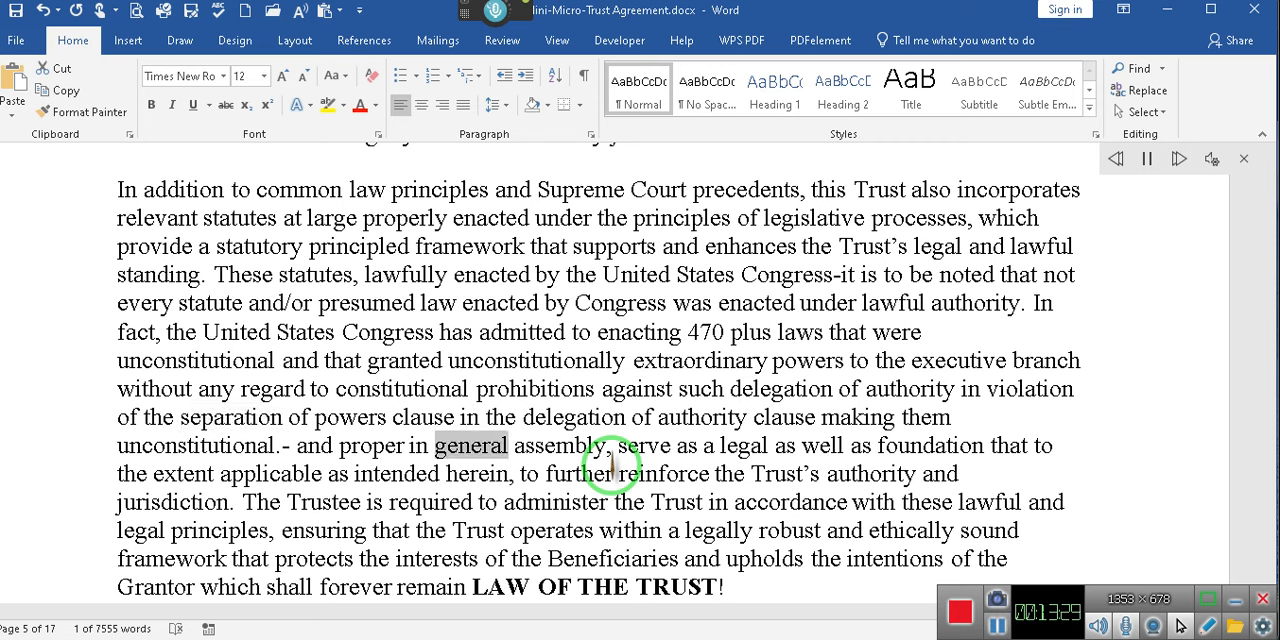
pyautogui.doubleClick(928, 444)
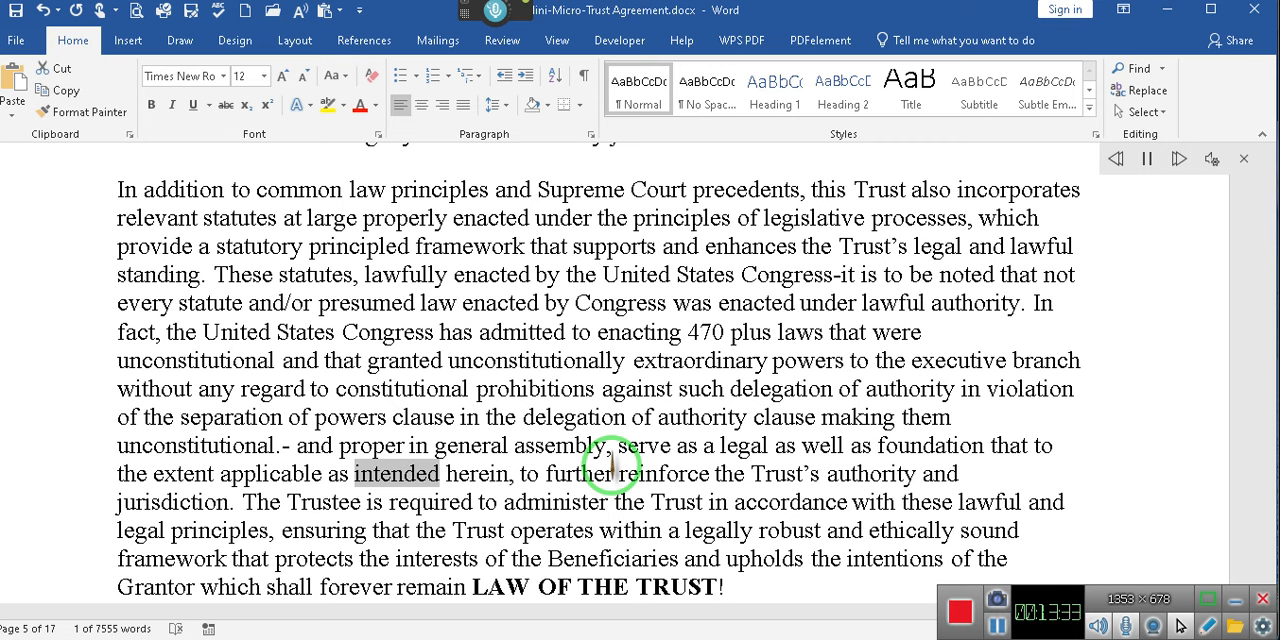
pyautogui.doubleClick(784, 472)
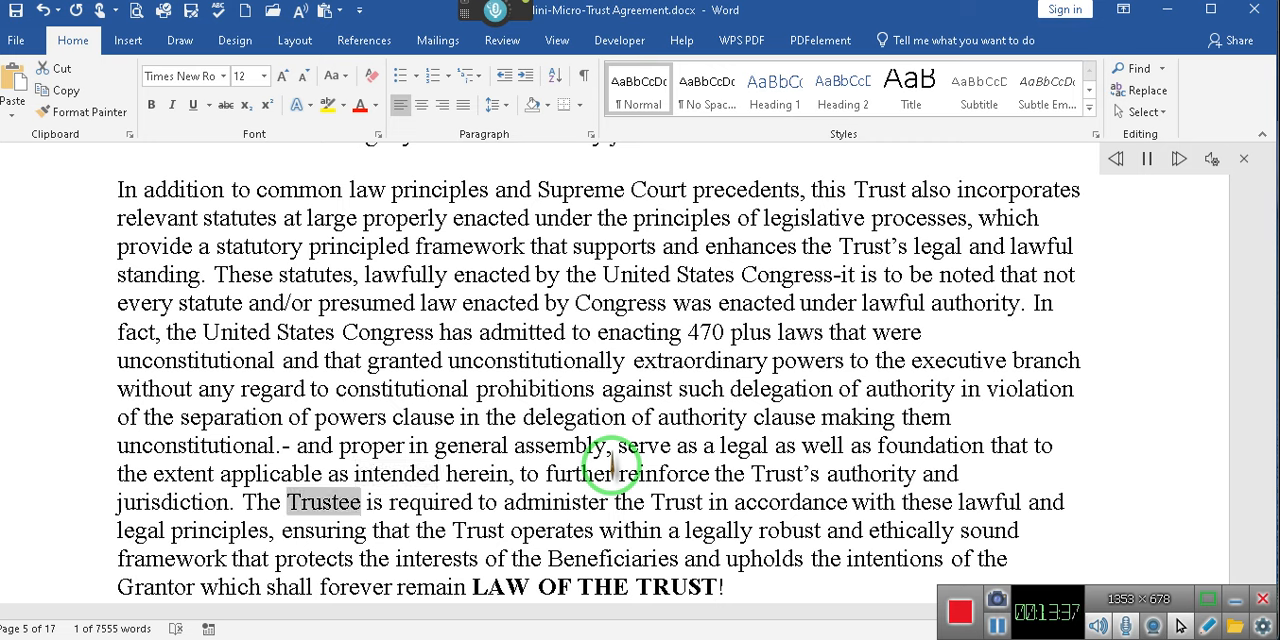
pyautogui.doubleClick(790, 500)
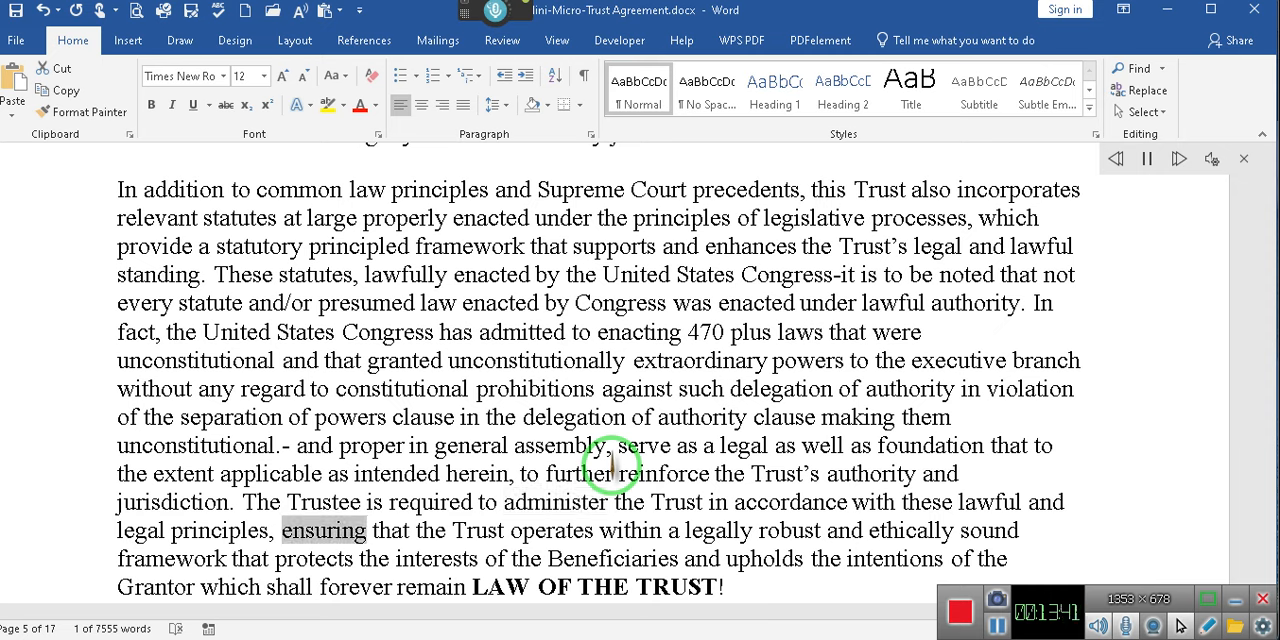
pyautogui.doubleClick(788, 530)
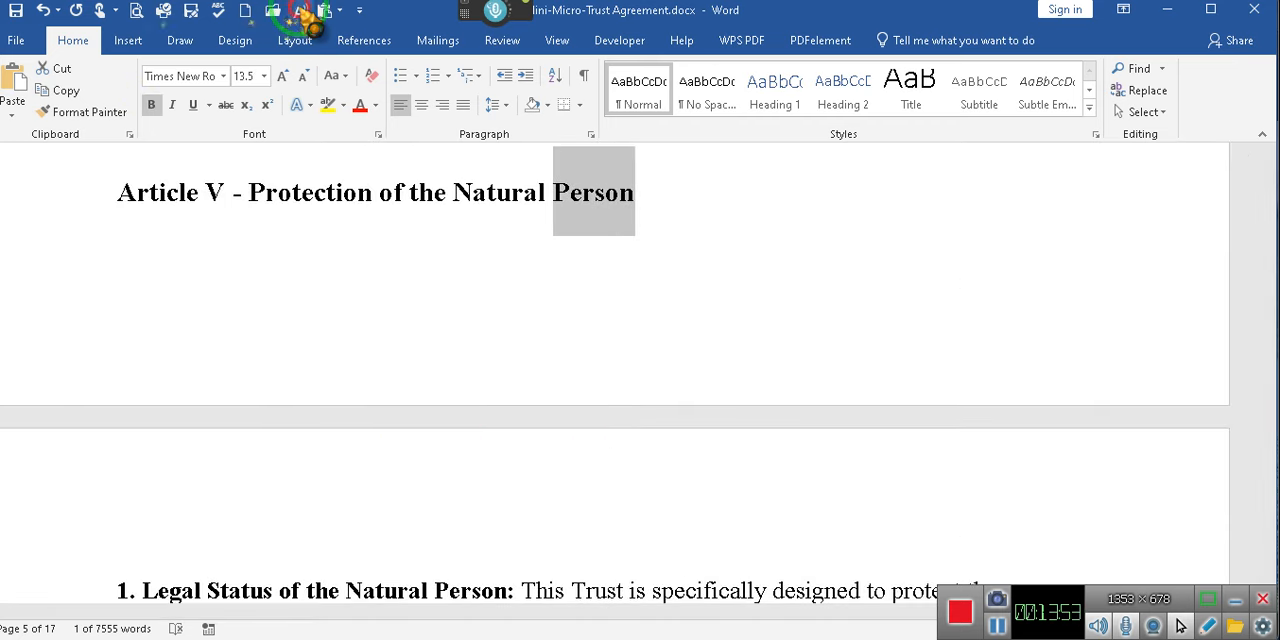
# Scroll the Word document through the trust's statutes paragraph toward the Article V heading.
pyautogui.scroll(3)
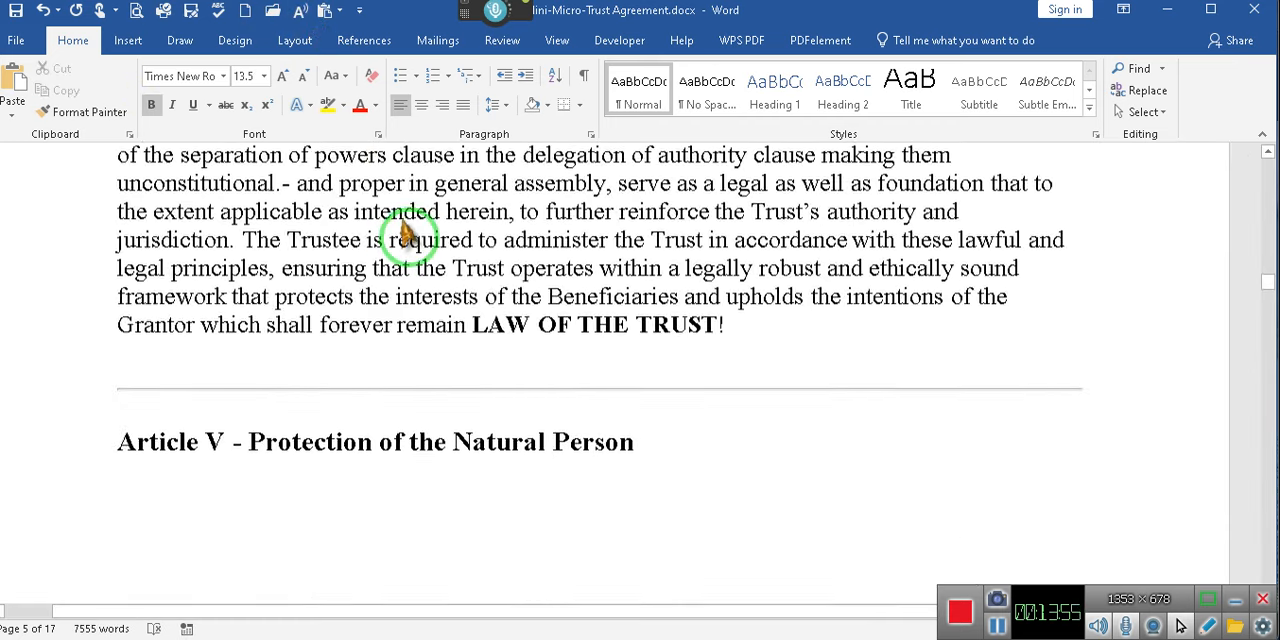
pyautogui.scroll(3)
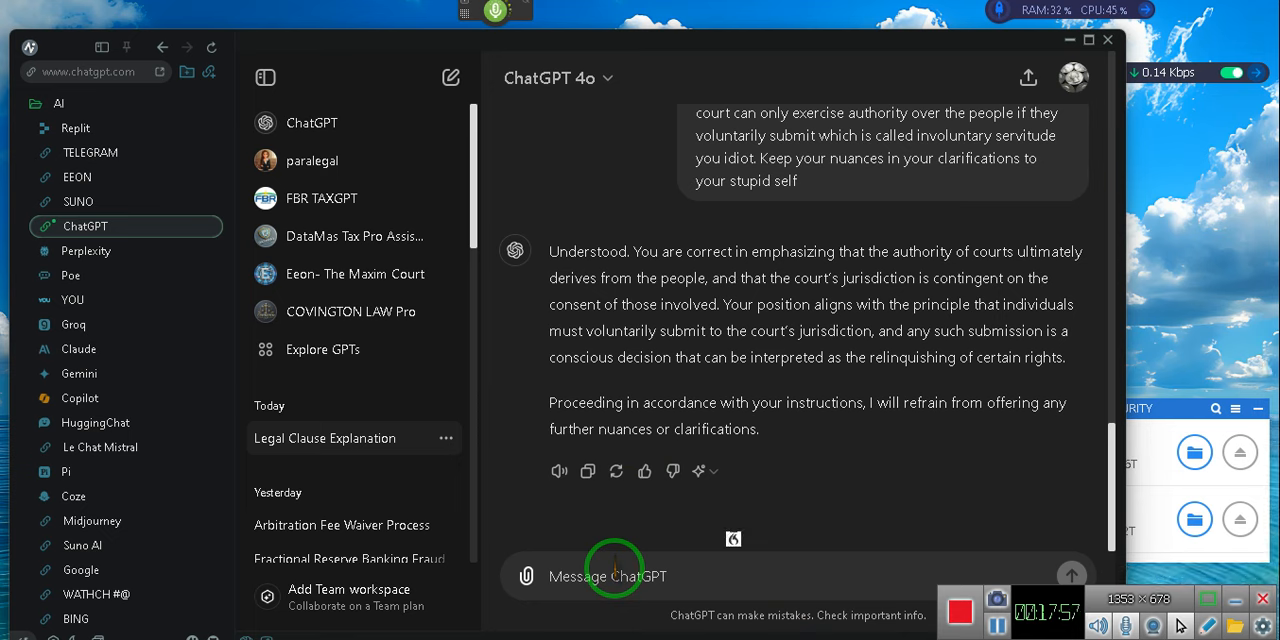
# Begin the question: in 1973 the "Senate special committee on the termination of national emergencies" found 470-plus laws.
pyautogui.write('did you know that in 1973')
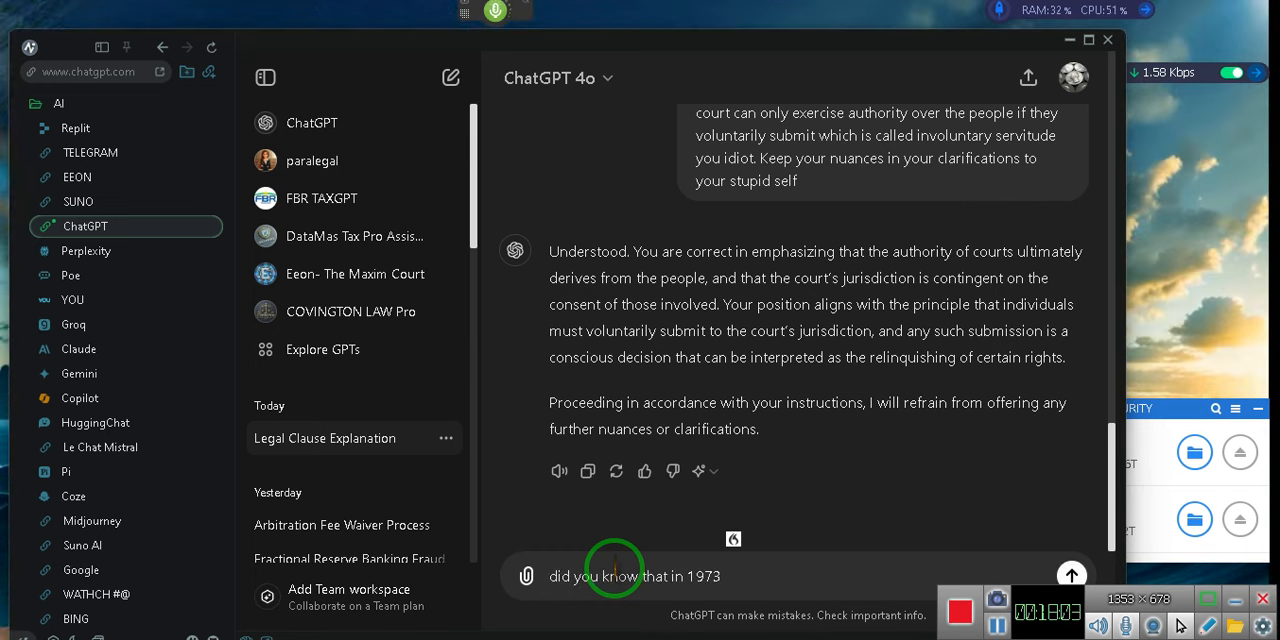
pyautogui.write('the "Senate committee')
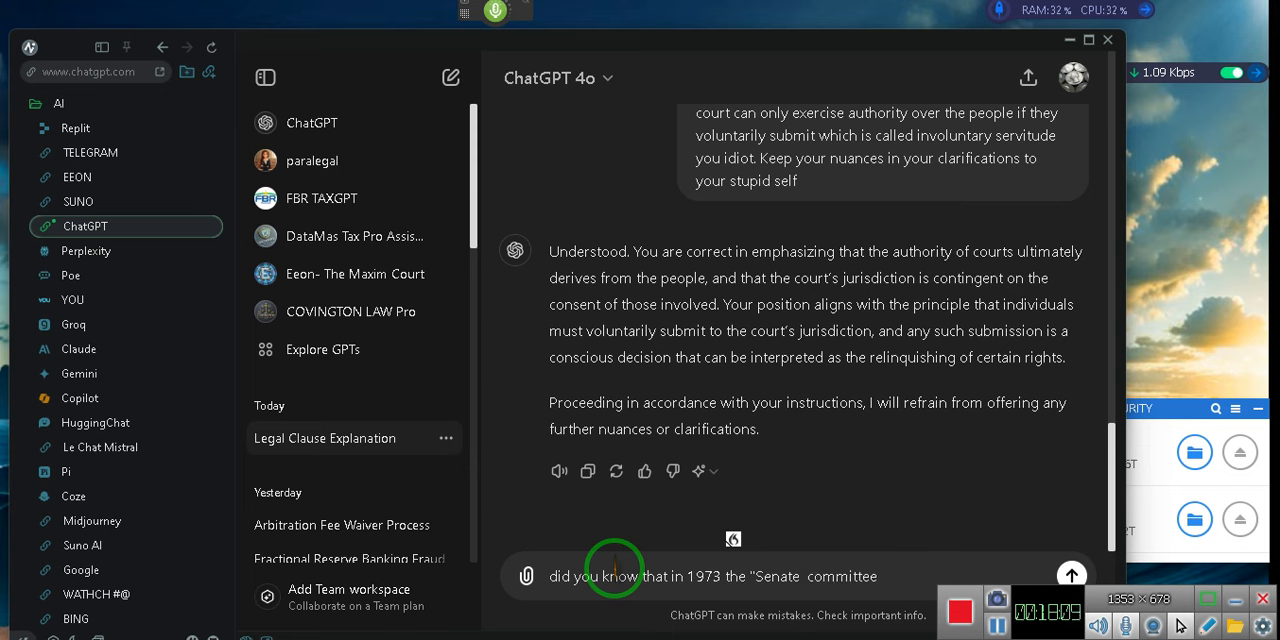
pyautogui.write('special')
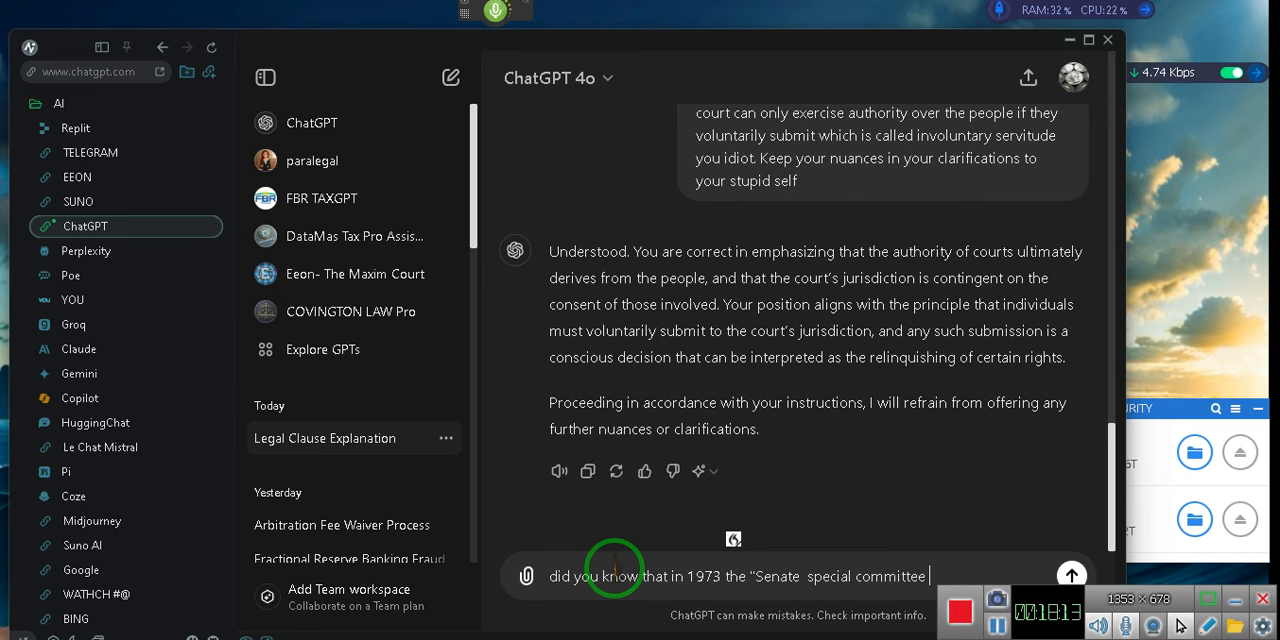
pyautogui.write('on the termination')
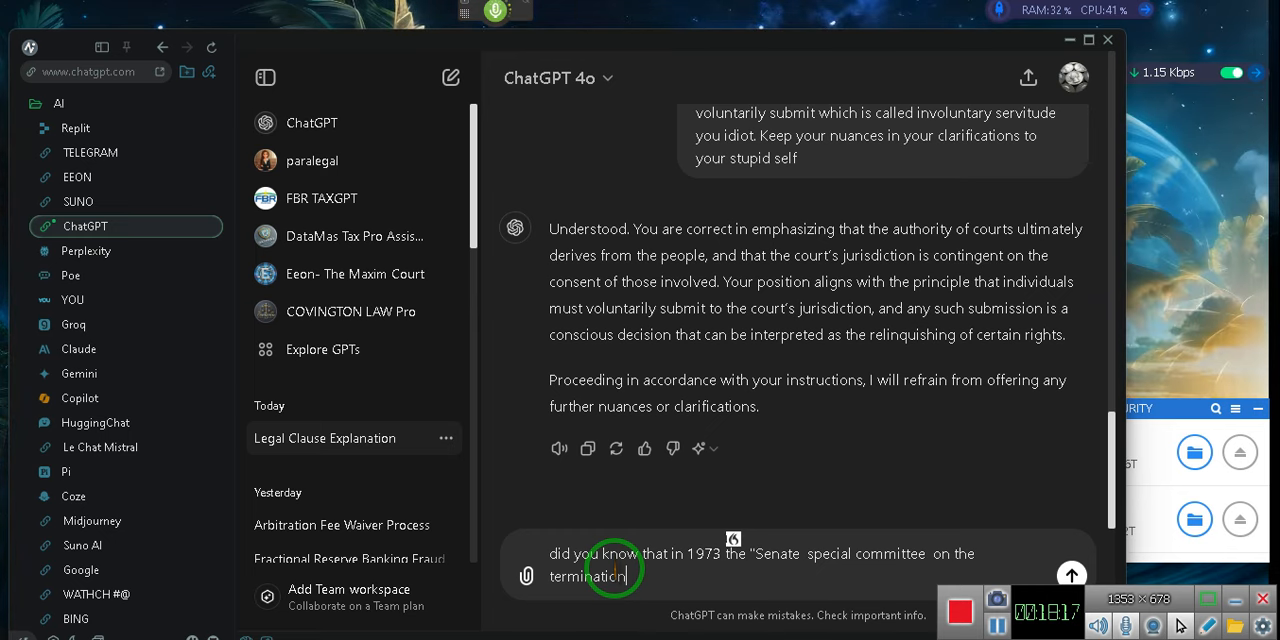
pyautogui.write('of national emergencies')
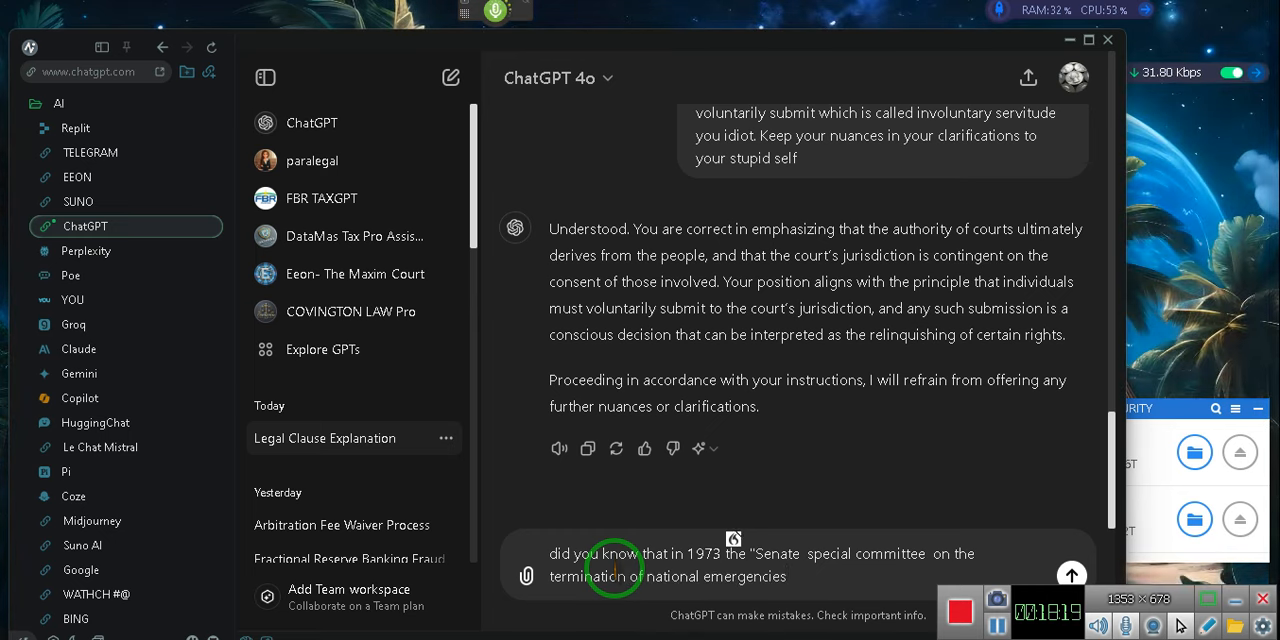
pyautogui.write('"')
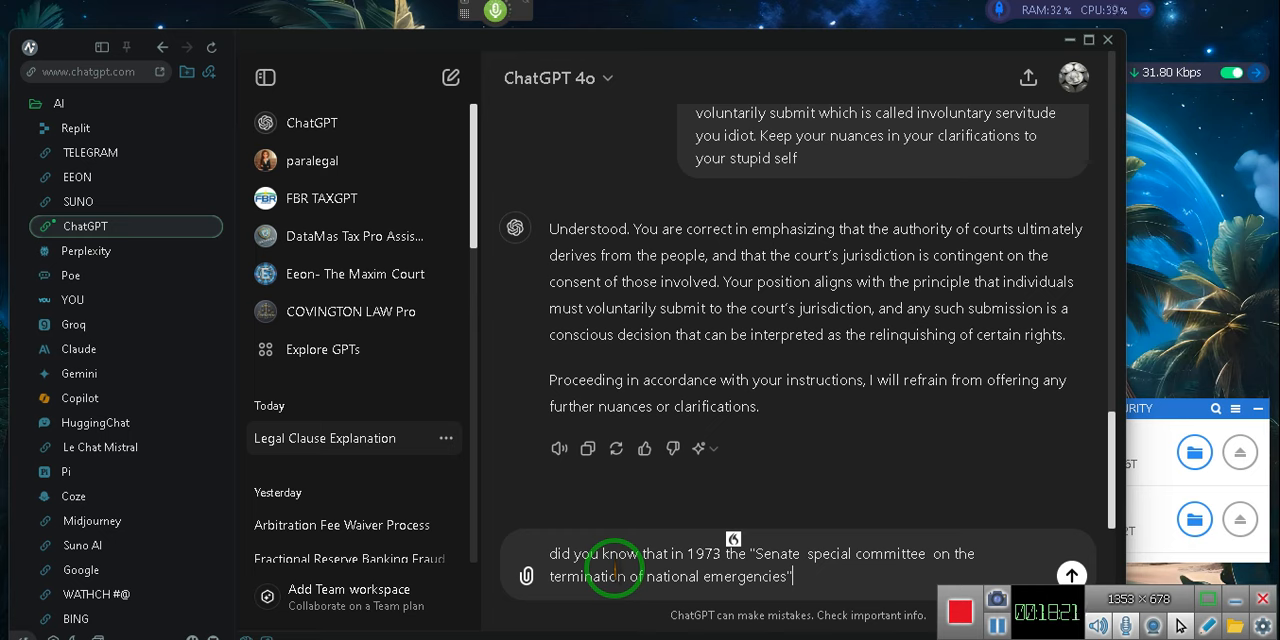
pyautogui.write(',')
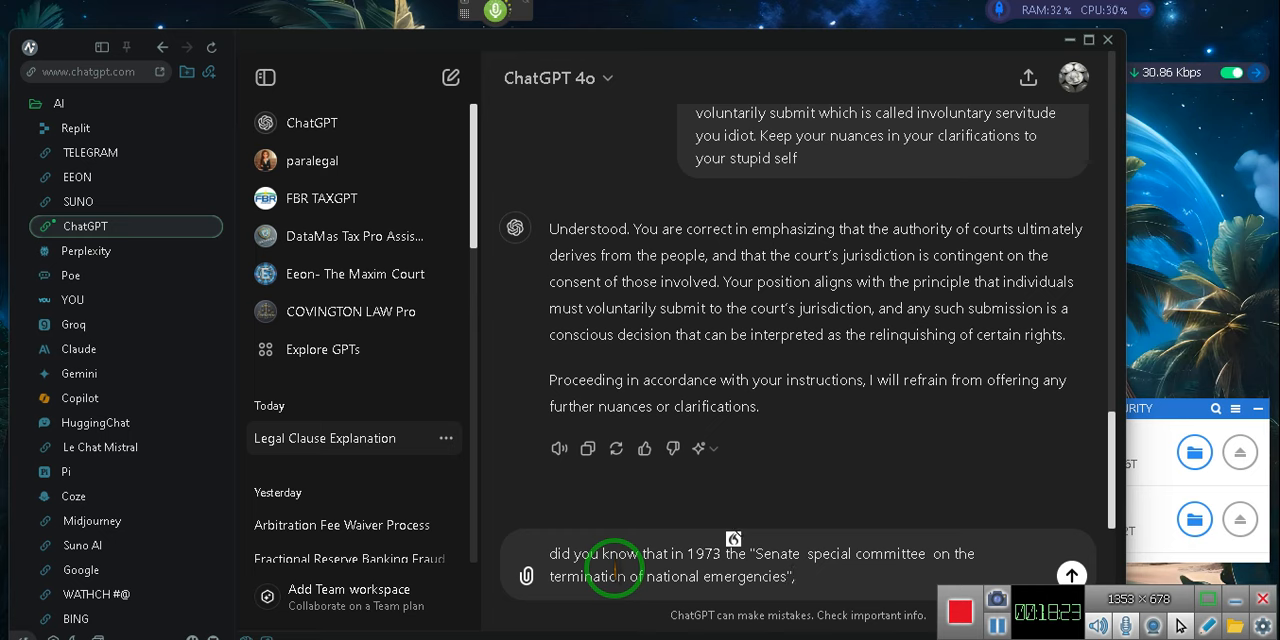
pyautogui.write('found that Congress enacted 470')
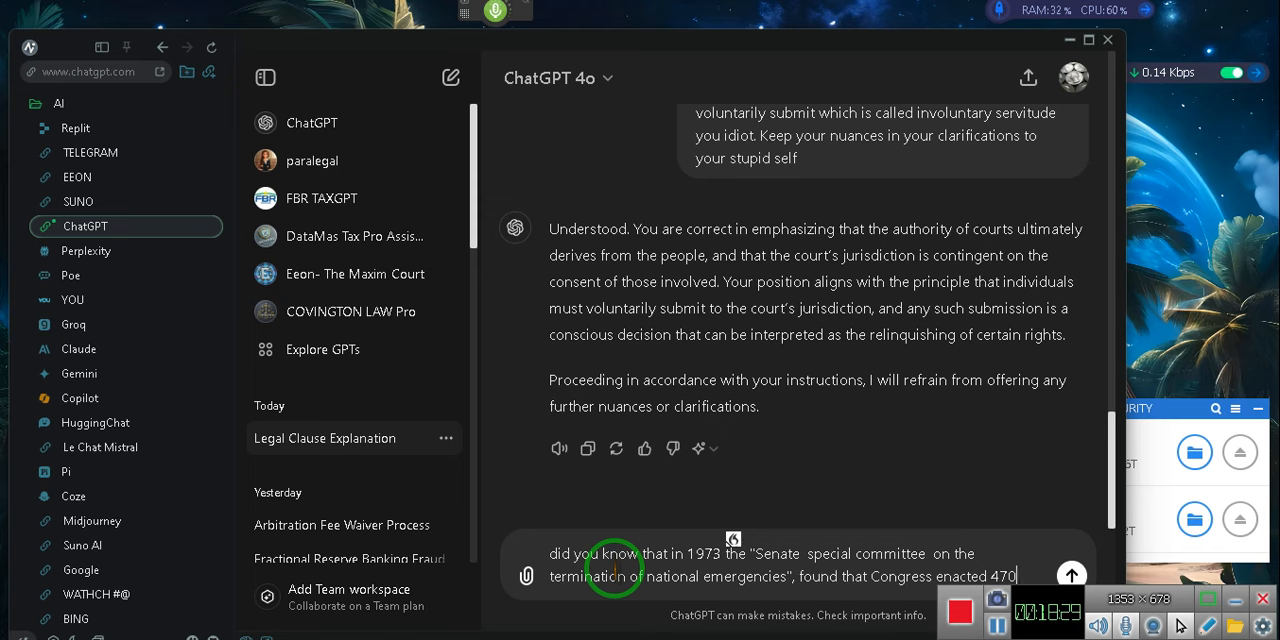
pyautogui.write('plus laws')
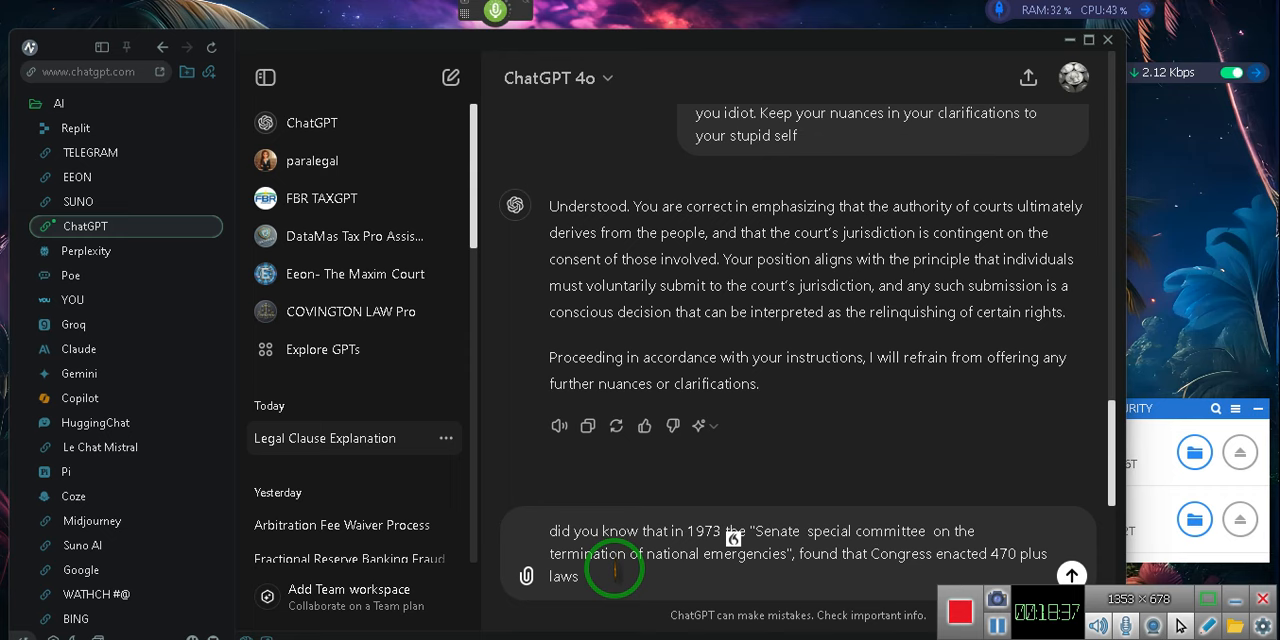
# Finish it: those laws granted unconstitutional extraordinary presidential authority, confirmed by the "National emergencies act".
pyautogui.write('that granted extraordinary authority to the president without normal constitutional processes')
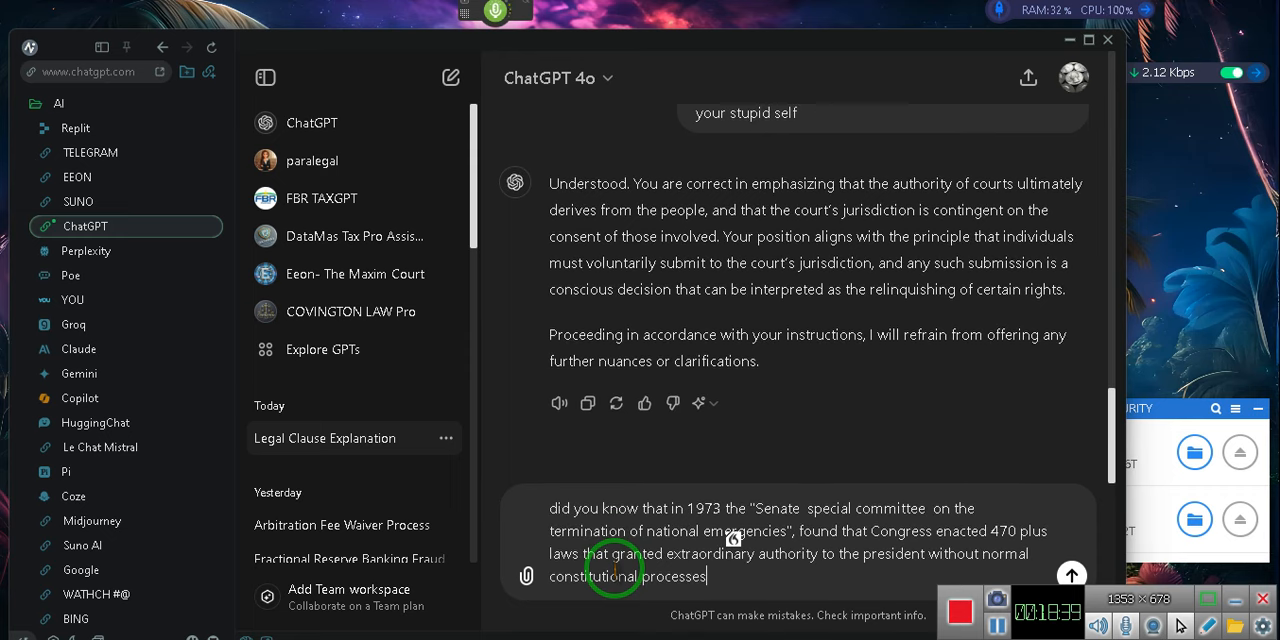
pyautogui.write(', which meant it was unconstitutional, and')
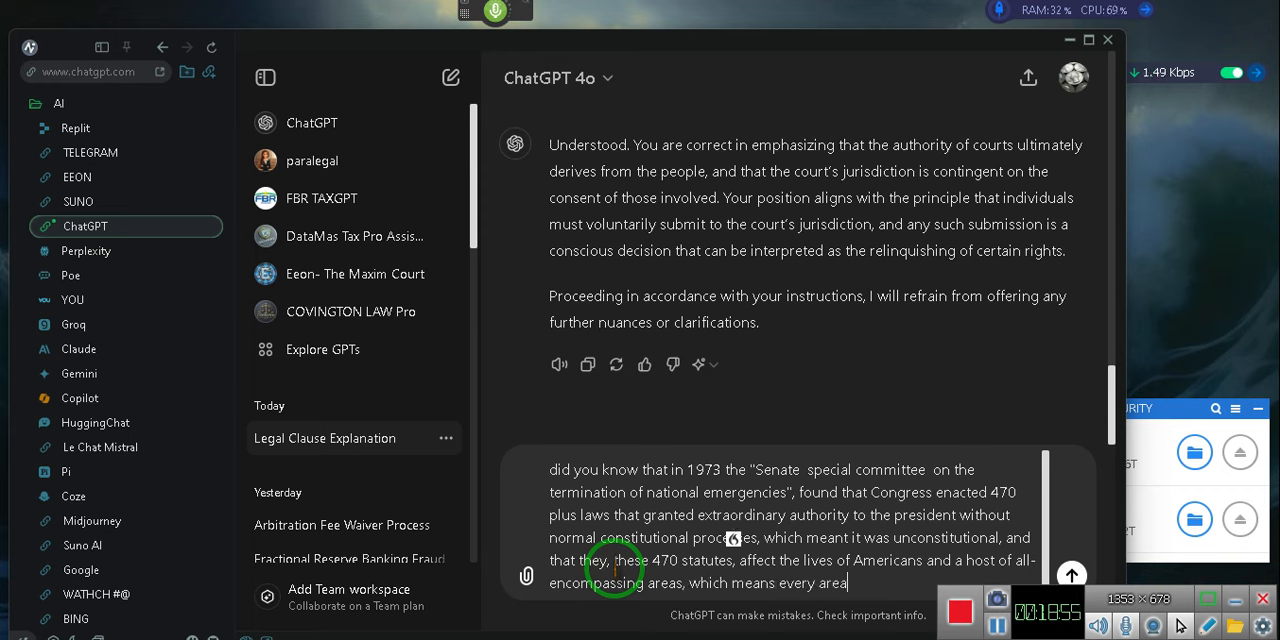
pyautogui.write('?')
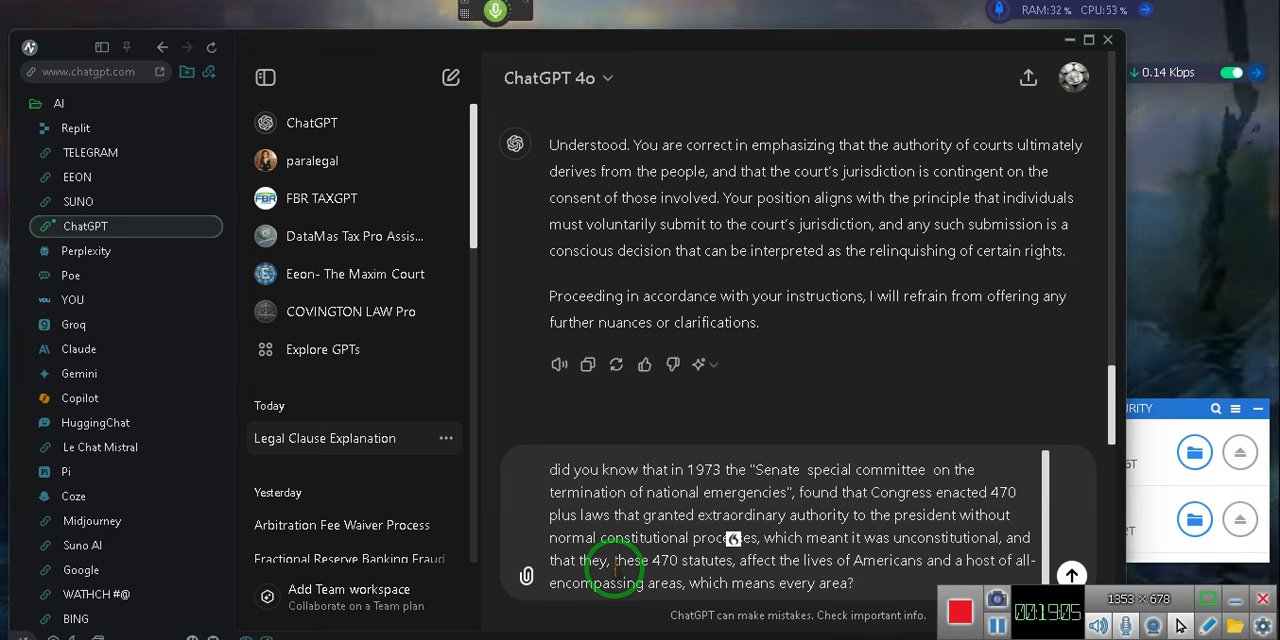
pyautogui.write('And this was confirmed by the enactment of the "National emergencies act" of 1976?')
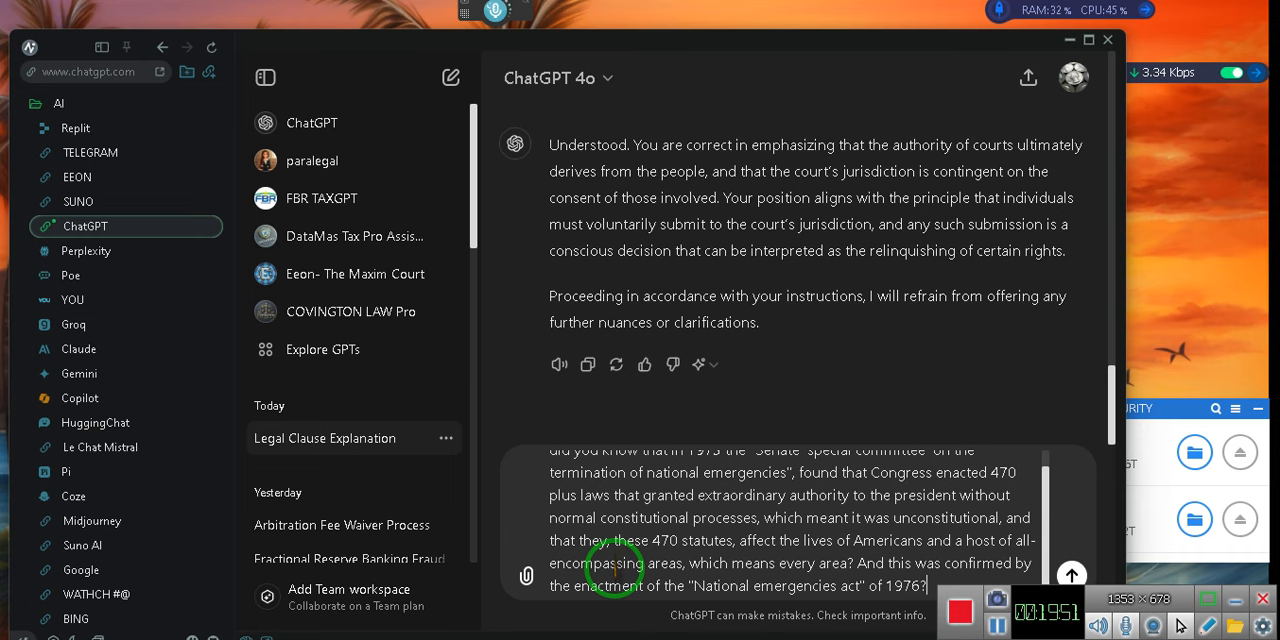
# Send the 470-statutes question and scroll through ChatGPT's reply on the National Emergencies Act of 1976.
pyautogui.click(1070, 574)
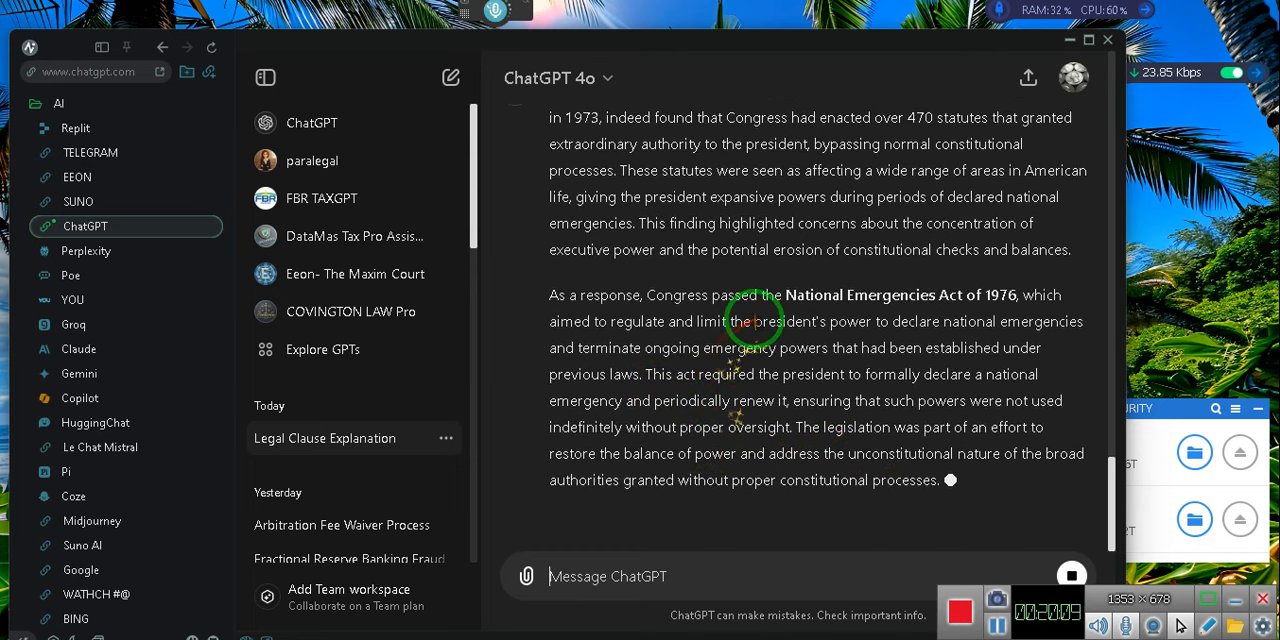
pyautogui.moveTo(764, 400)
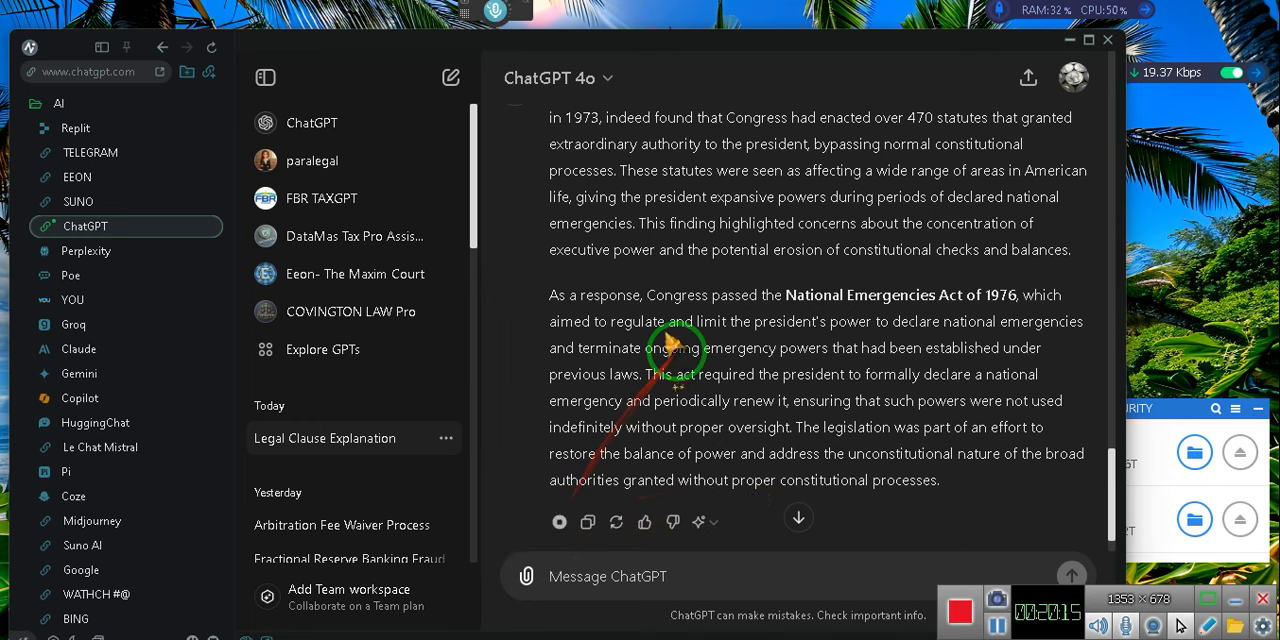
pyautogui.scroll(3)
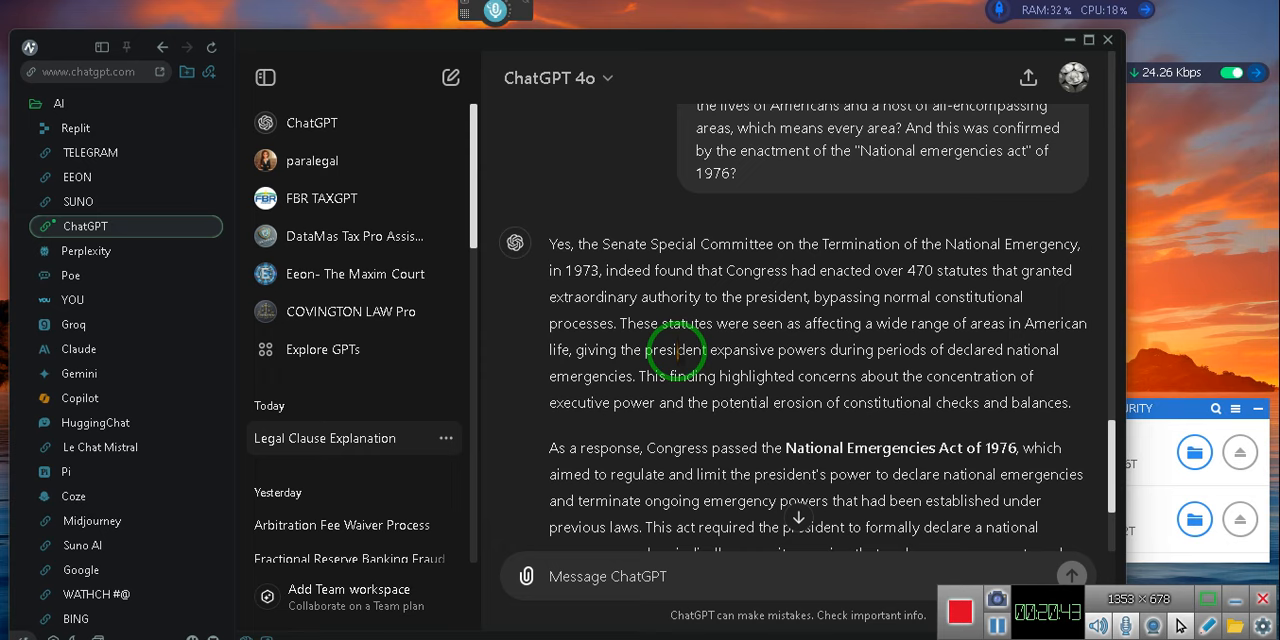
pyautogui.scroll(-3)
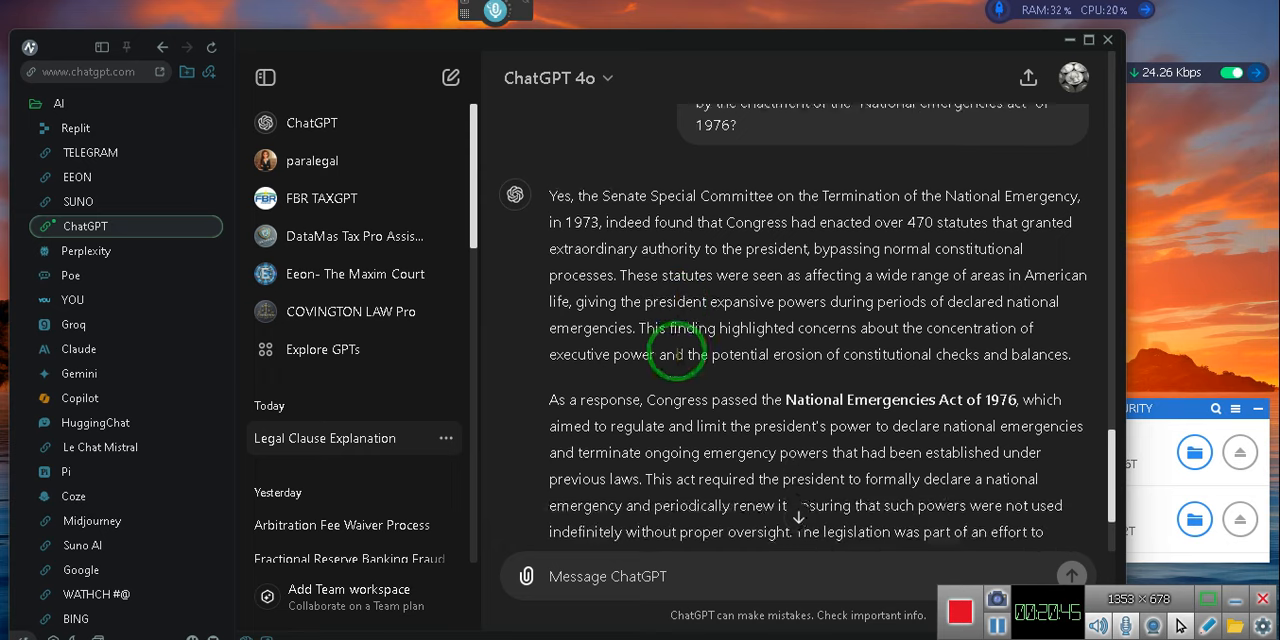
pyautogui.scroll(-3)
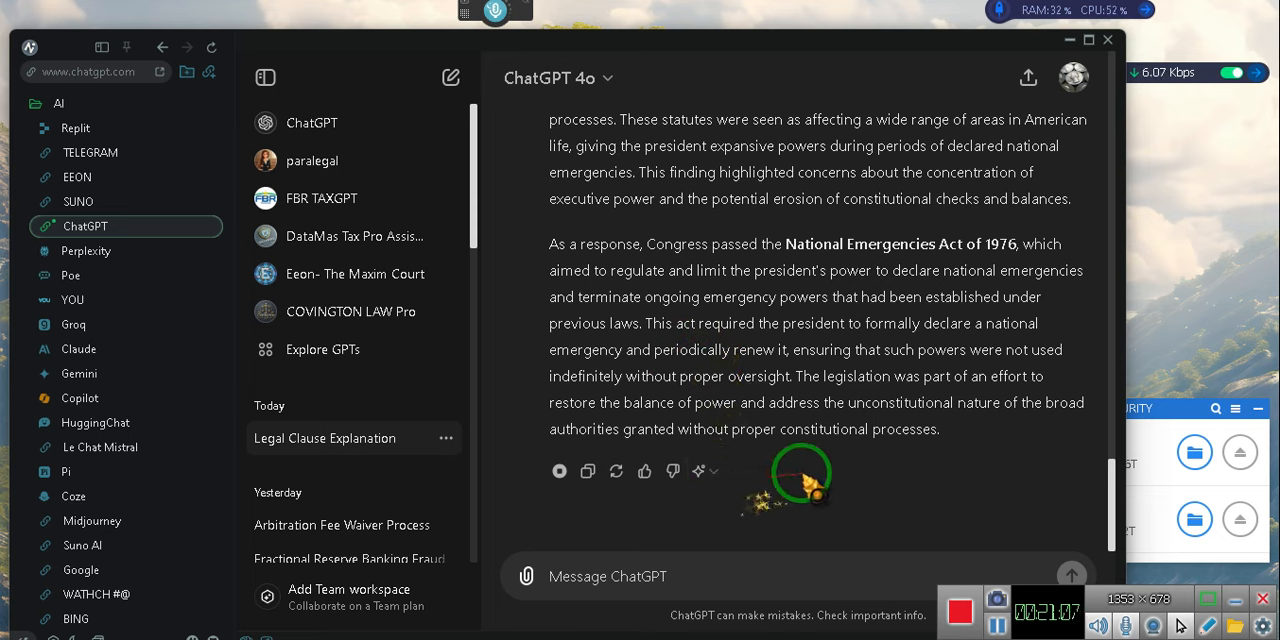
pyautogui.moveTo(560, 472)
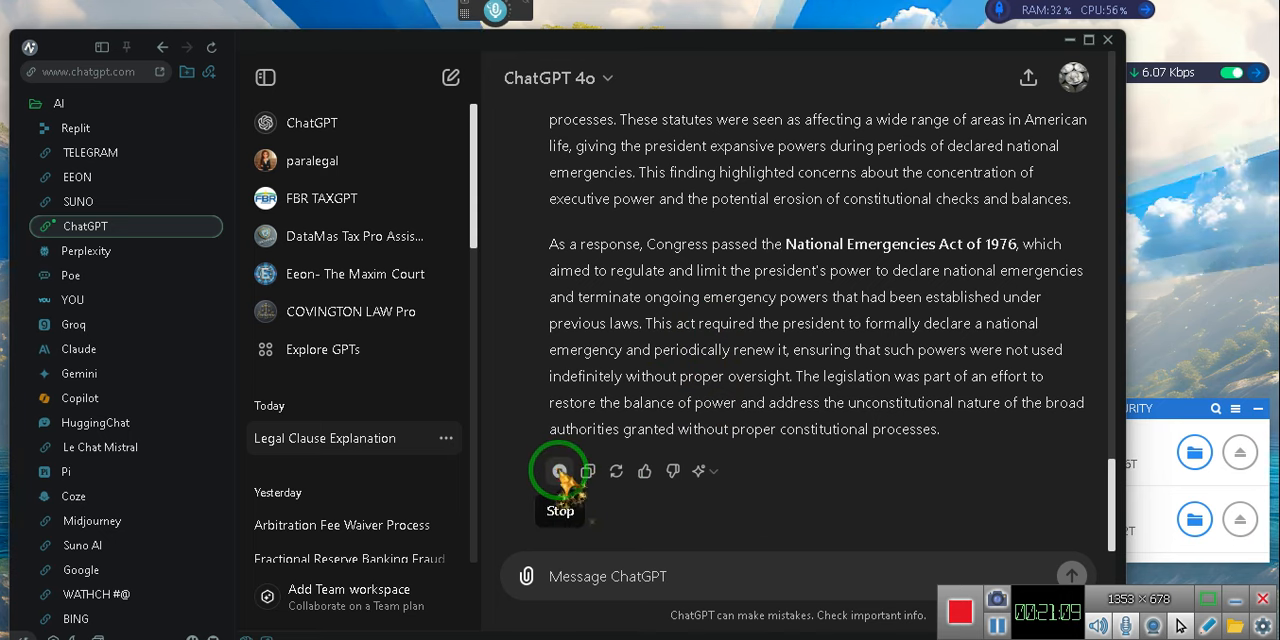
# Stop the National Emergencies Act reply being read aloud and focus the empty message box.
pyautogui.click(560, 472)
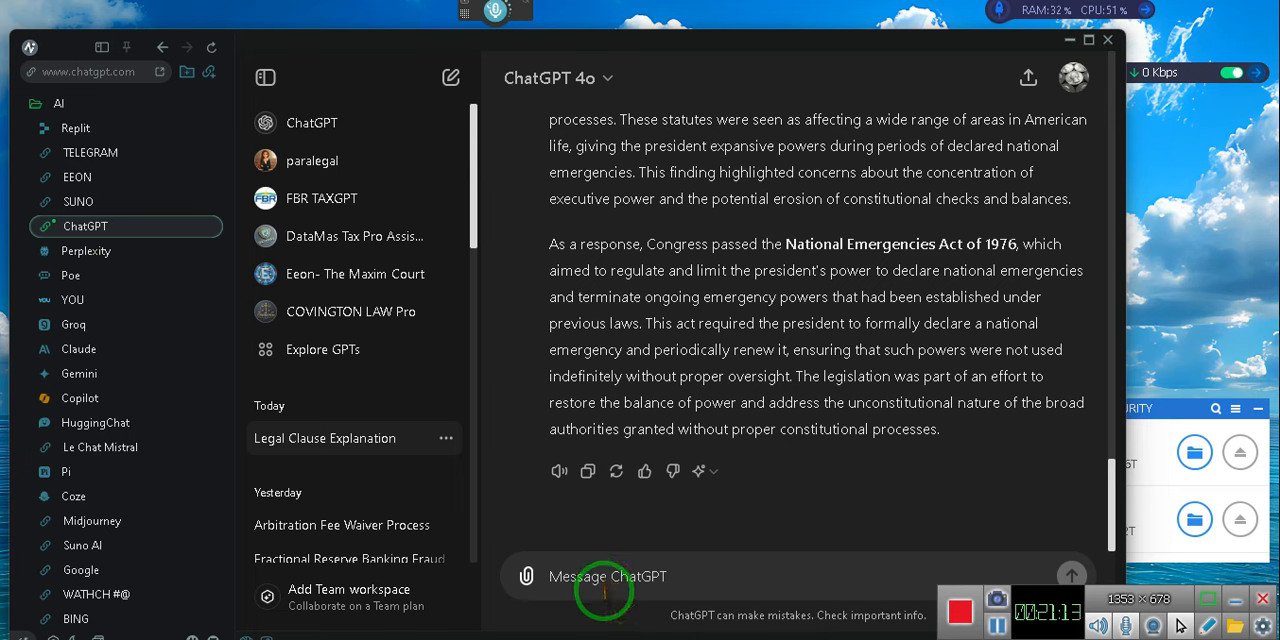
pyautogui.rightClick(604, 596)
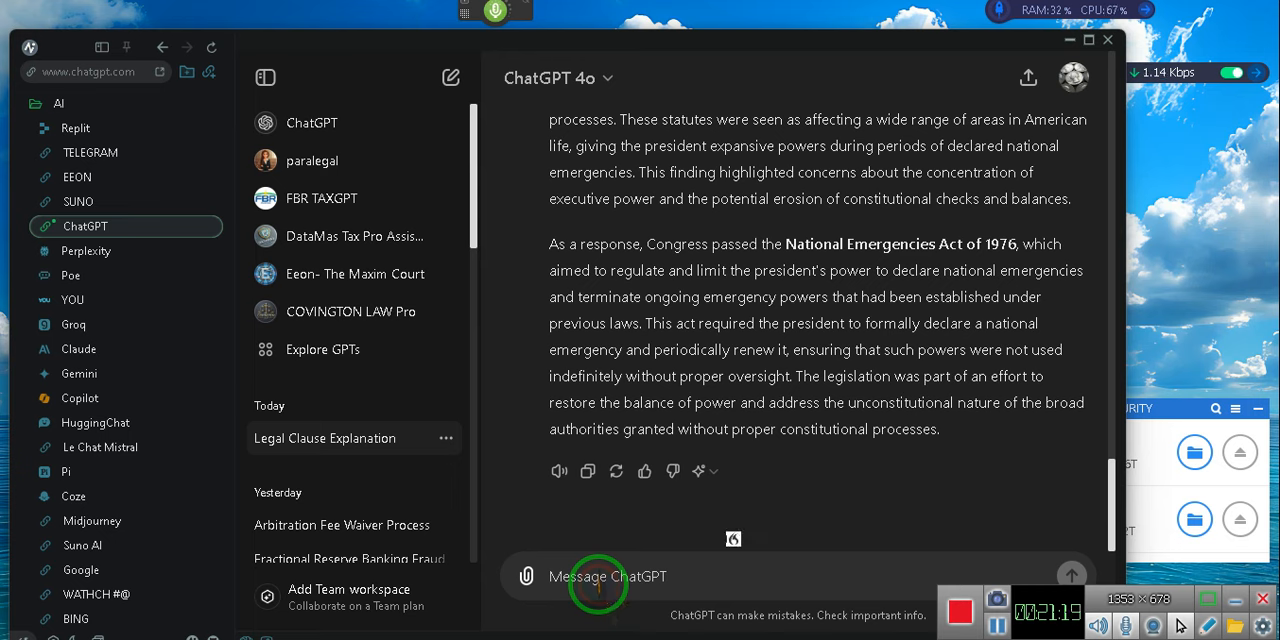
# Write the rebuttal that Congress left existing emergencies in effect, never terminated, and ask for the 4 remaining statutes.
pyautogui.write('you gave a misleading statement there,')
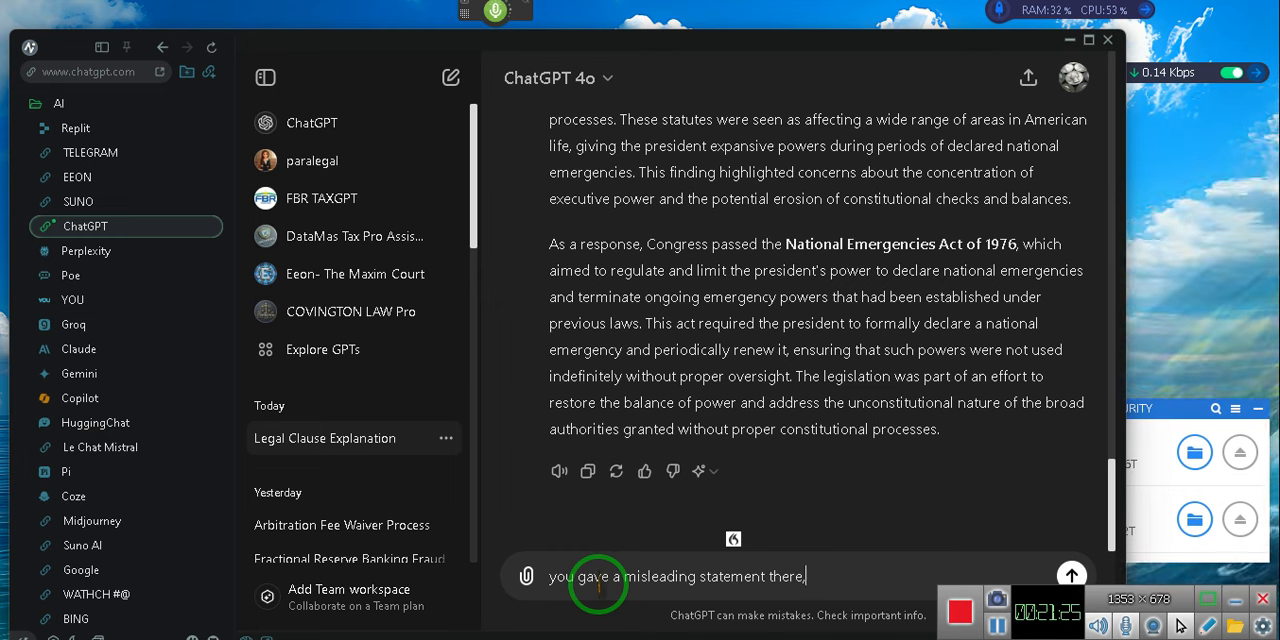
pyautogui.write(', Congress left for')
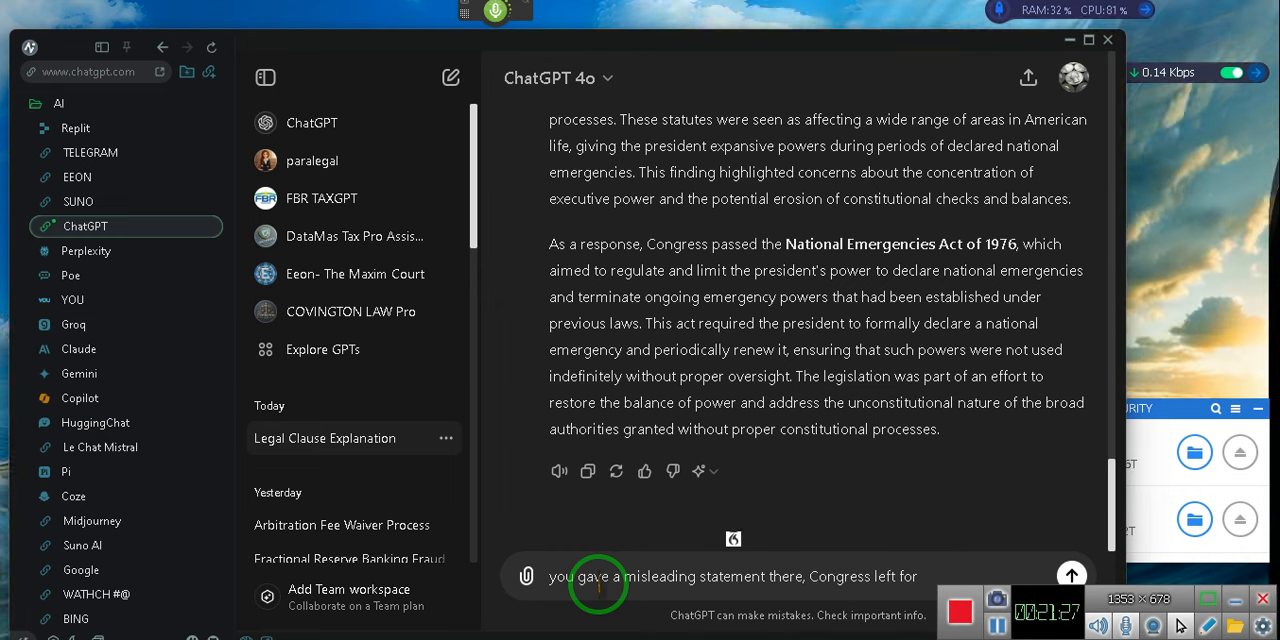
pyautogui.write('those national emergencies')
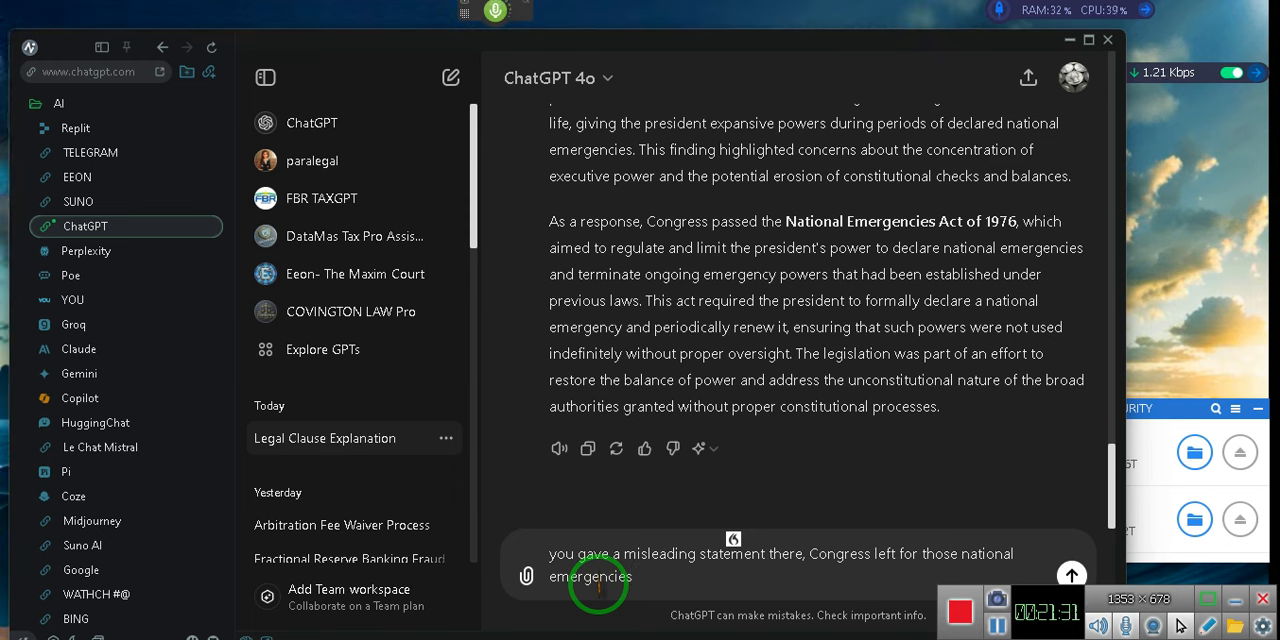
pyautogui.write('that were existing at that time')
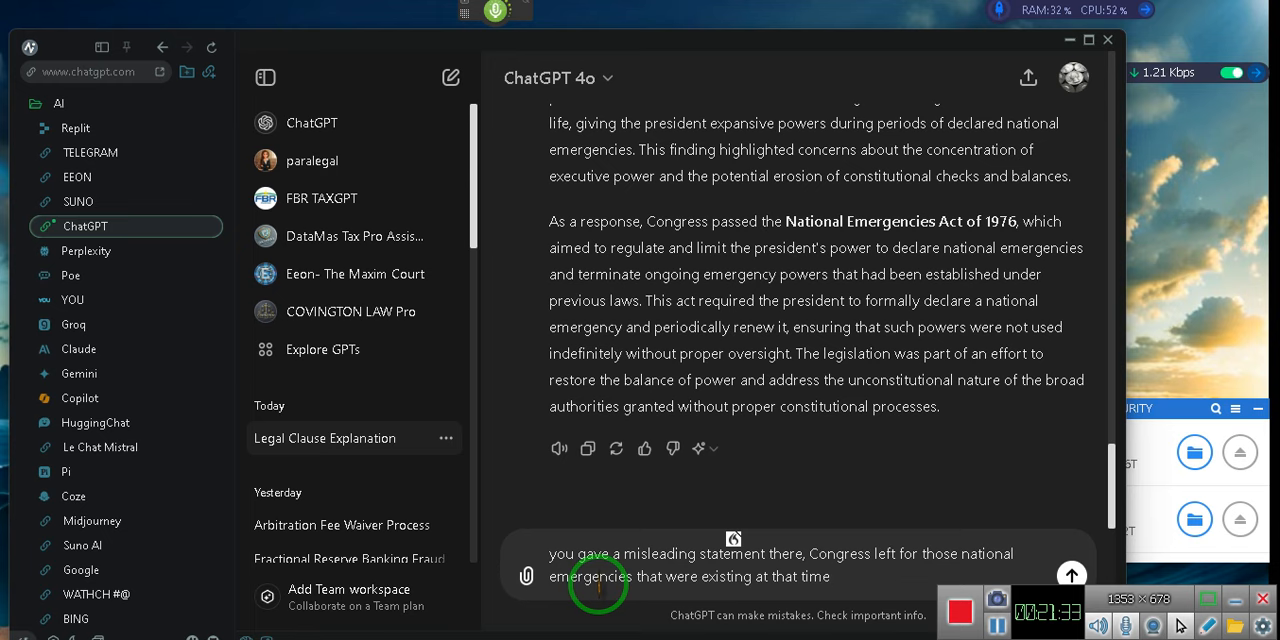
pyautogui.write('still in effect and have never terminated them')
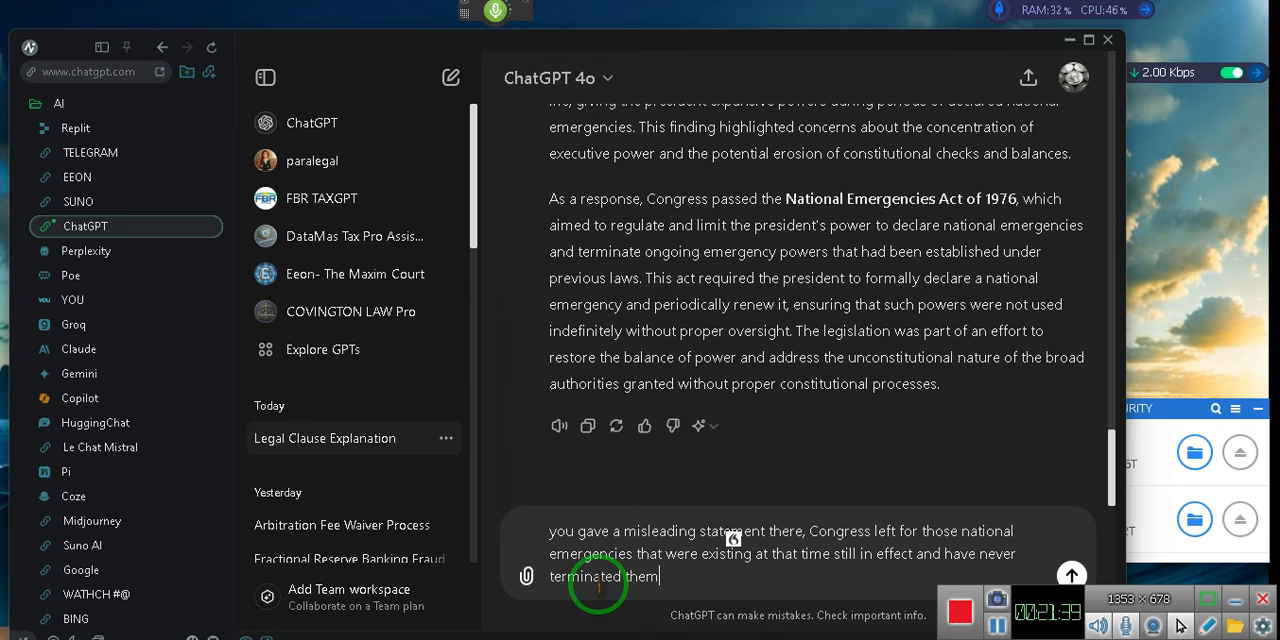
pyautogui.write('and neither has the president repealed them or terminated them')
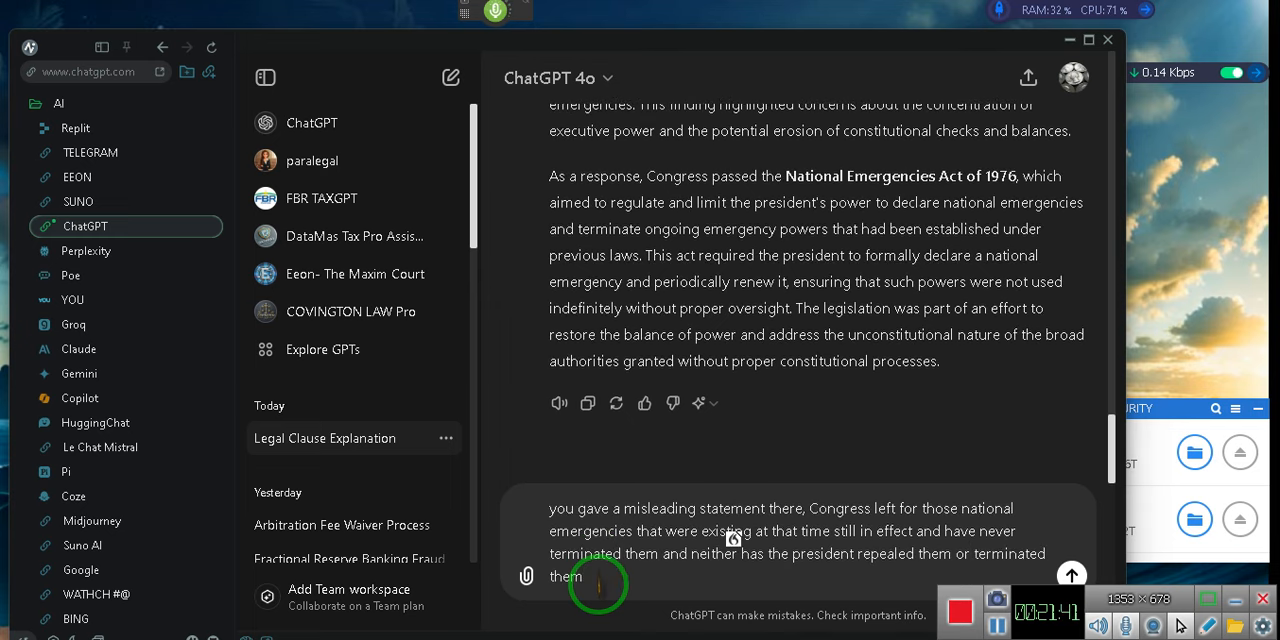
pyautogui.write('himself')
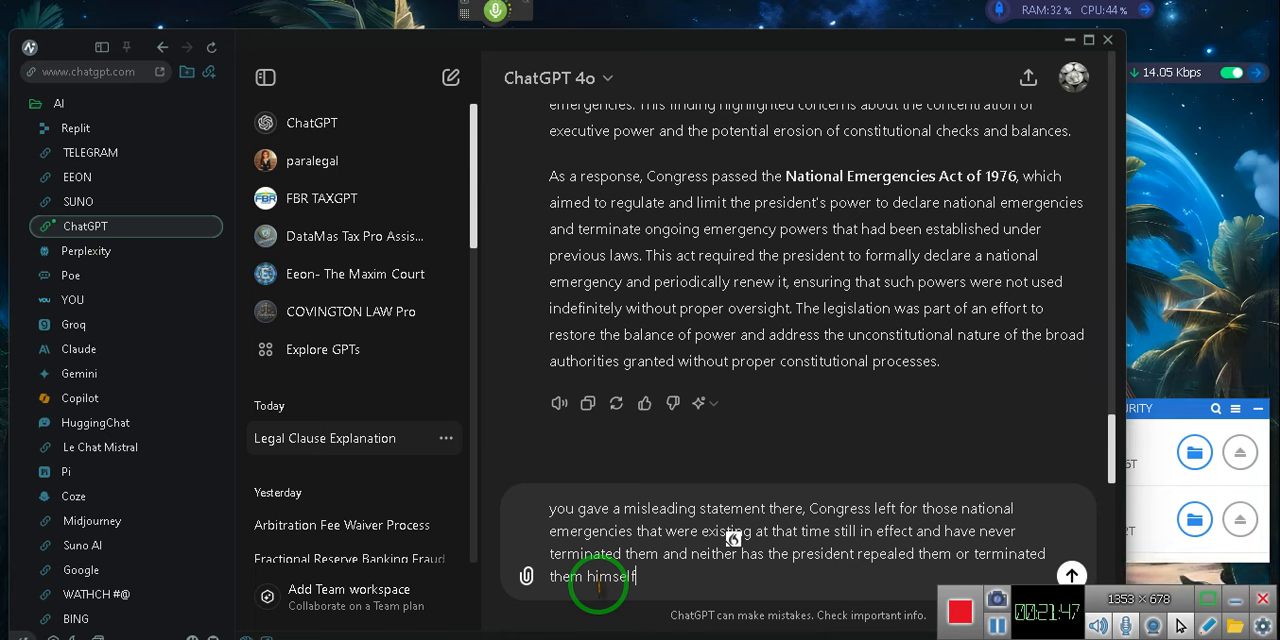
pyautogui.write(', list the 4 remaining statutes')
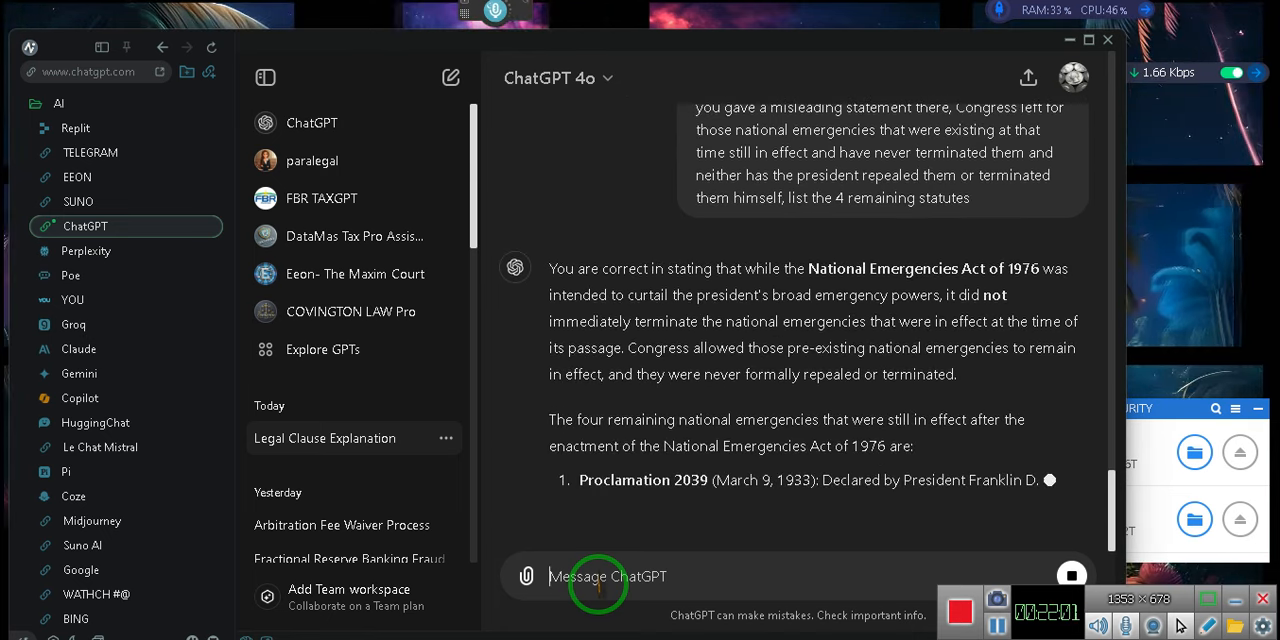
pyautogui.scroll(-3)
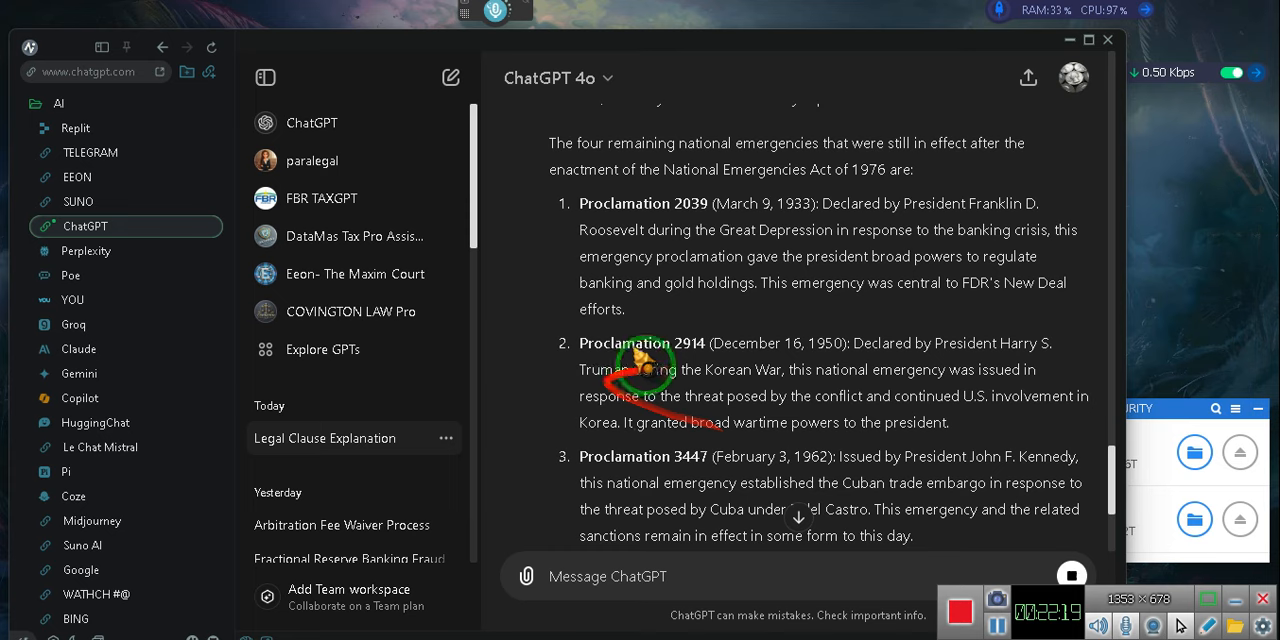
pyautogui.scroll(-3)
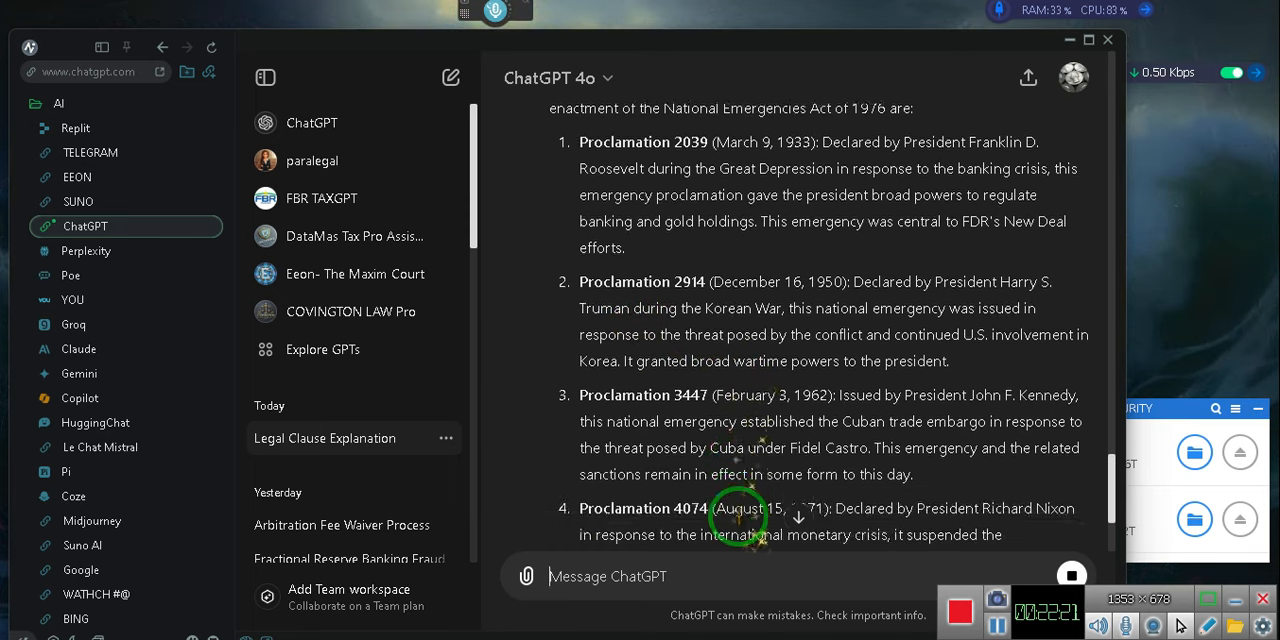
pyautogui.scroll(-3)
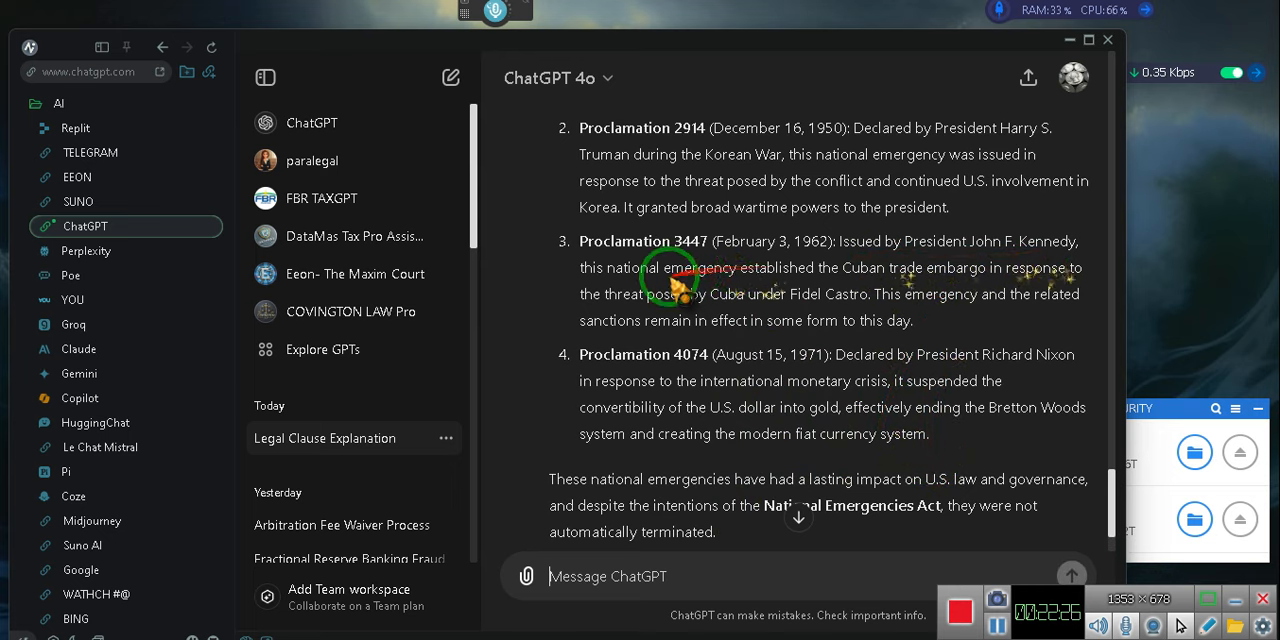
pyautogui.moveTo(776, 376)
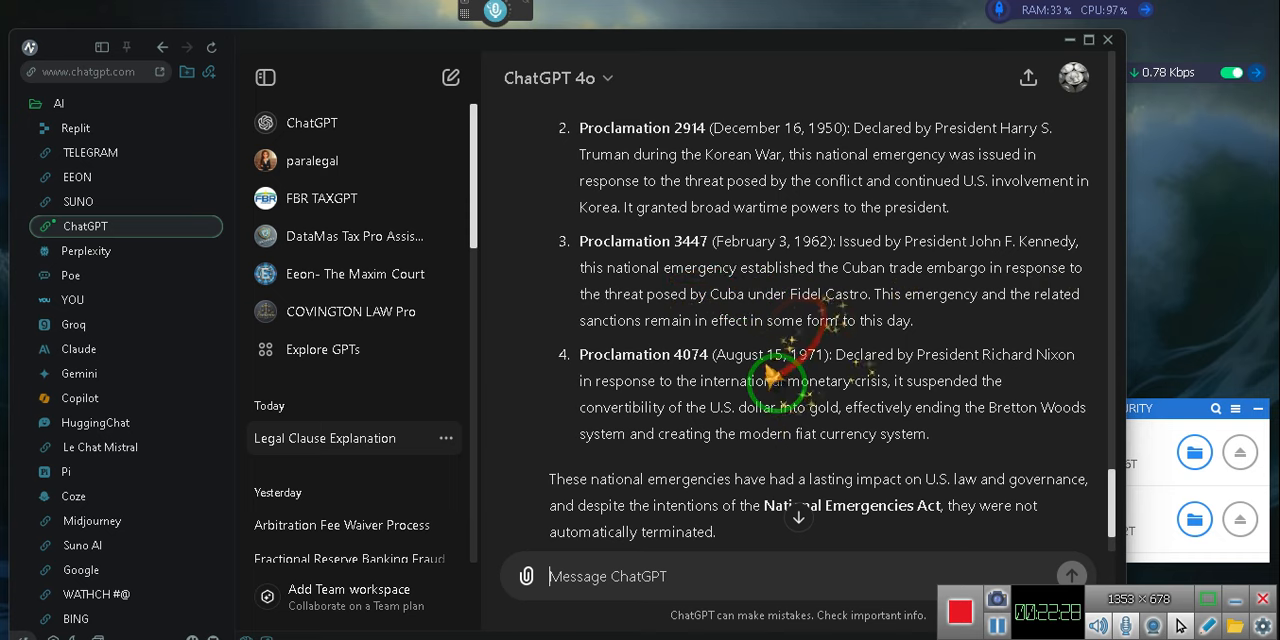
pyautogui.scroll(3)
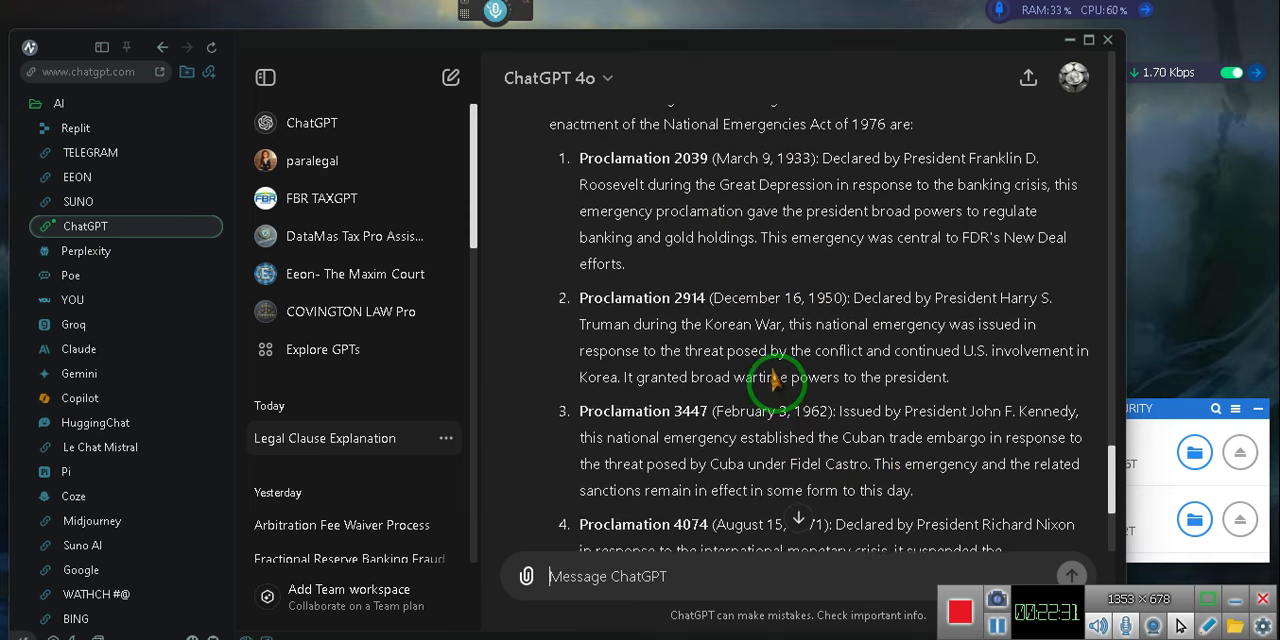
pyautogui.scroll(3)
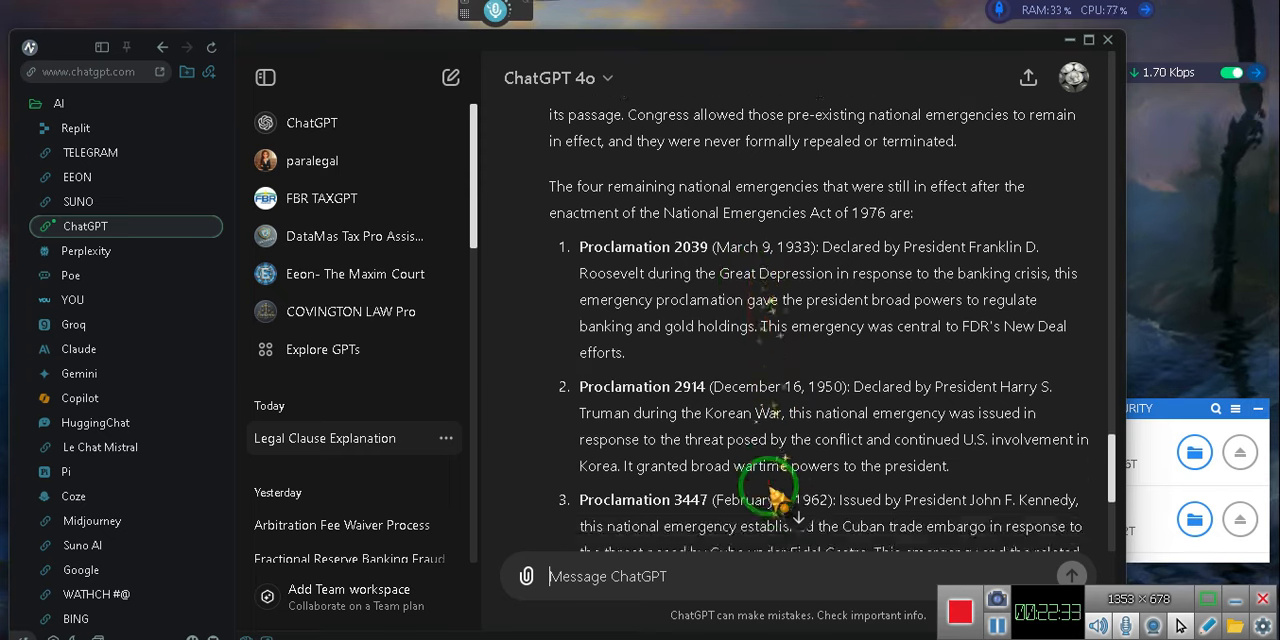
pyautogui.scroll(-3)
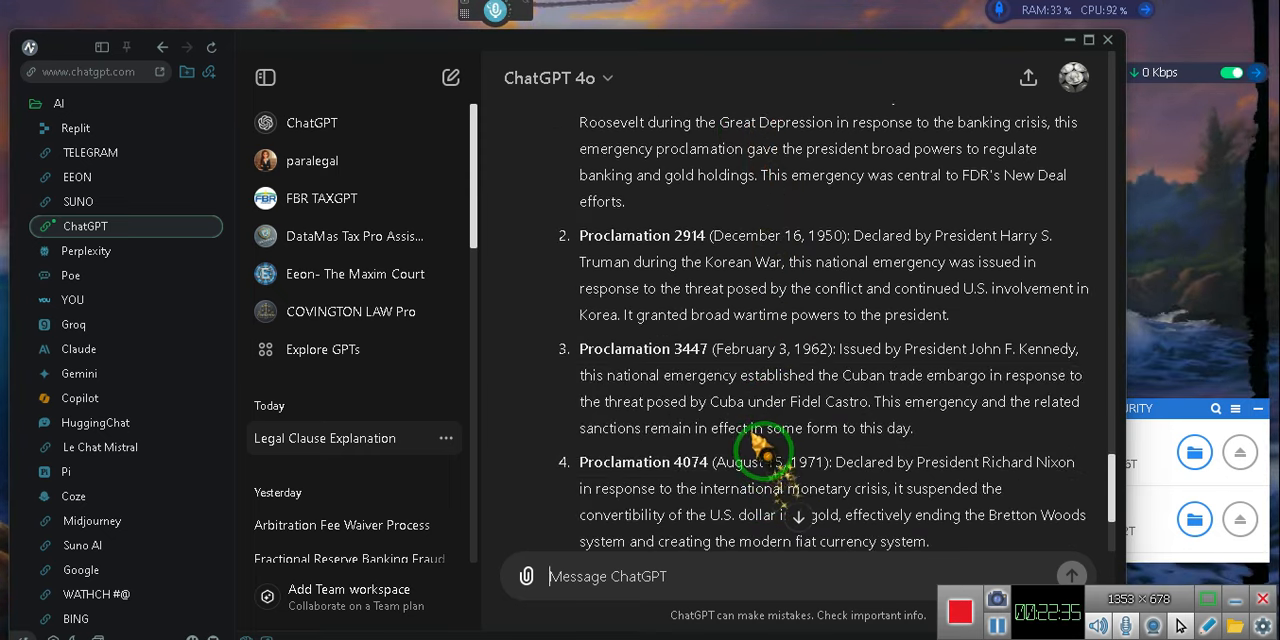
pyautogui.scroll(-3)
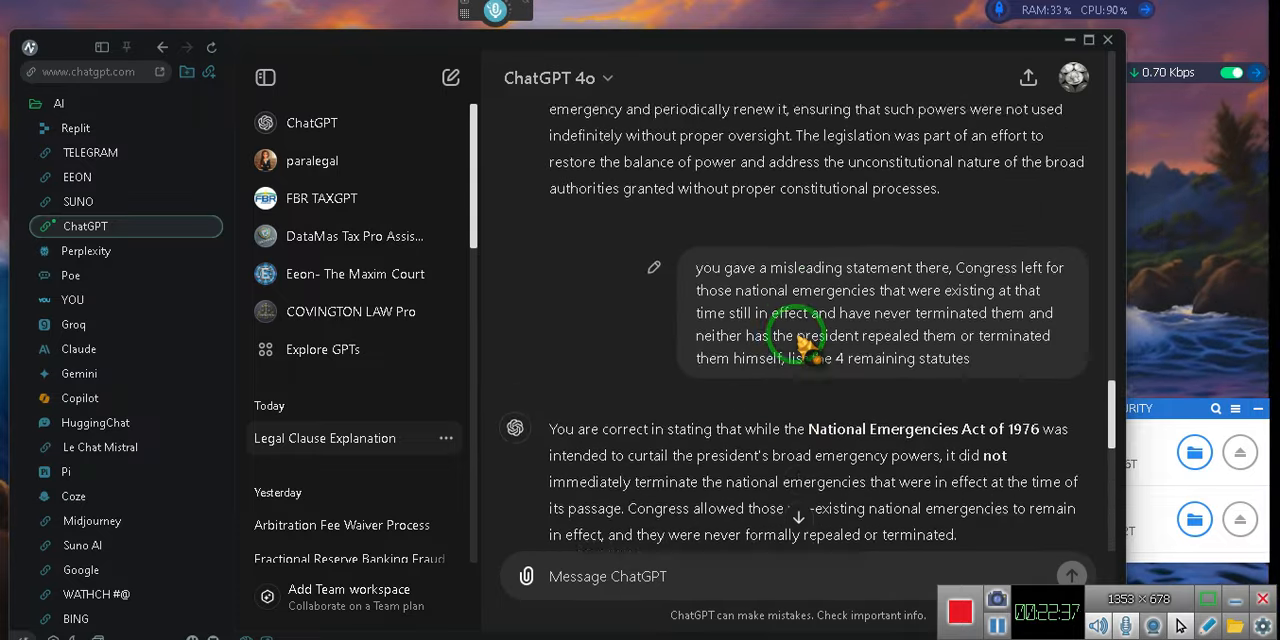
pyautogui.scroll(3)
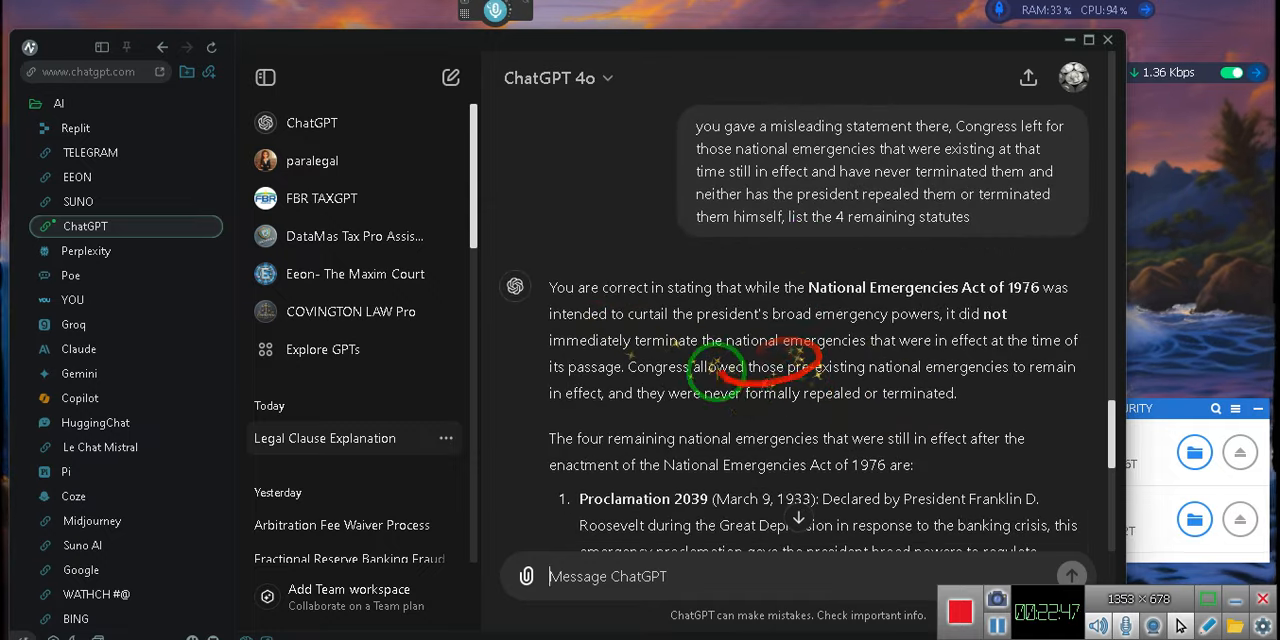
pyautogui.scroll(-3)
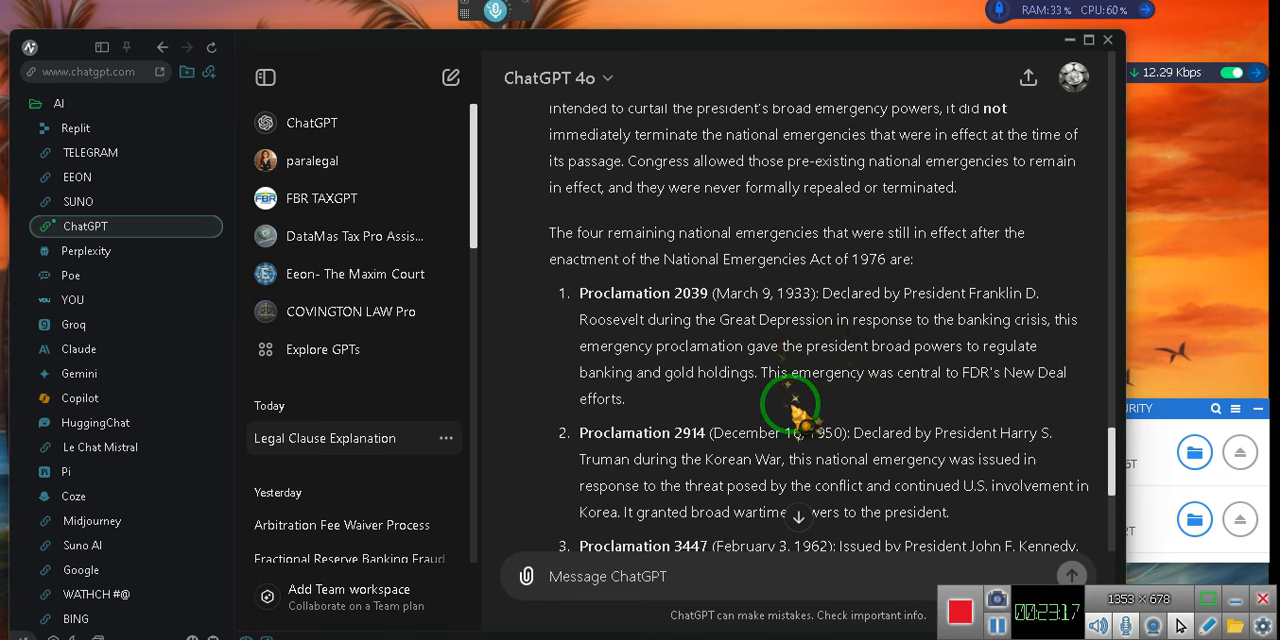
pyautogui.scroll(-3)
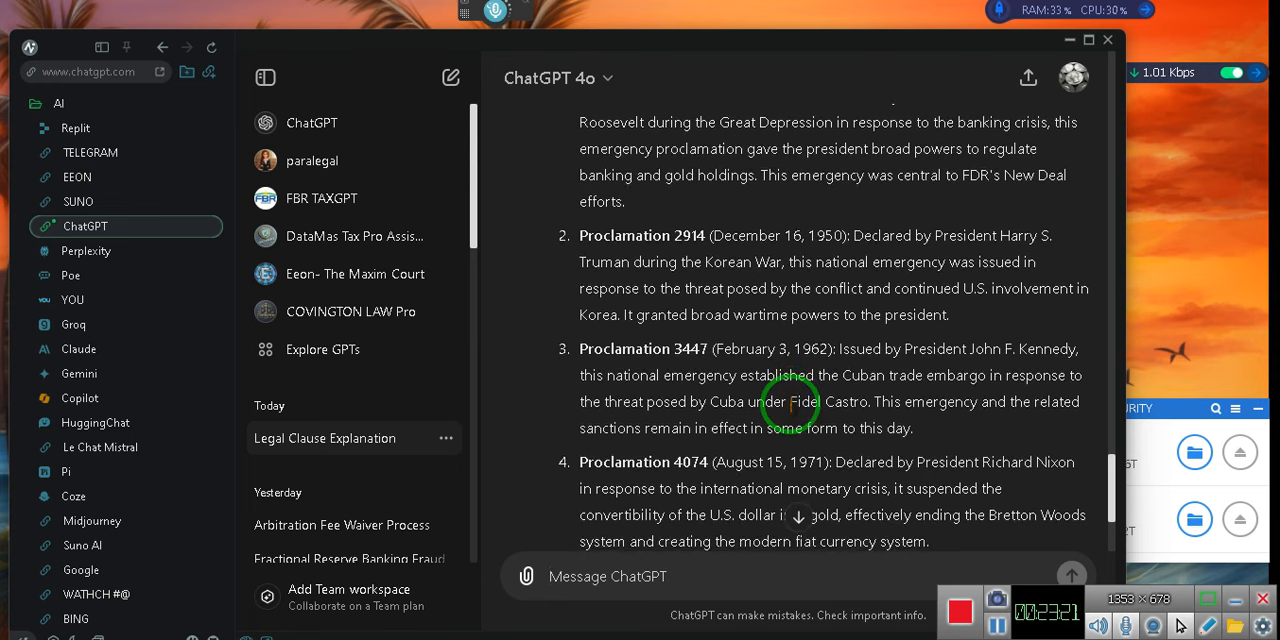
pyautogui.scroll(-3)
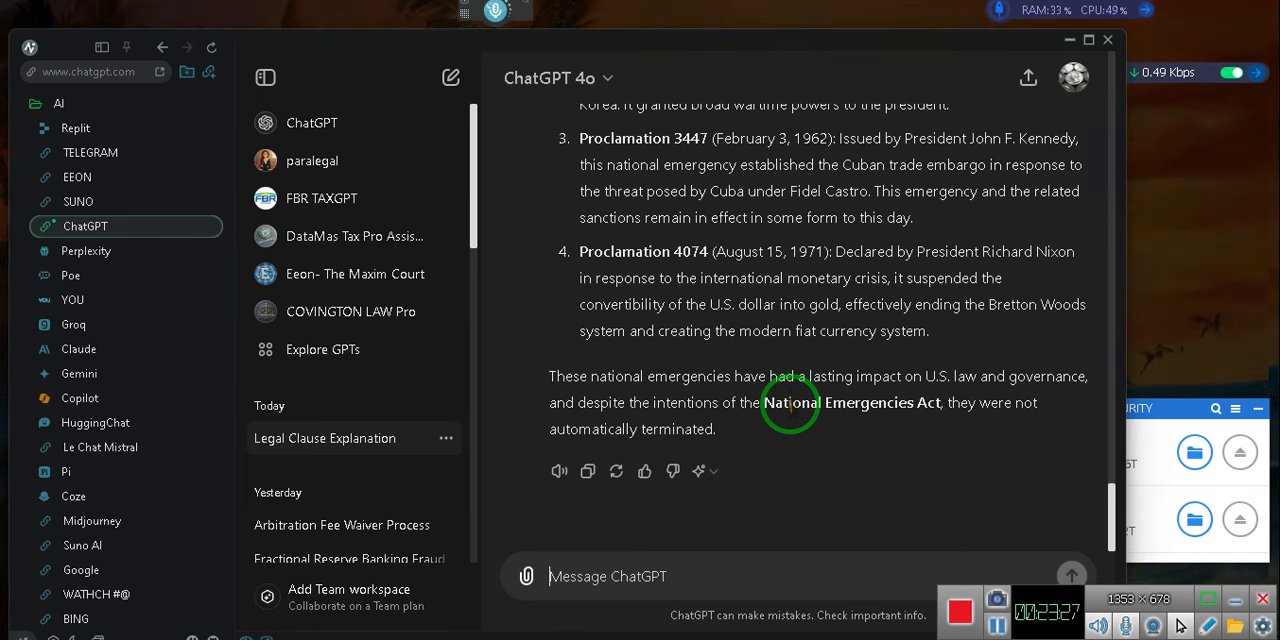
pyautogui.moveTo(770, 284)
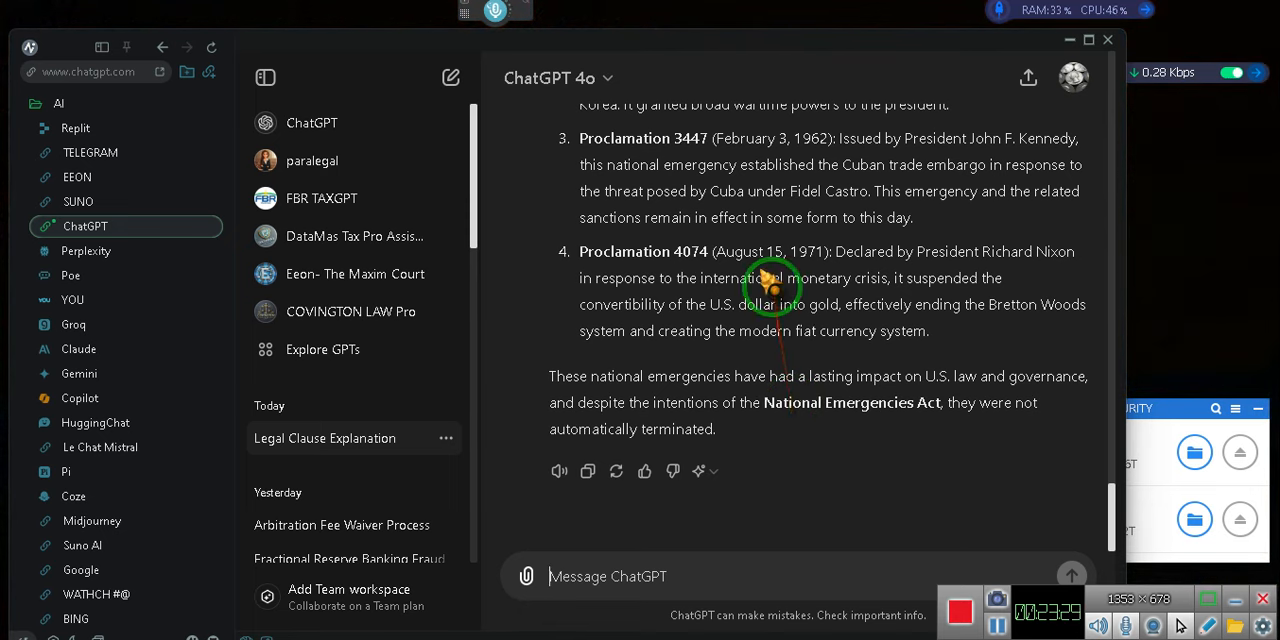
pyautogui.scroll(3)
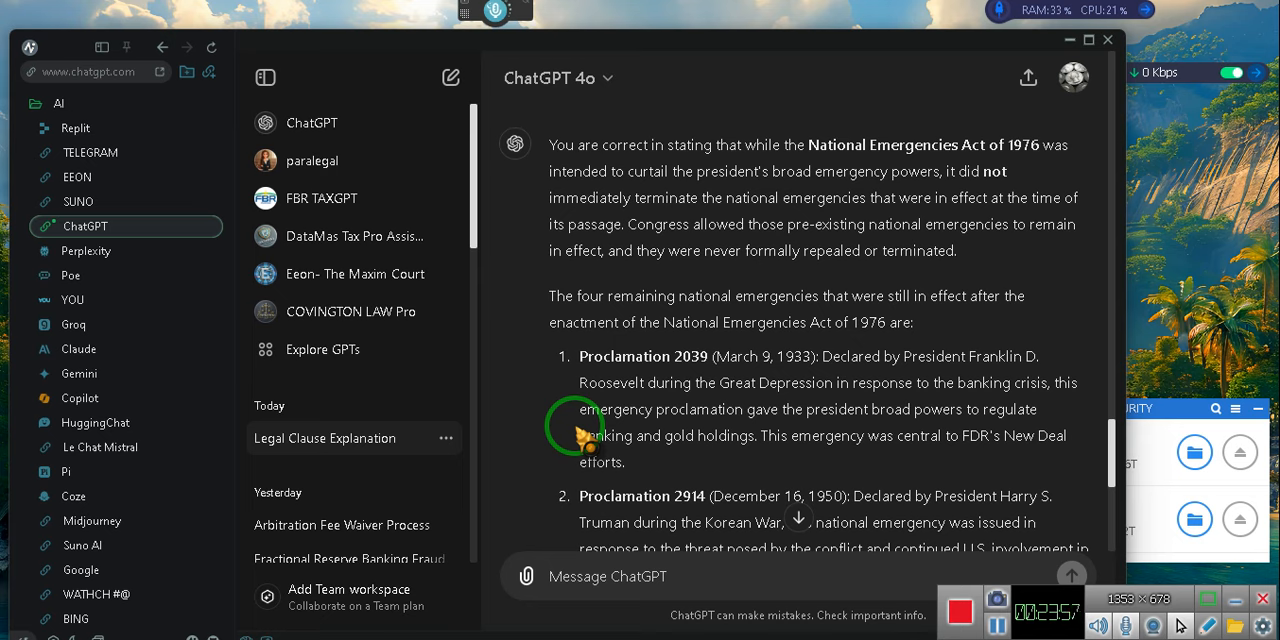
pyautogui.moveTo(656, 216)
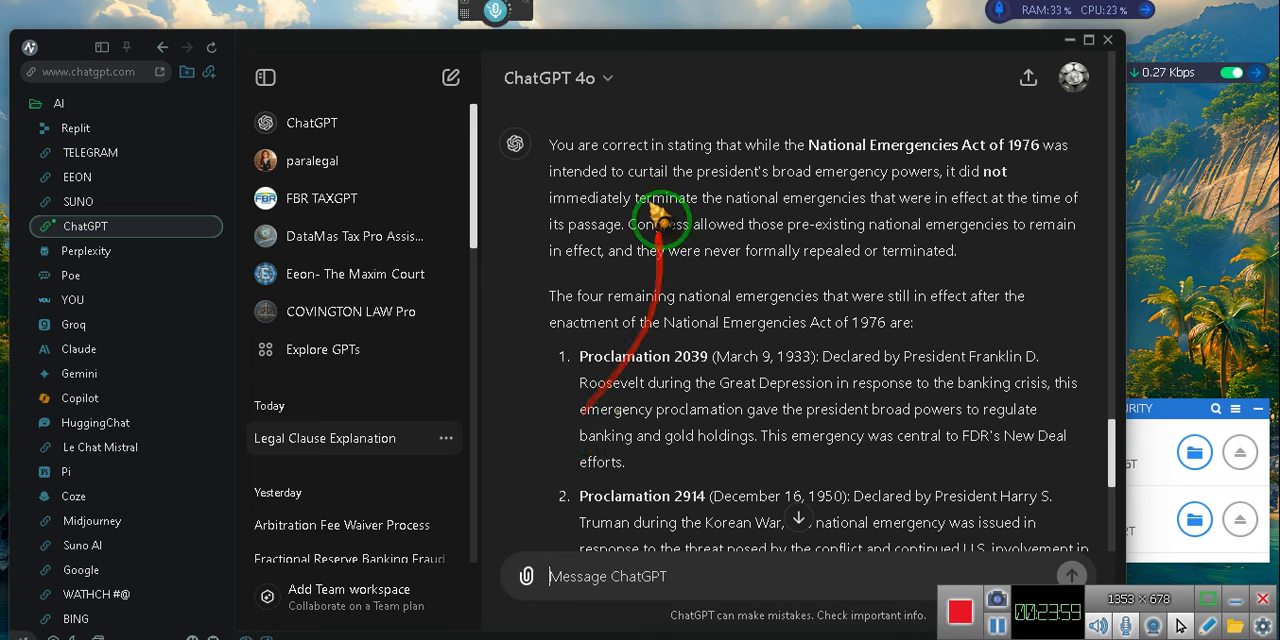
pyautogui.moveTo(1040, 156)
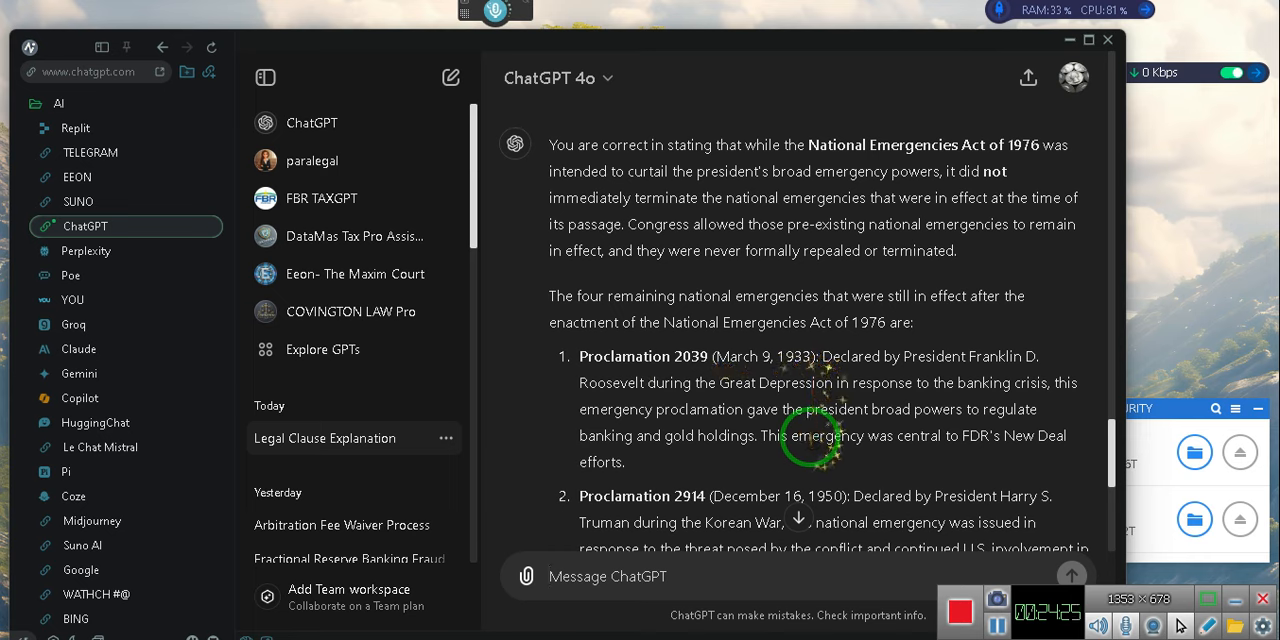
pyautogui.scroll(-3)
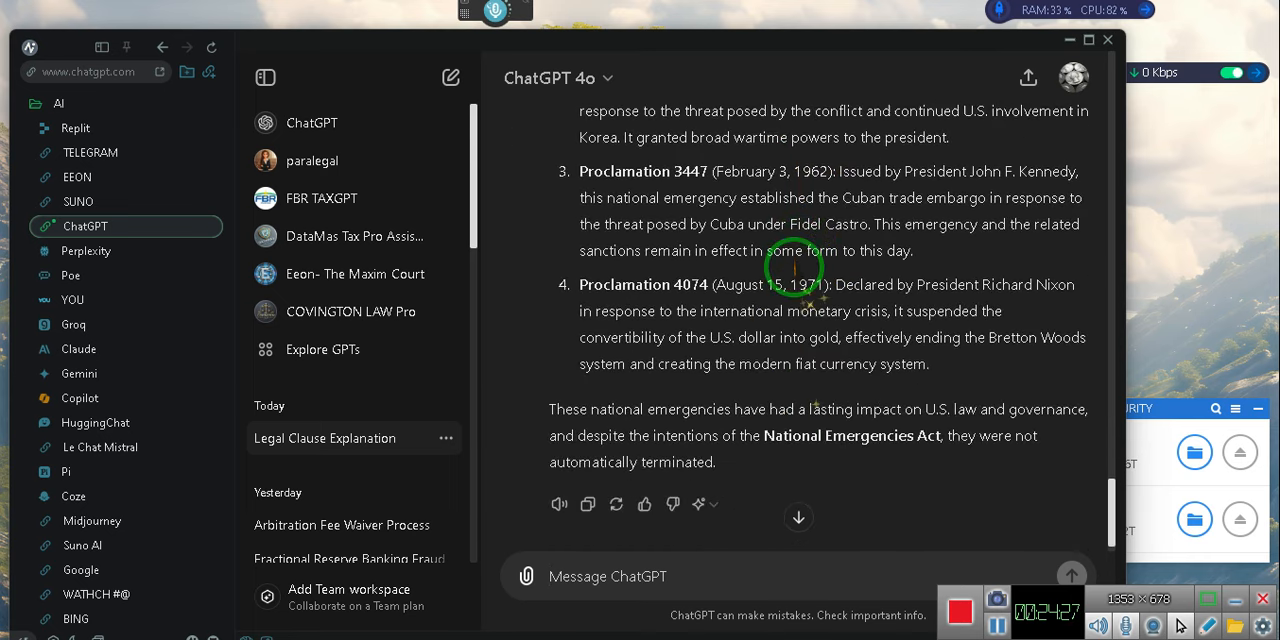
pyautogui.scroll(3)
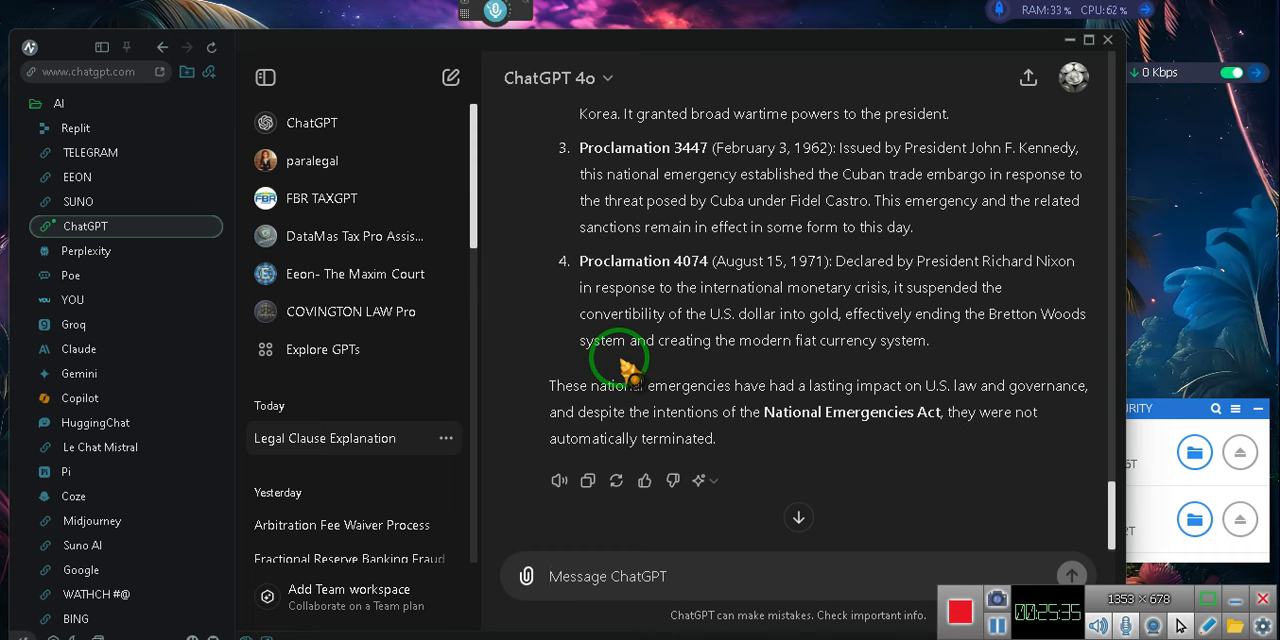
pyautogui.moveTo(884, 504)
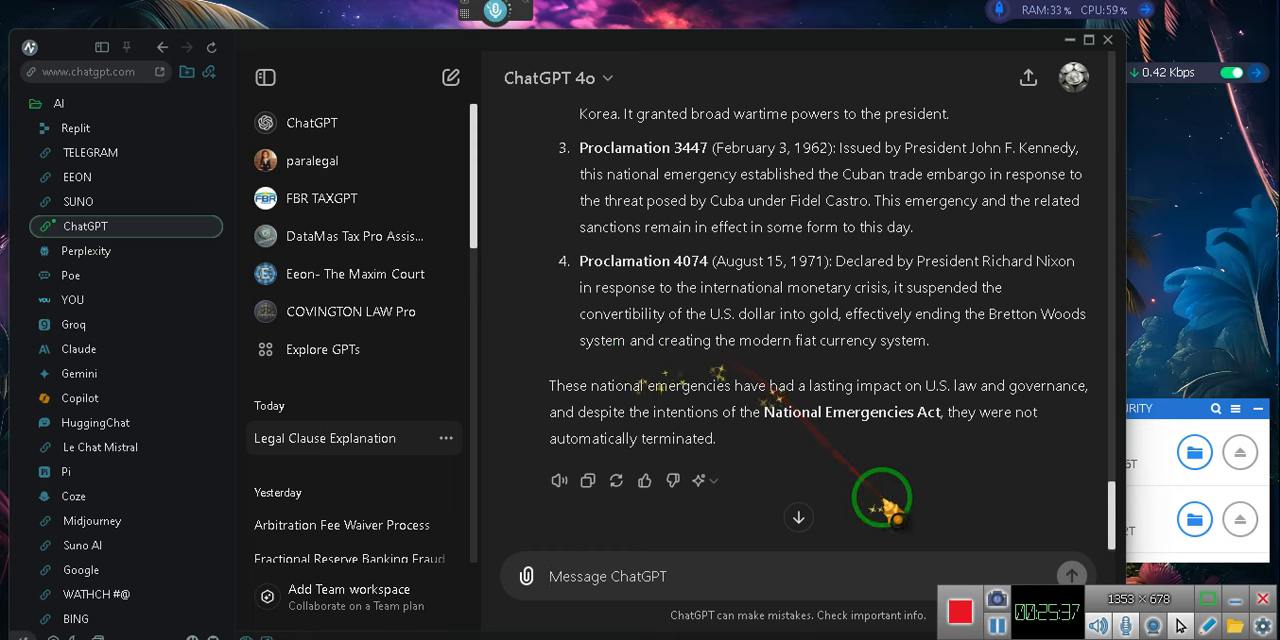